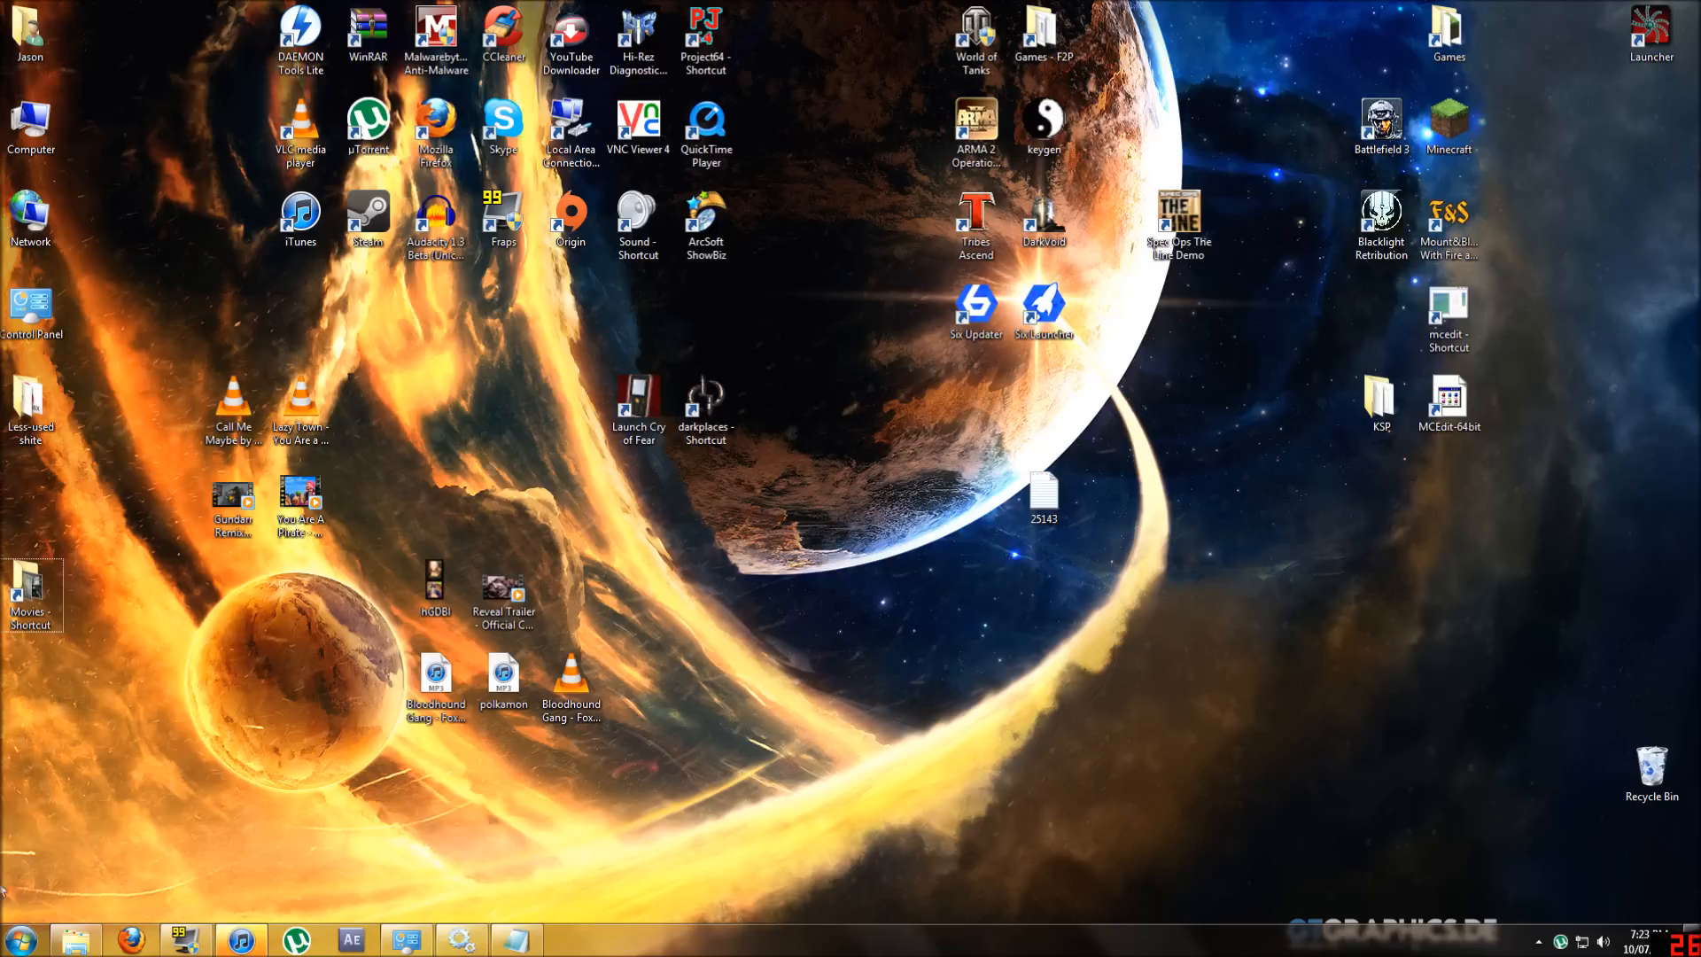
- Look over the startup services list in System Configuration (msconfig)
{"action": "type", "text": "ms"}
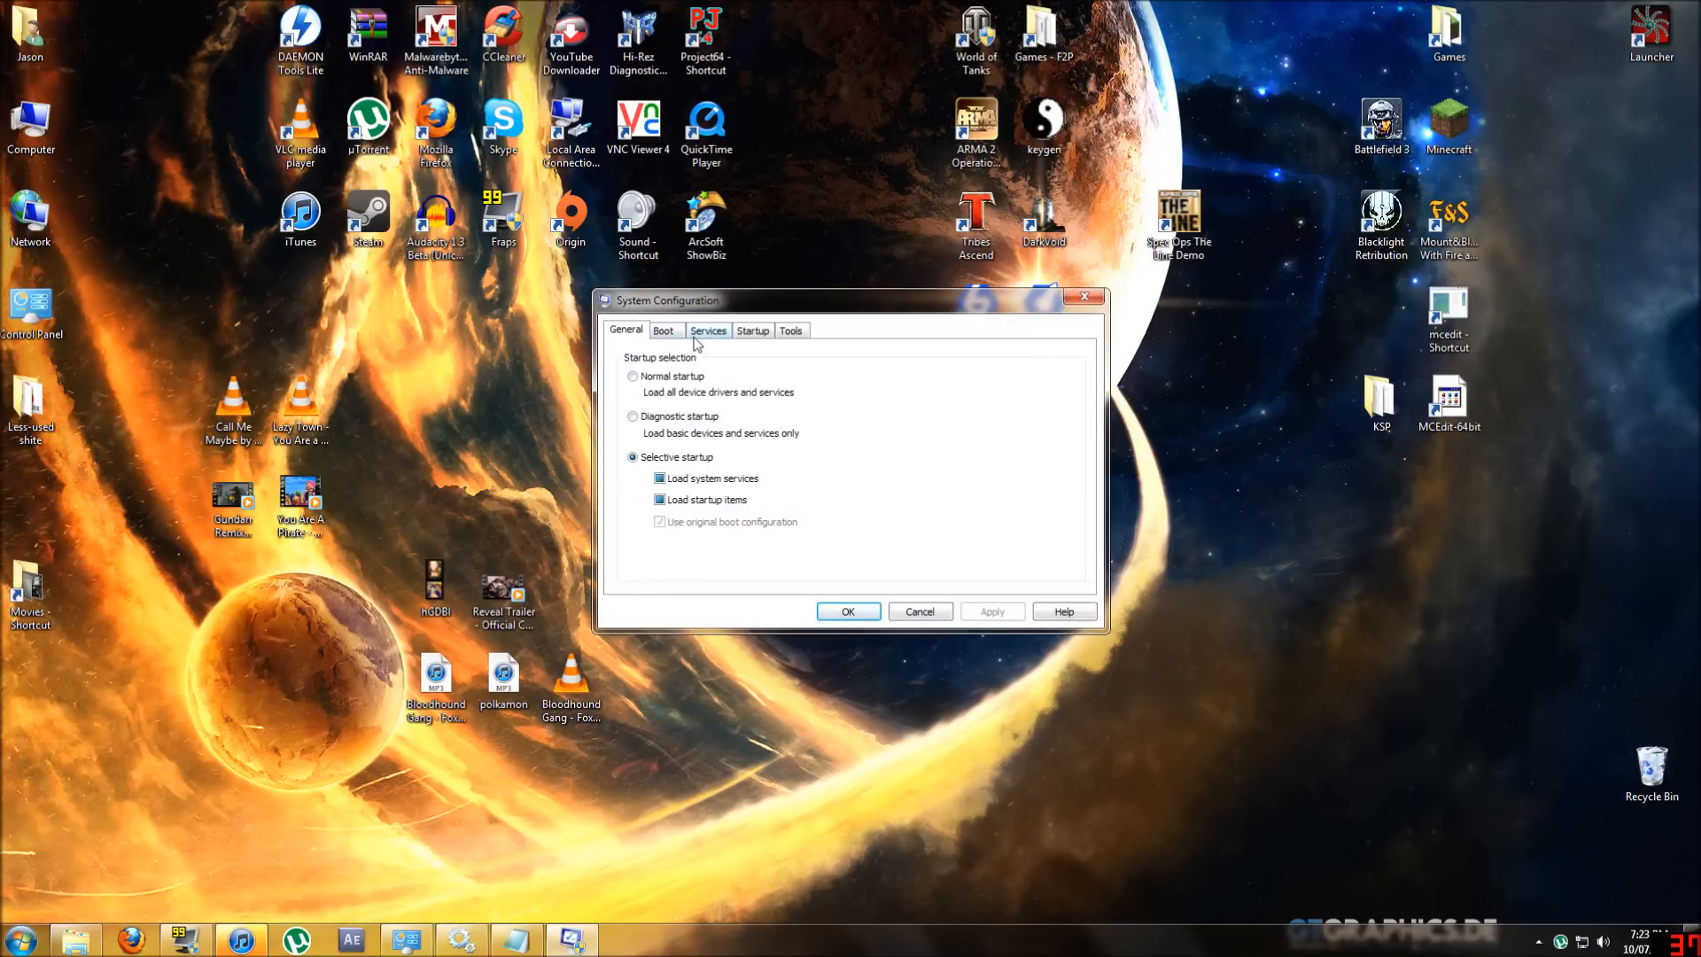
{"action": "left_click", "coordinate": [708, 331]}
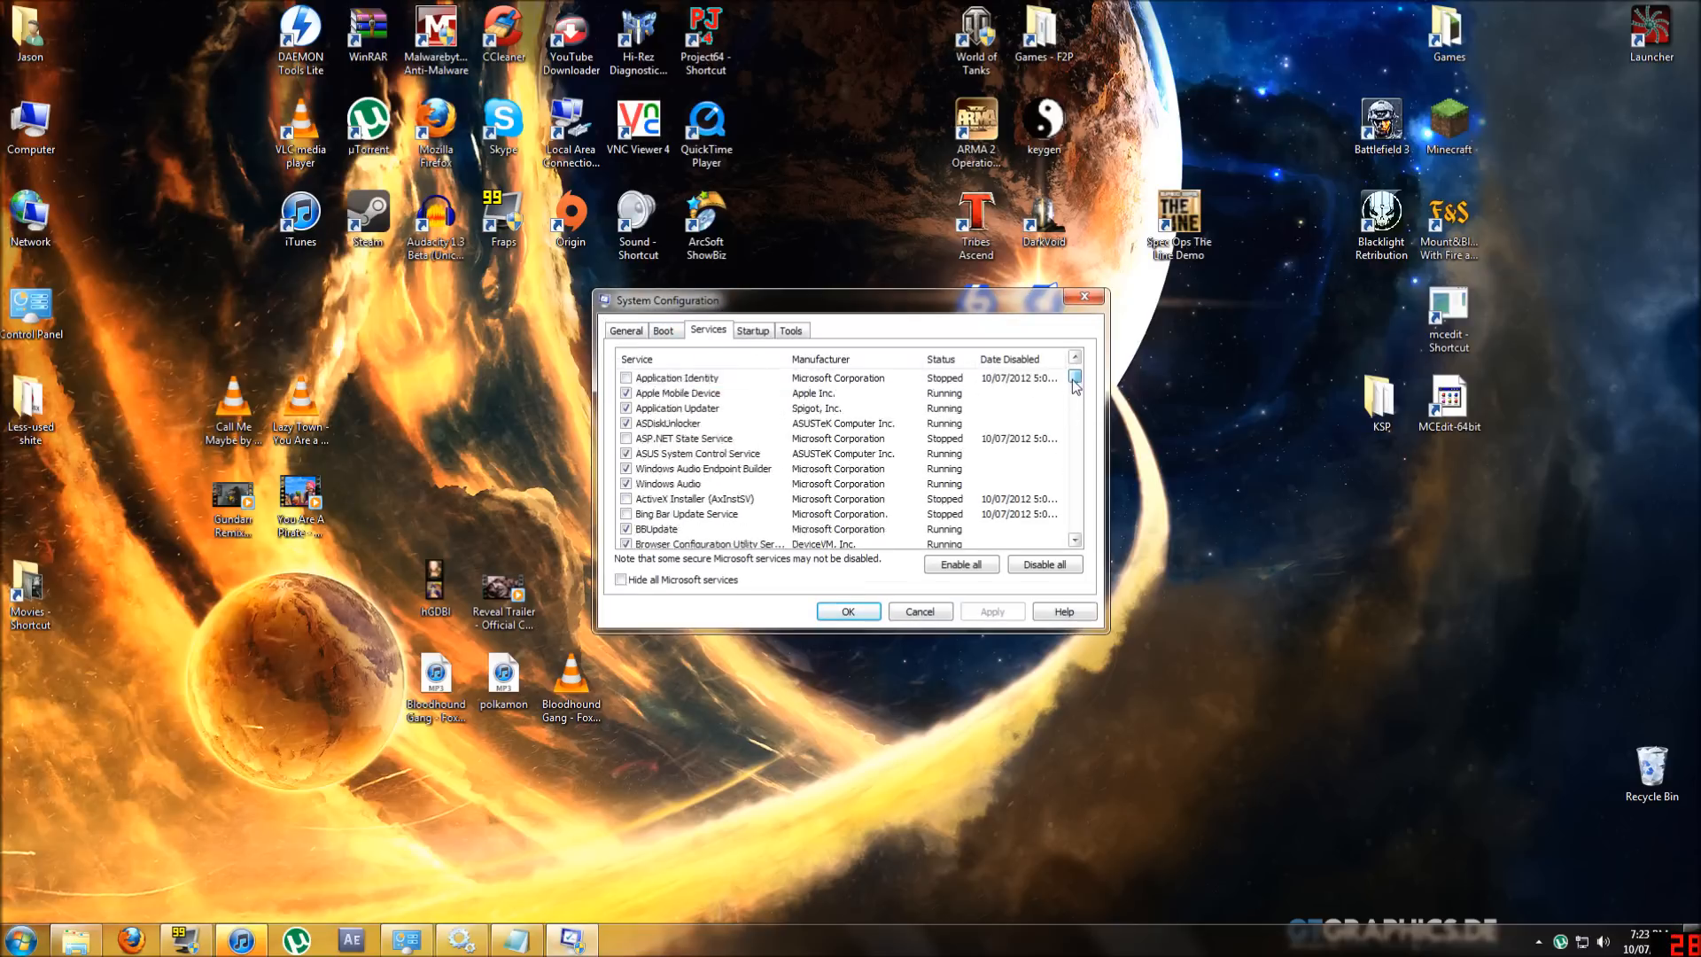
{"action": "left_click", "coordinate": [1075, 379]}
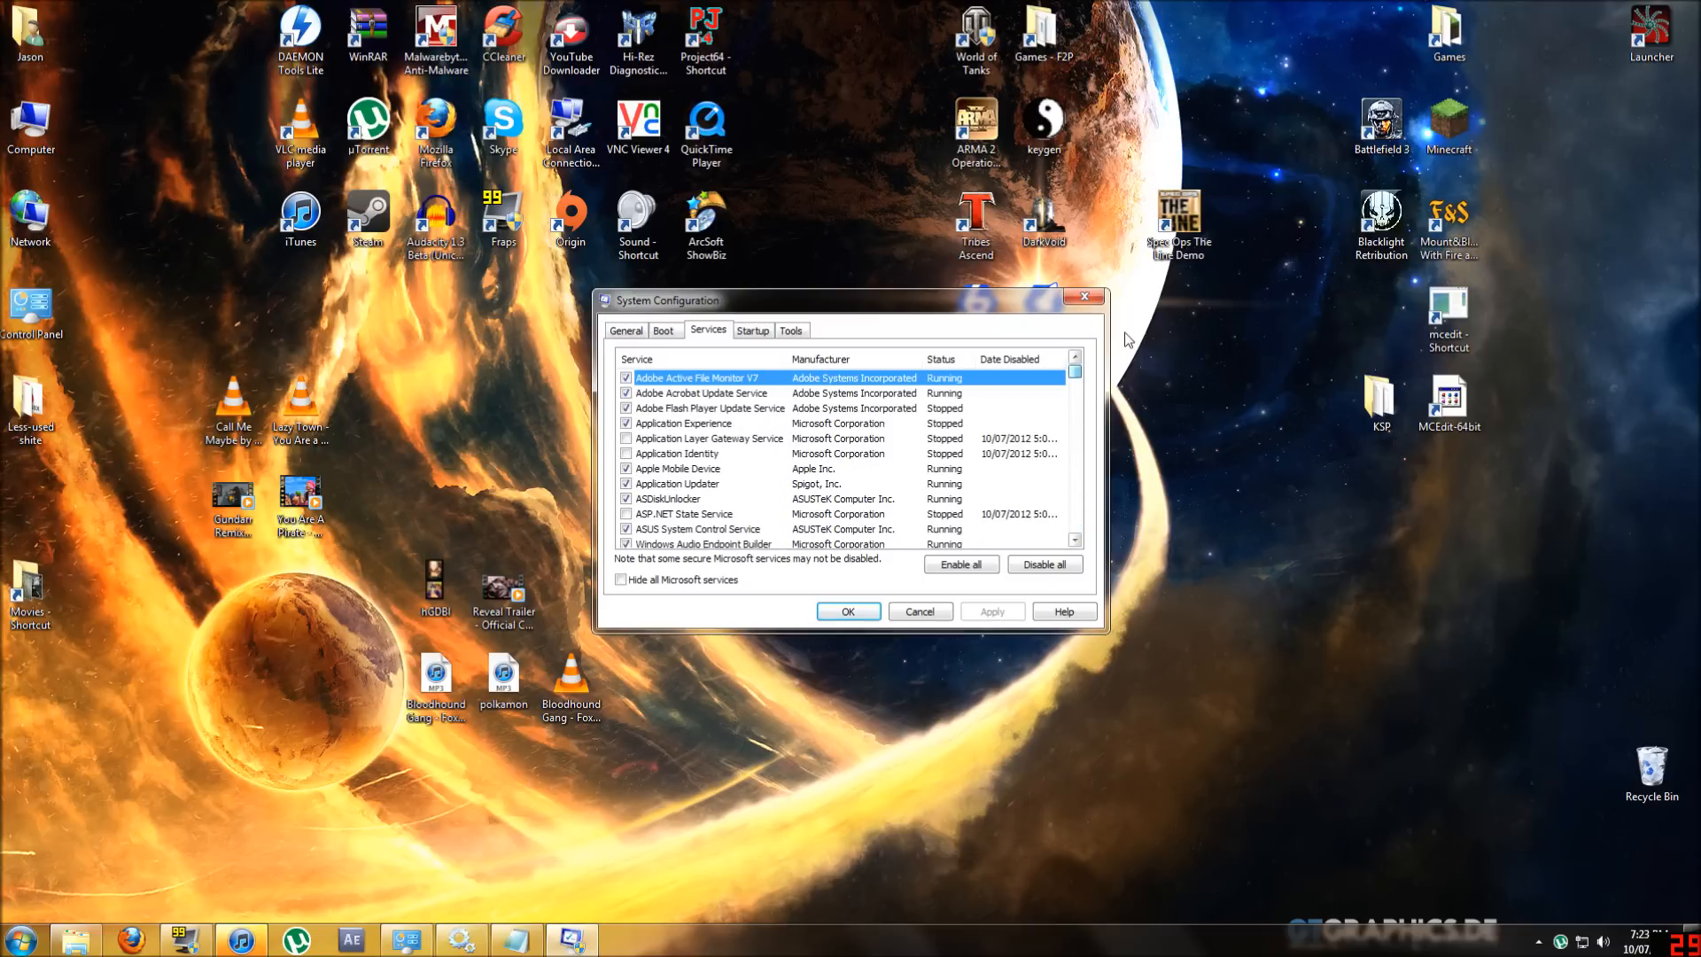
{"action": "mouse_move", "coordinate": [568, 596]}
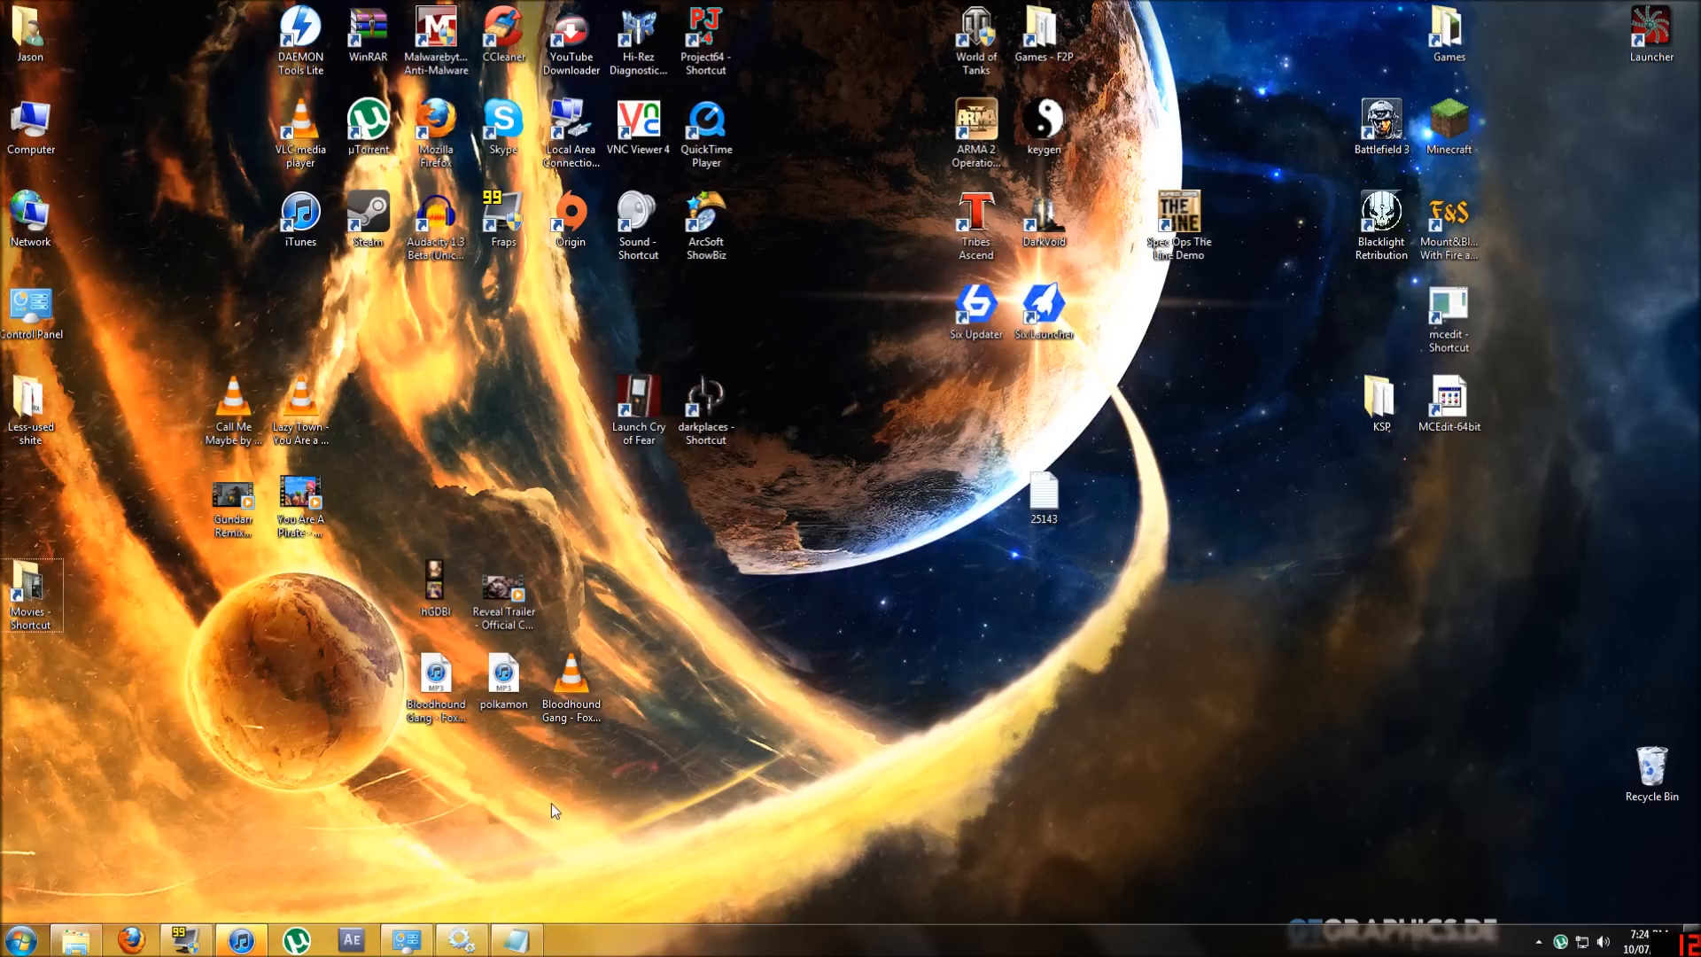
{"action": "mouse_move", "coordinate": [570, 678]}
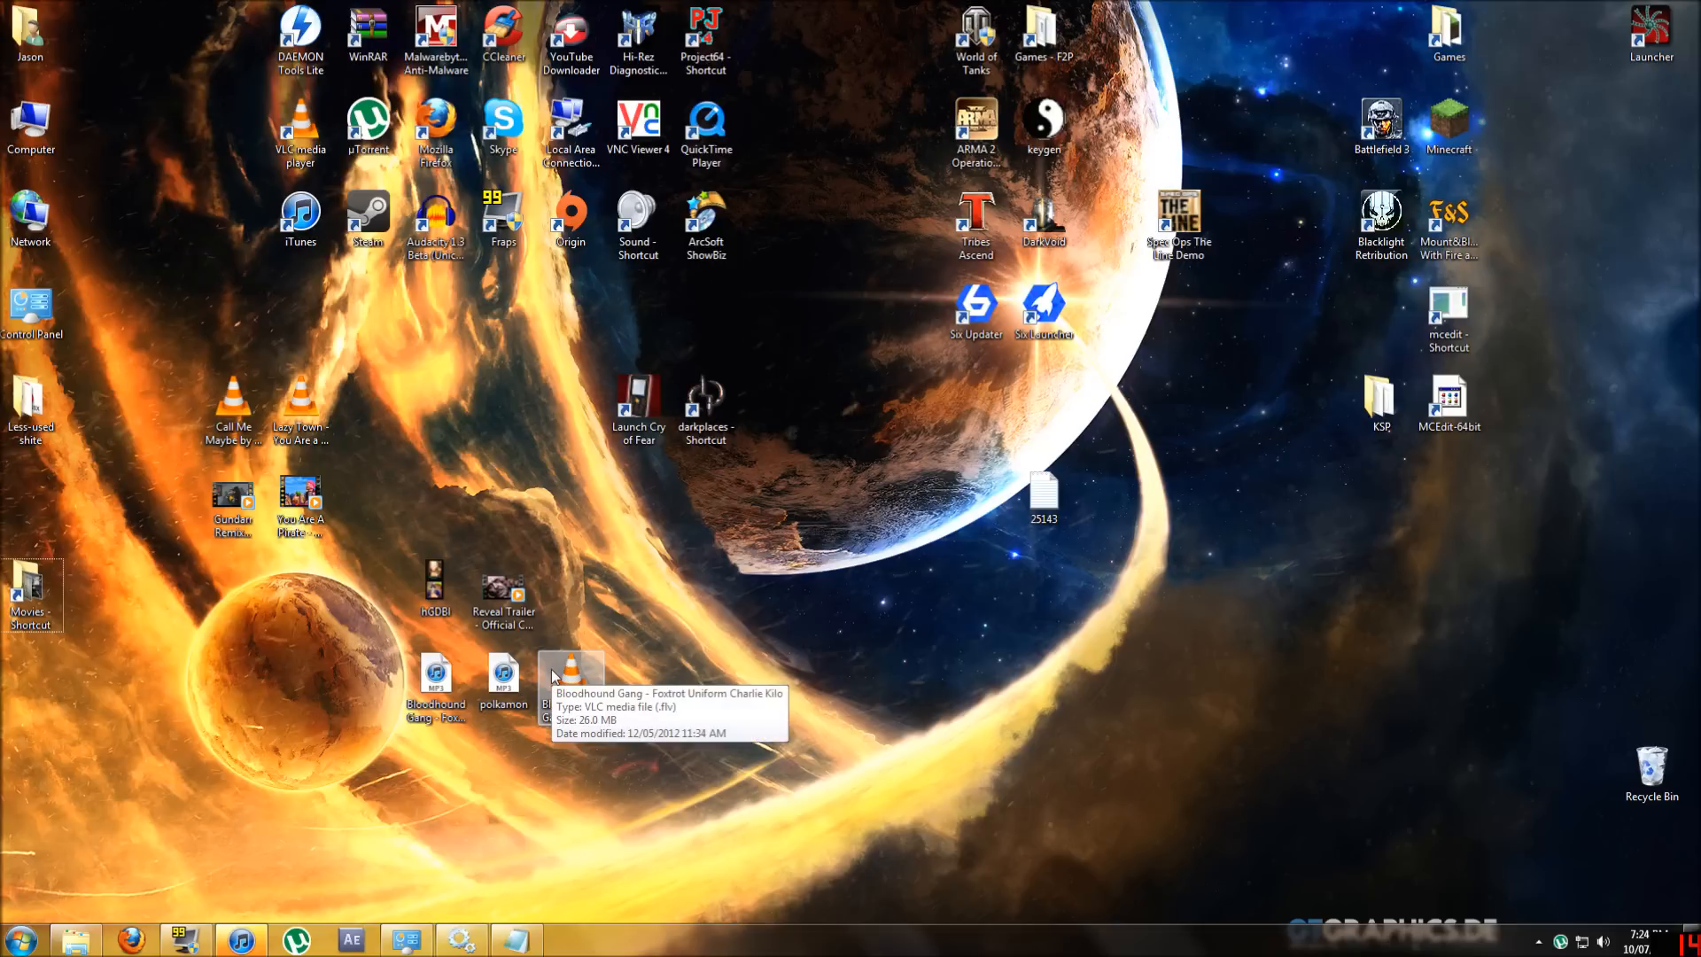
{"action": "mouse_move", "coordinate": [585, 768]}
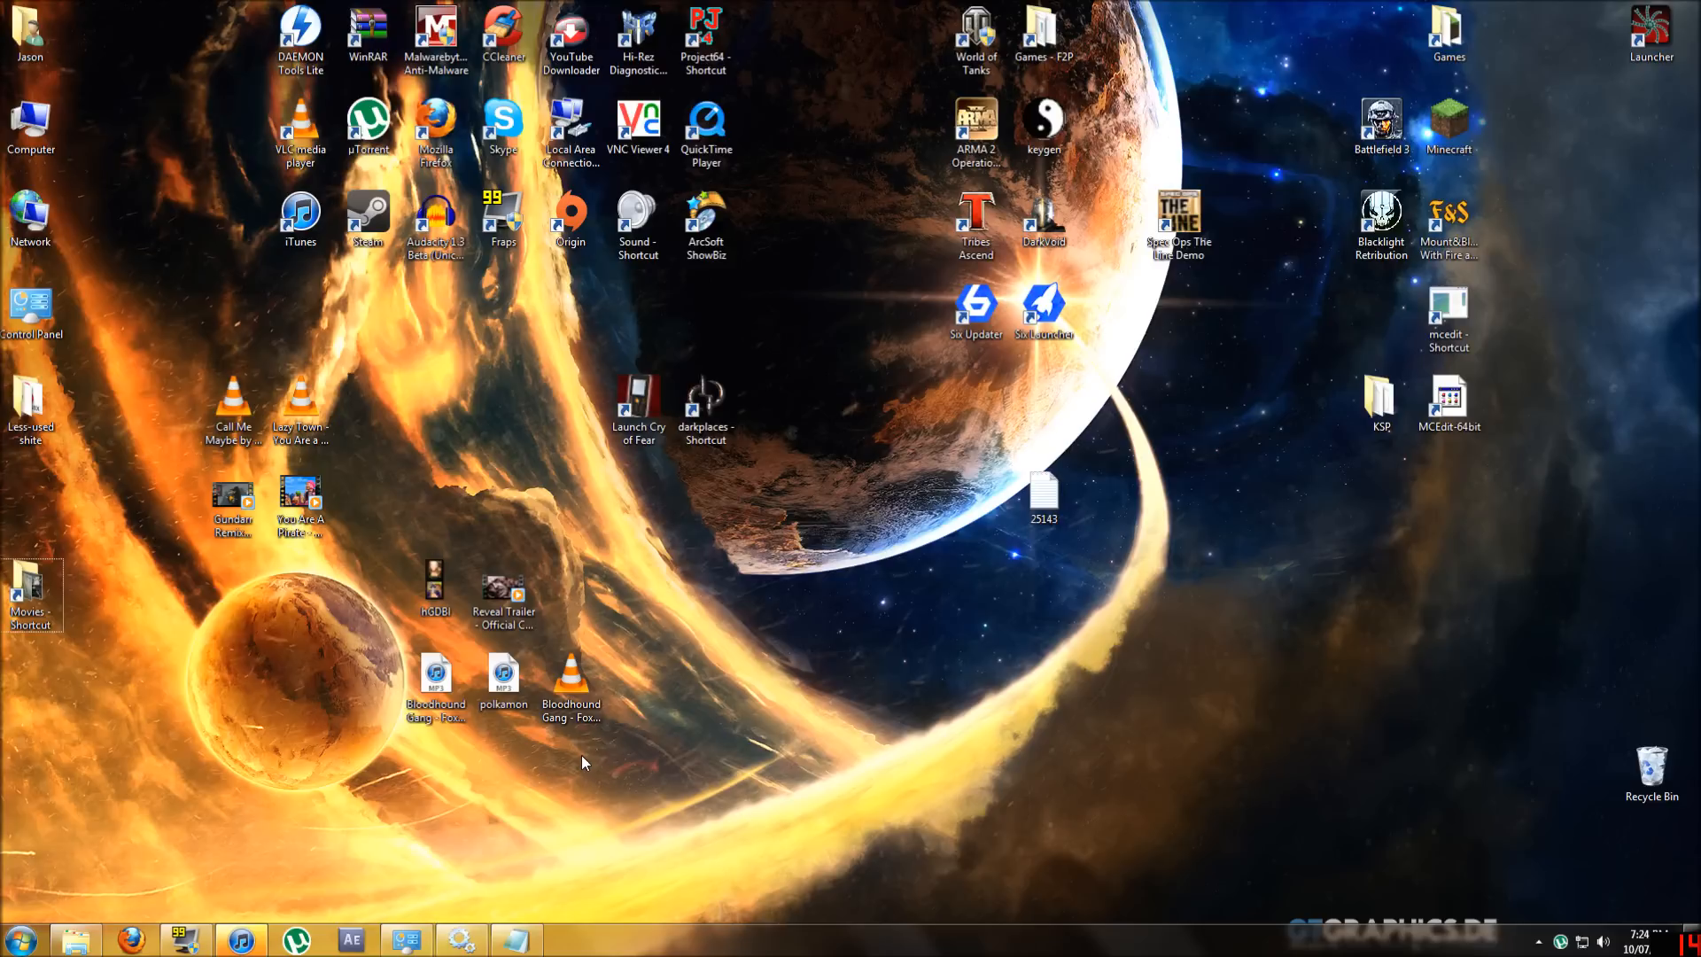
{"action": "mouse_move", "coordinate": [749, 906]}
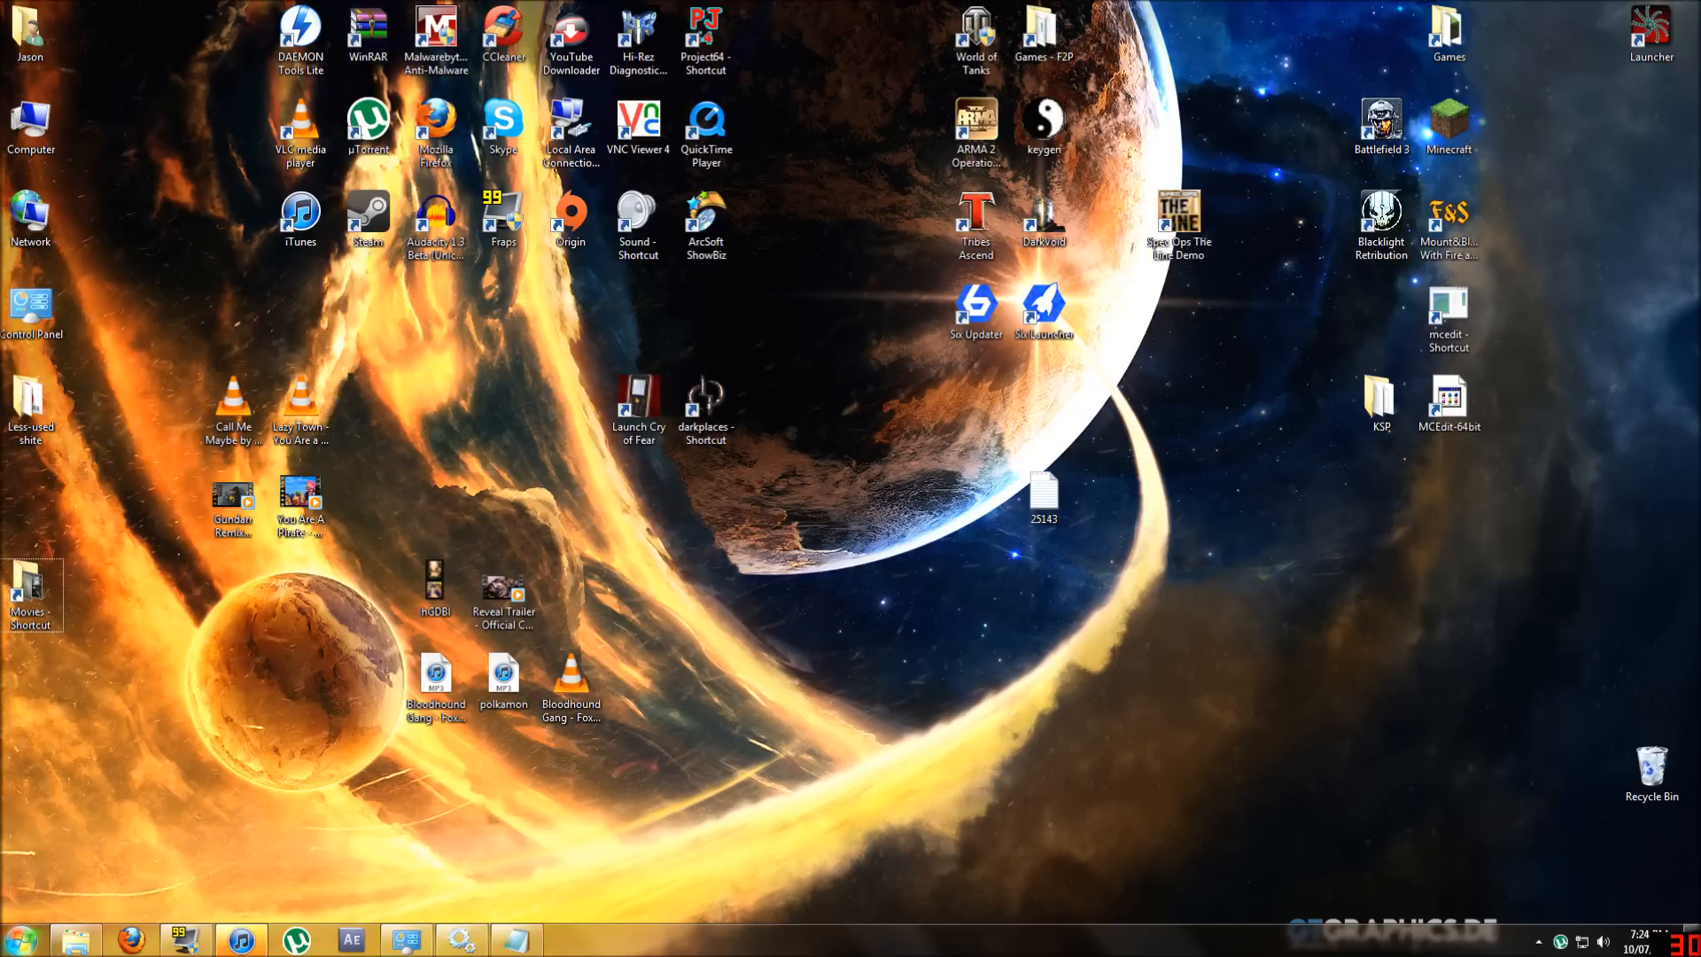
- Launch Services from a Start menu search for 'services' and maximize its window
{"action": "left_click", "coordinate": [19, 937]}
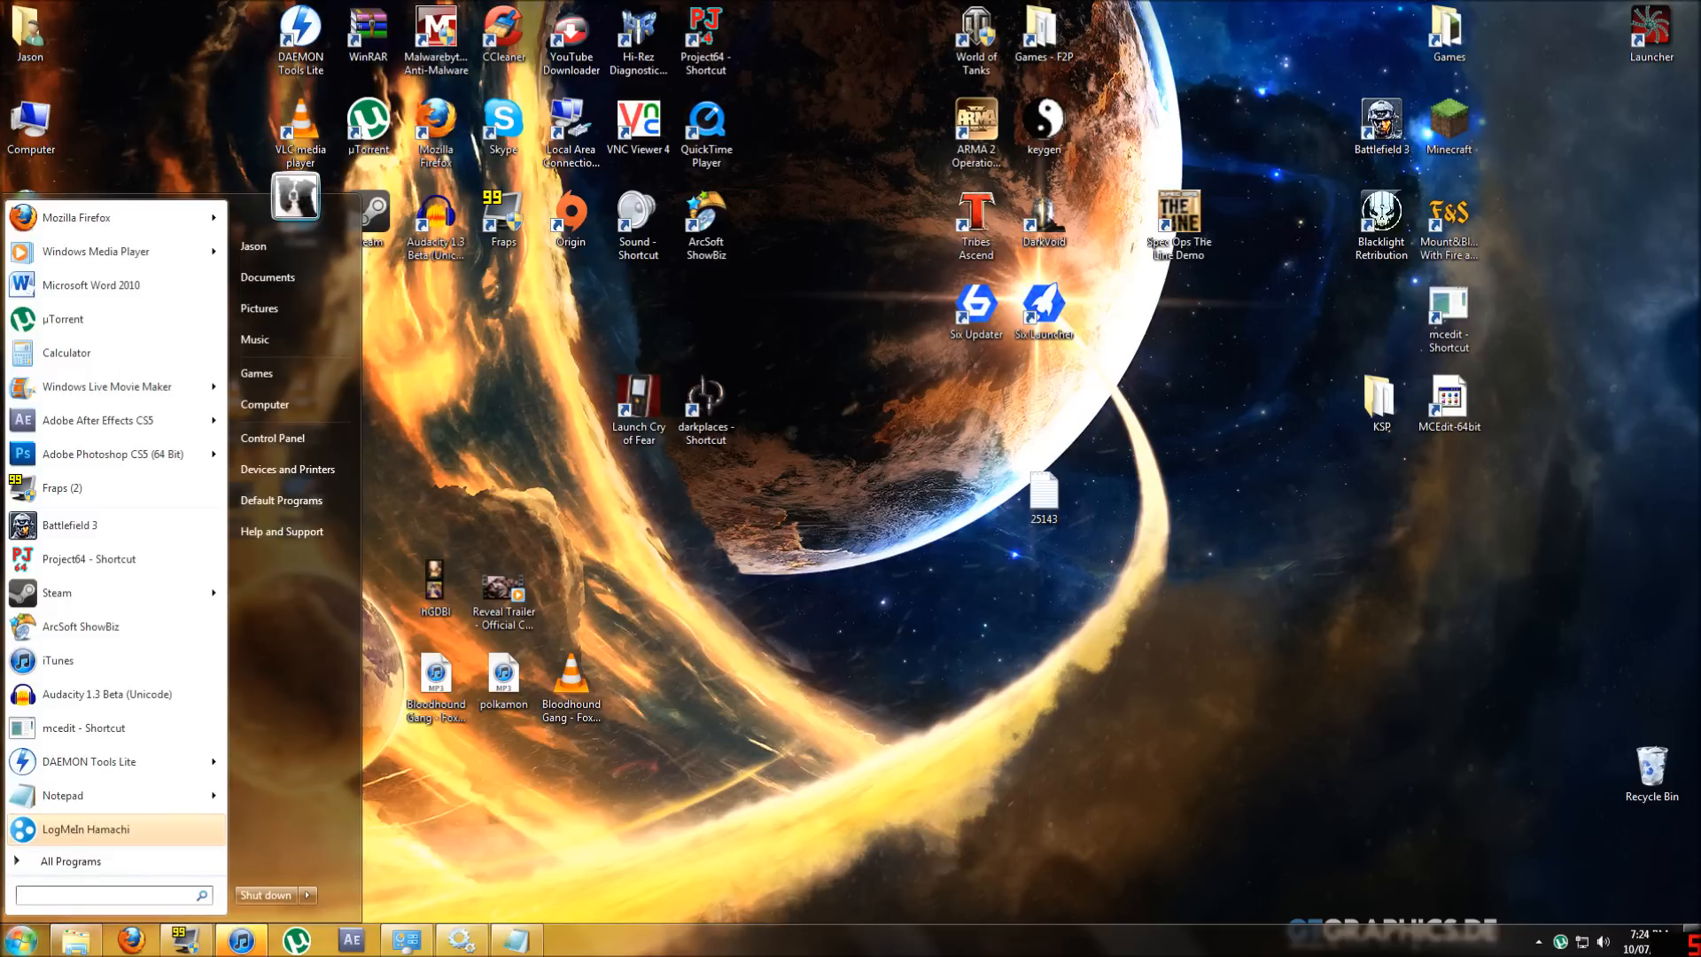
{"action": "type", "text": "services"}
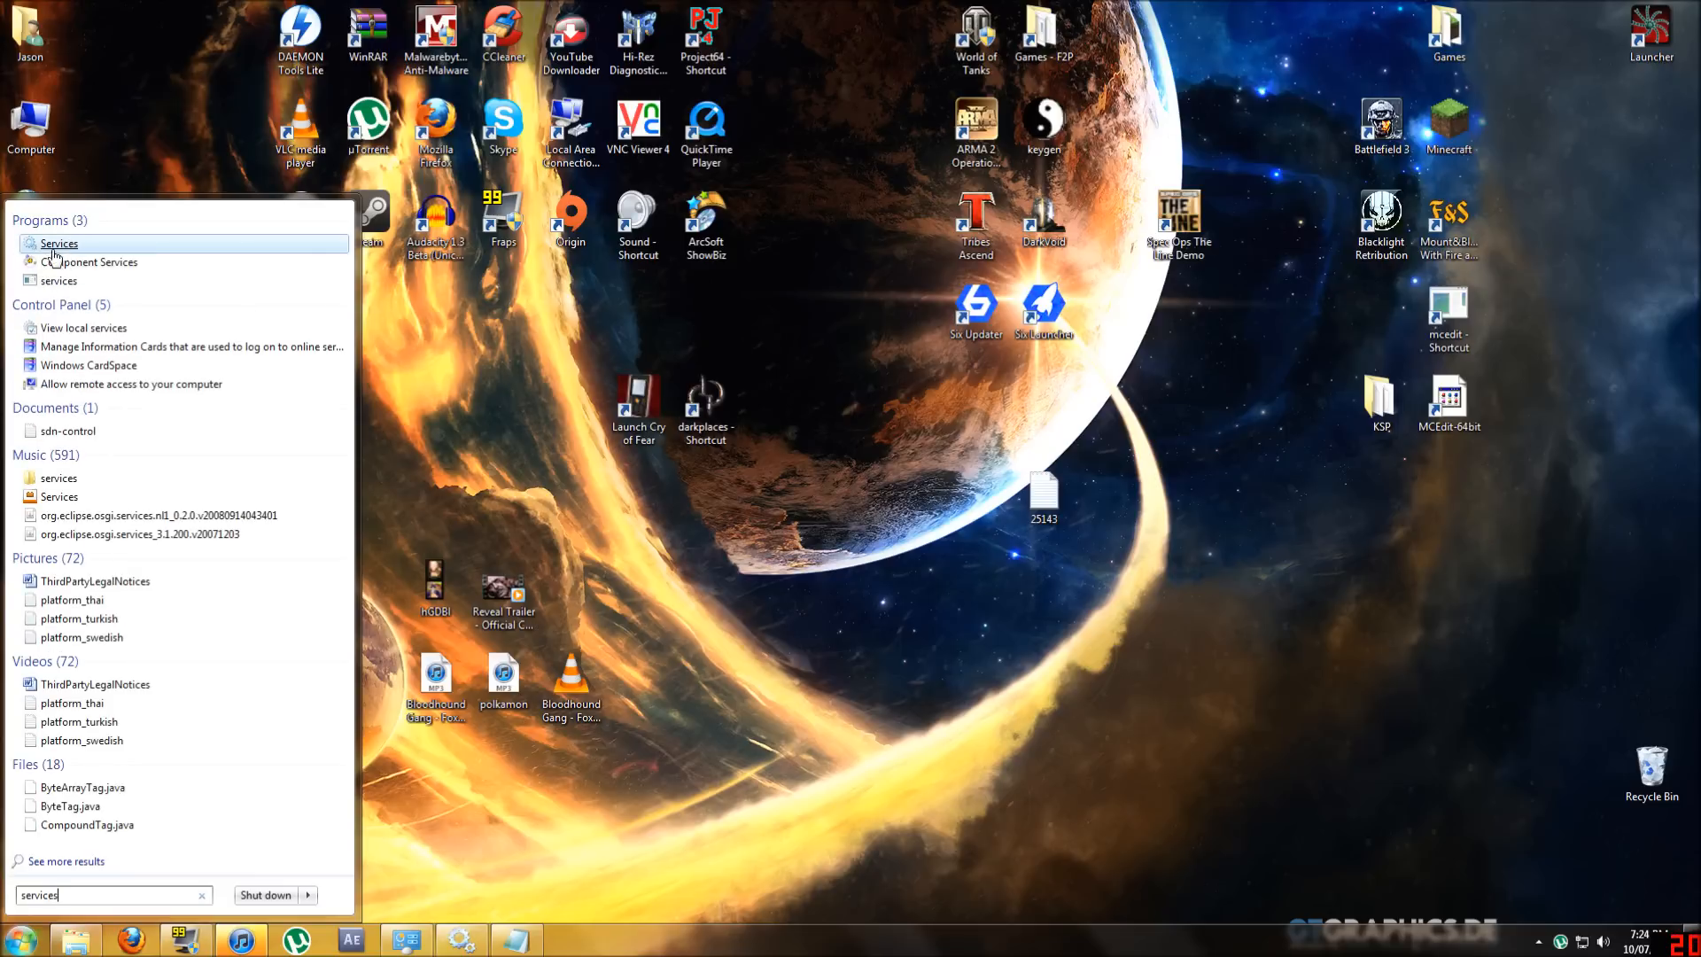
{"action": "right_click", "coordinate": [59, 244]}
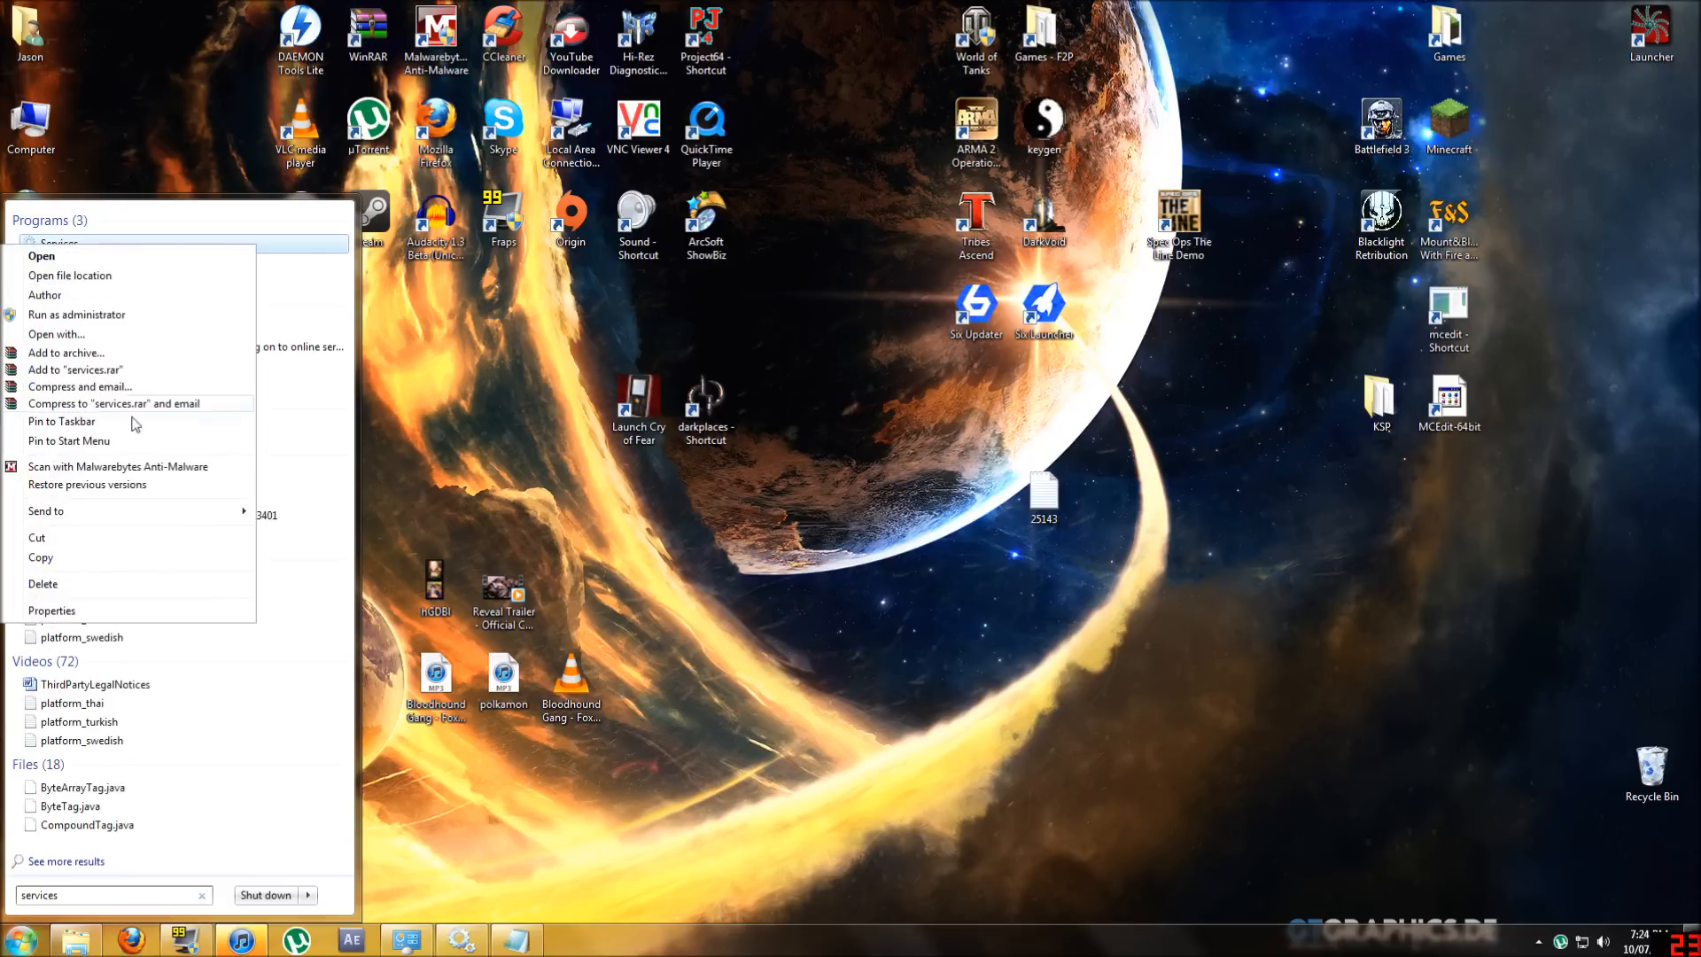
{"action": "mouse_move", "coordinate": [128, 326]}
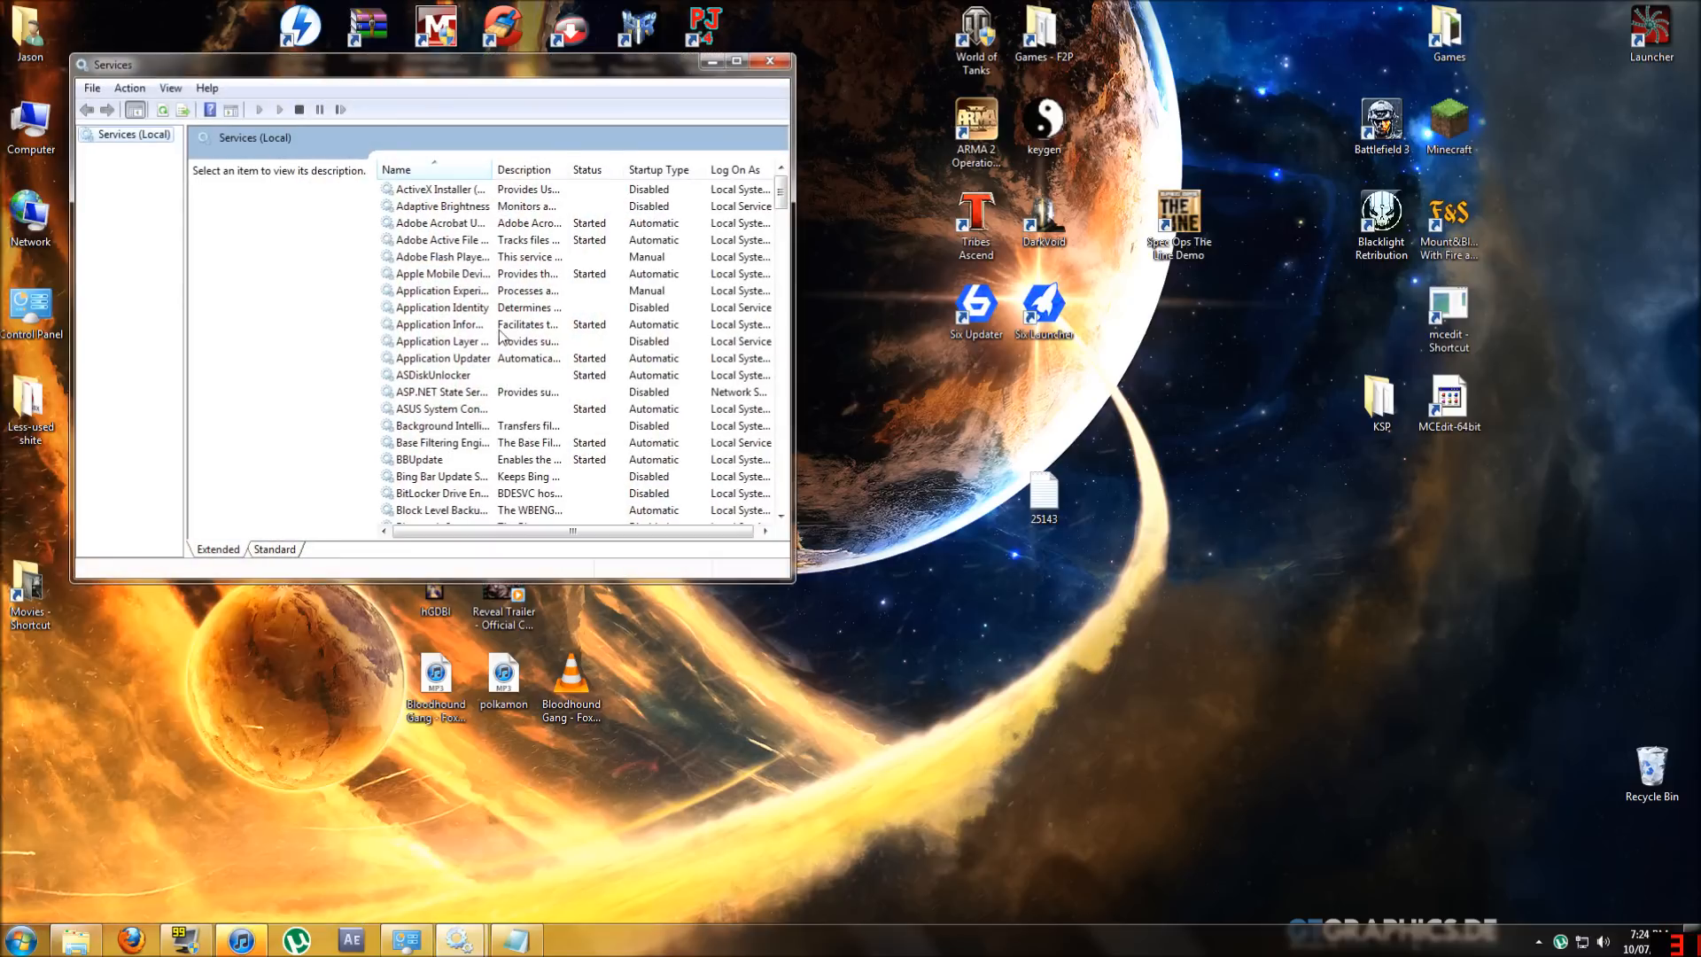
{"action": "mouse_move", "coordinate": [788, 202]}
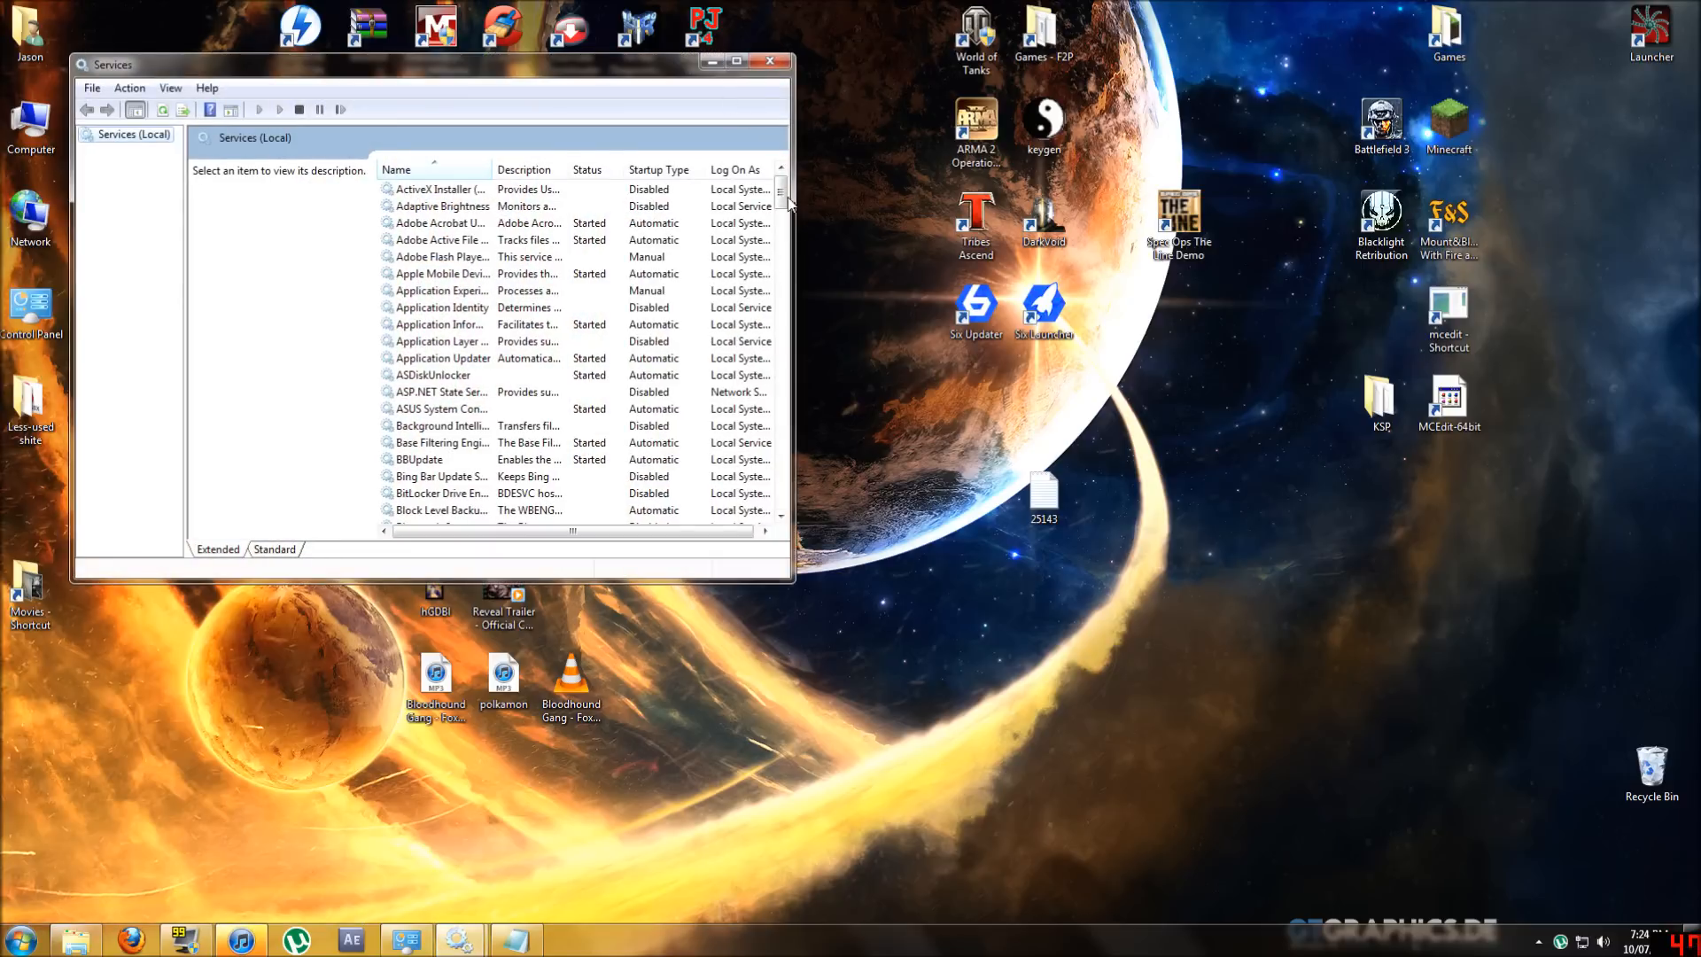
{"action": "left_click", "coordinate": [741, 60]}
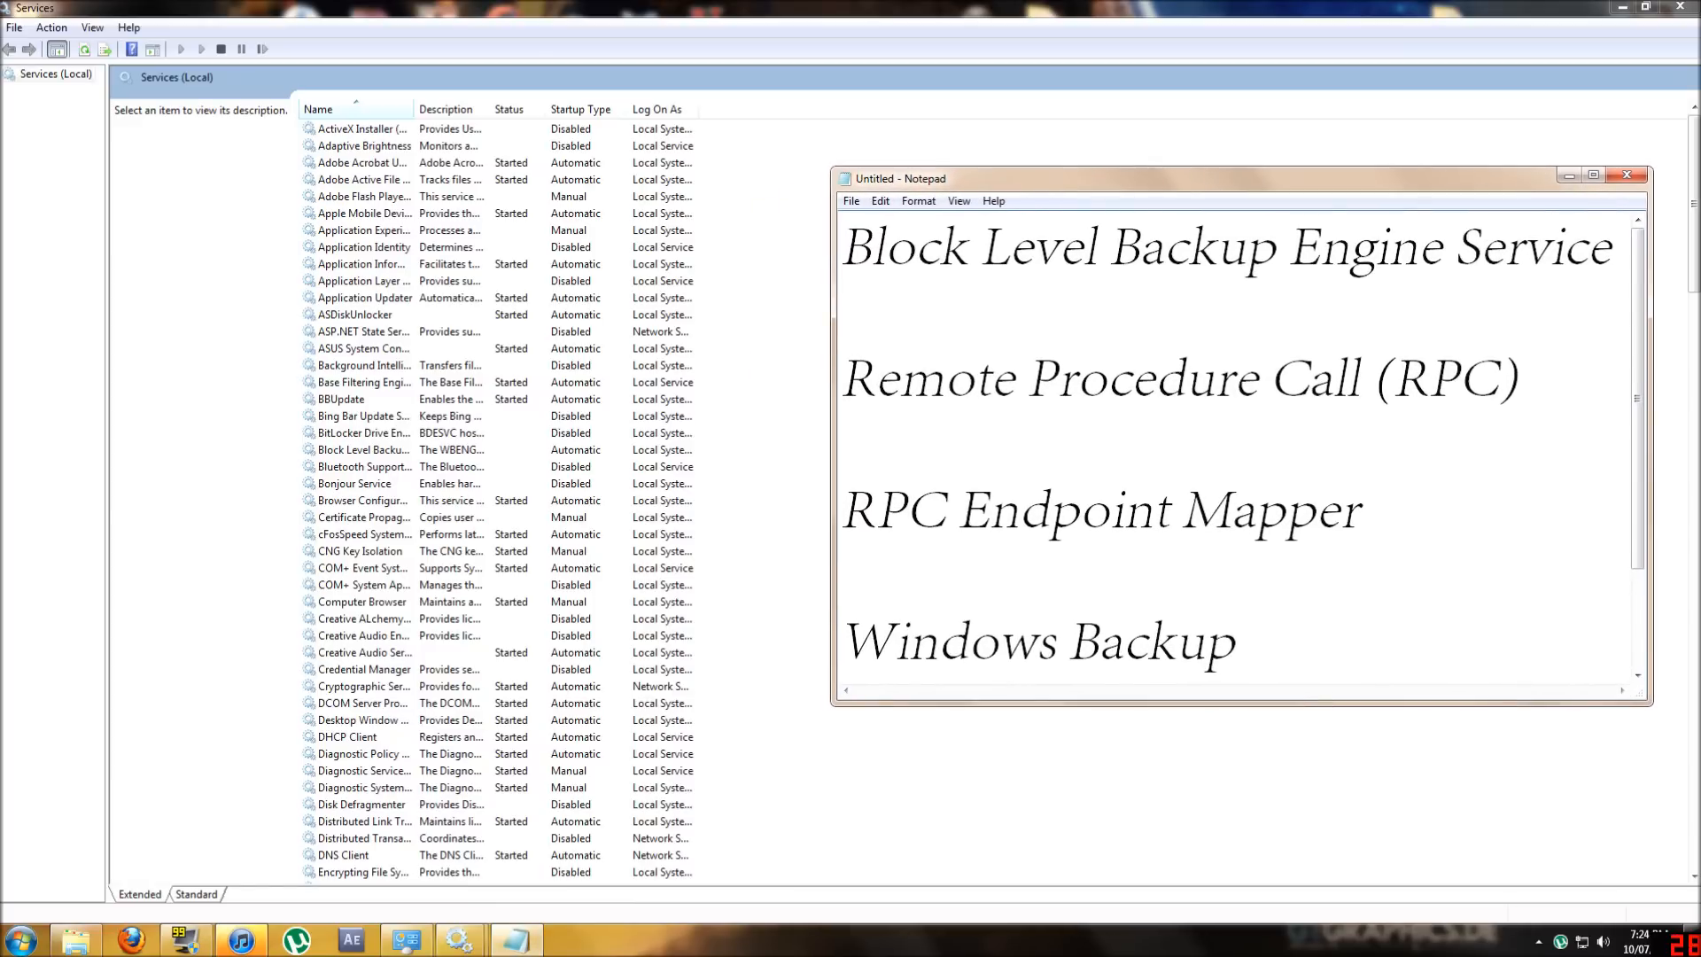
{"action": "mouse_move", "coordinate": [336, 471]}
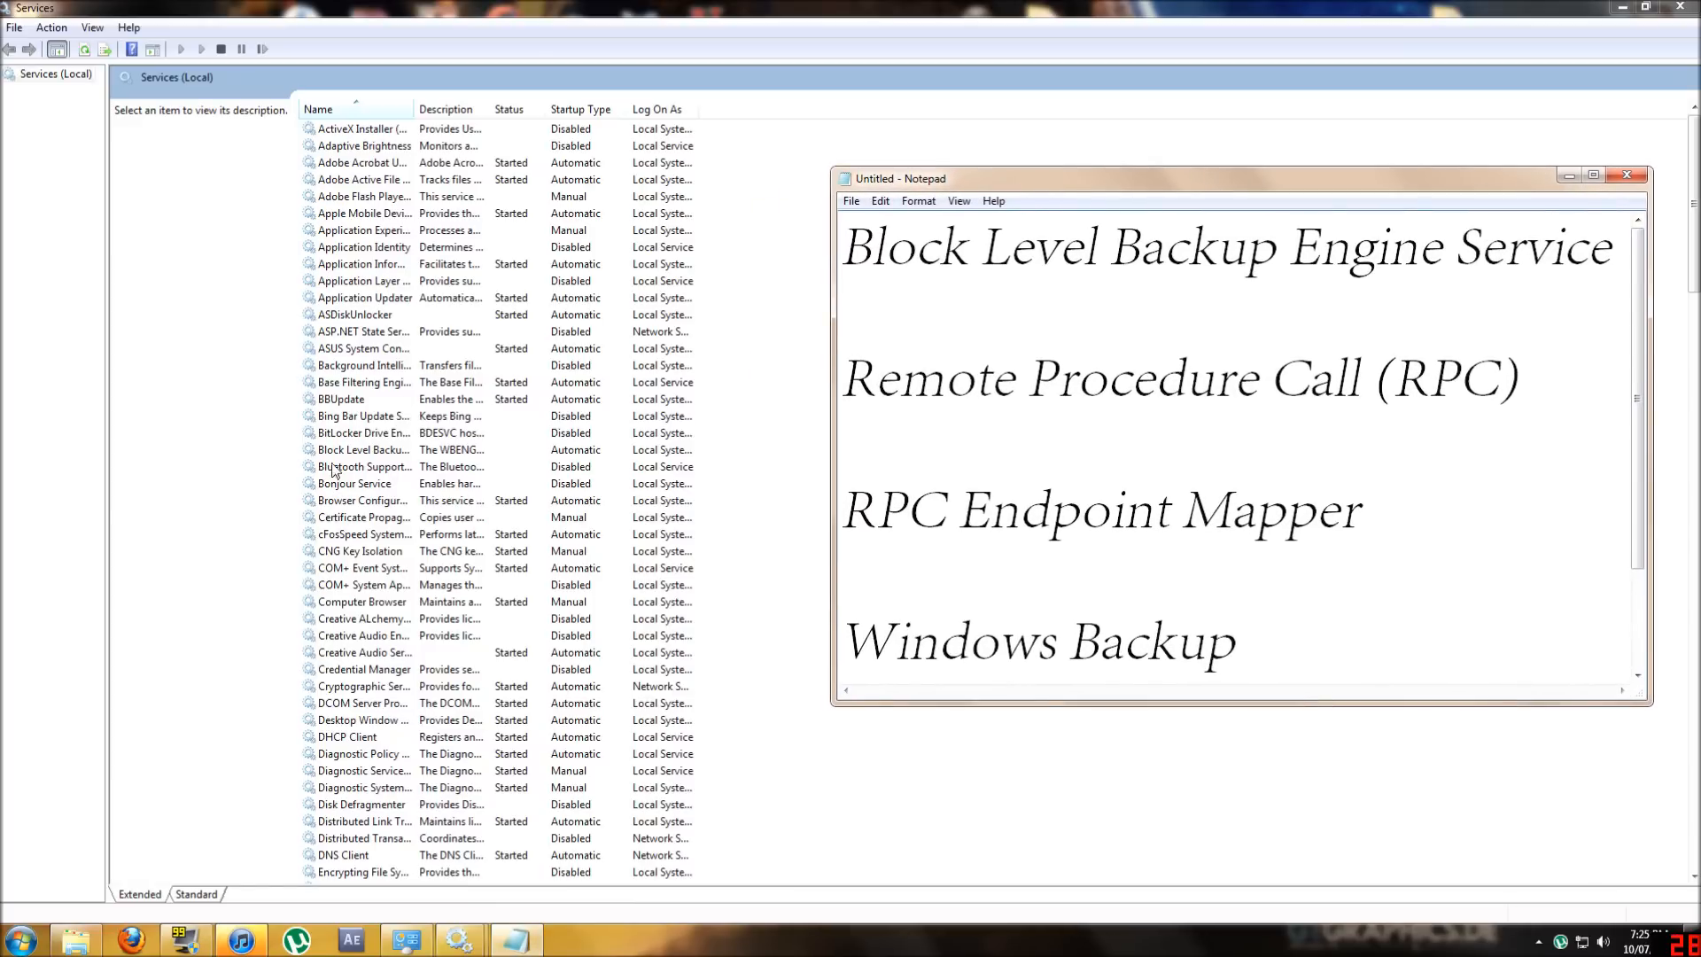
- Set Block Level Backup Engine Service's startup type to Automatic and start the service
{"action": "left_click", "coordinate": [359, 449]}
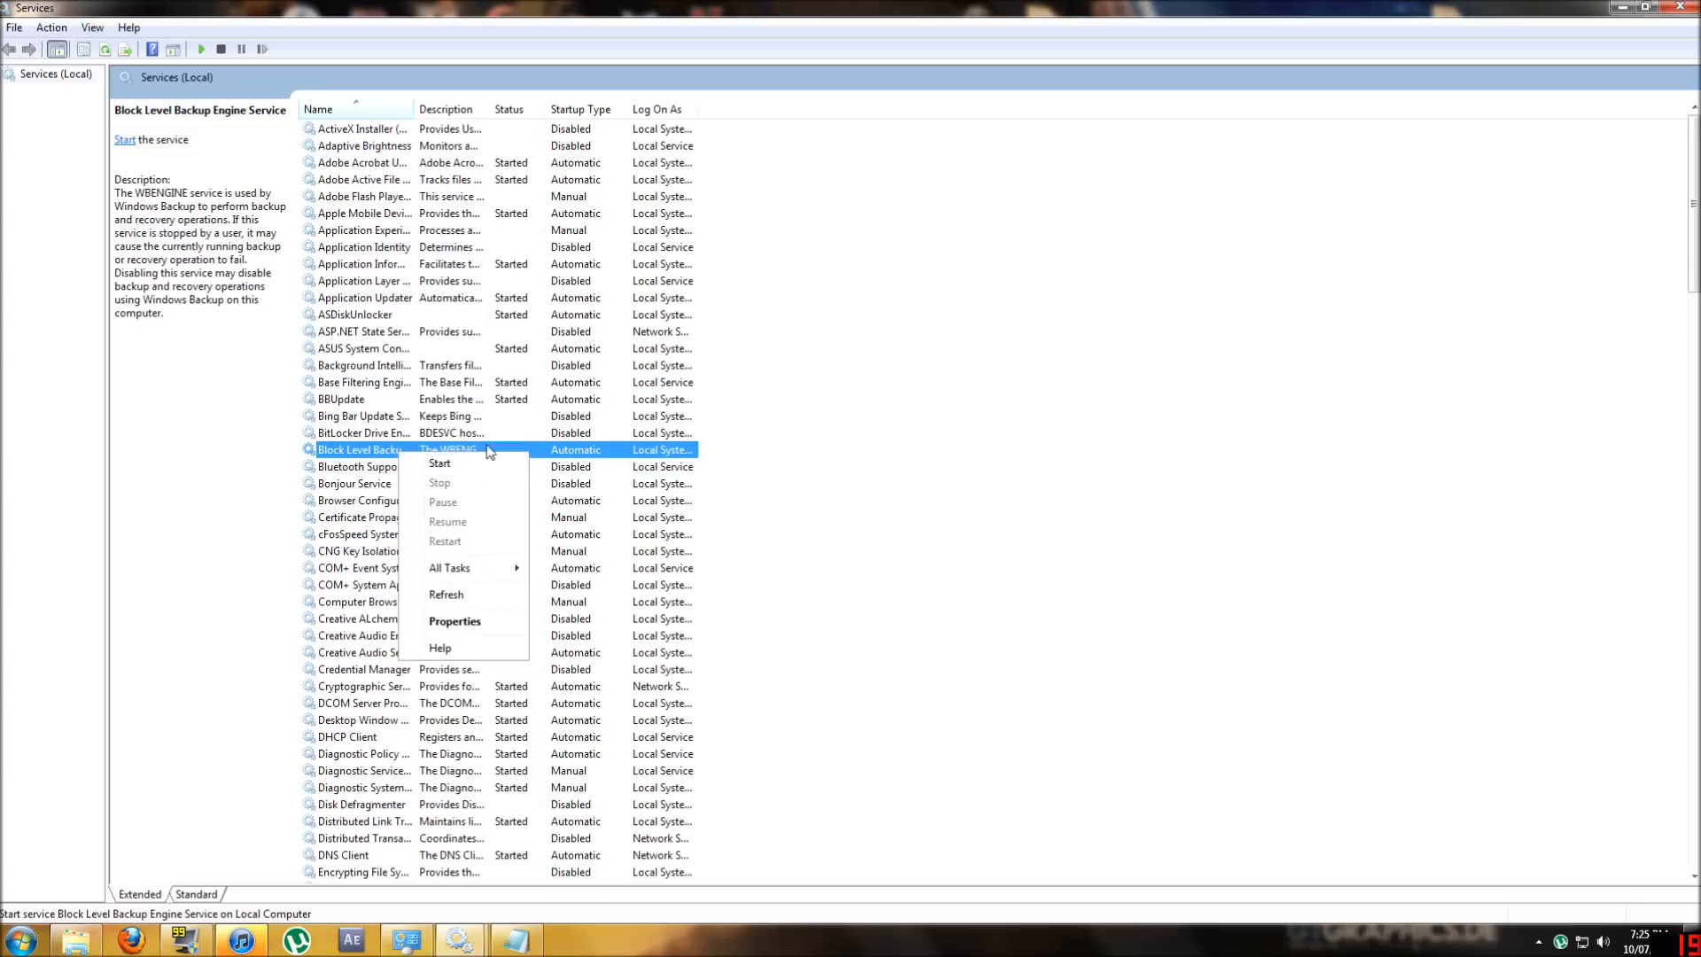
{"action": "left_click", "coordinate": [454, 621]}
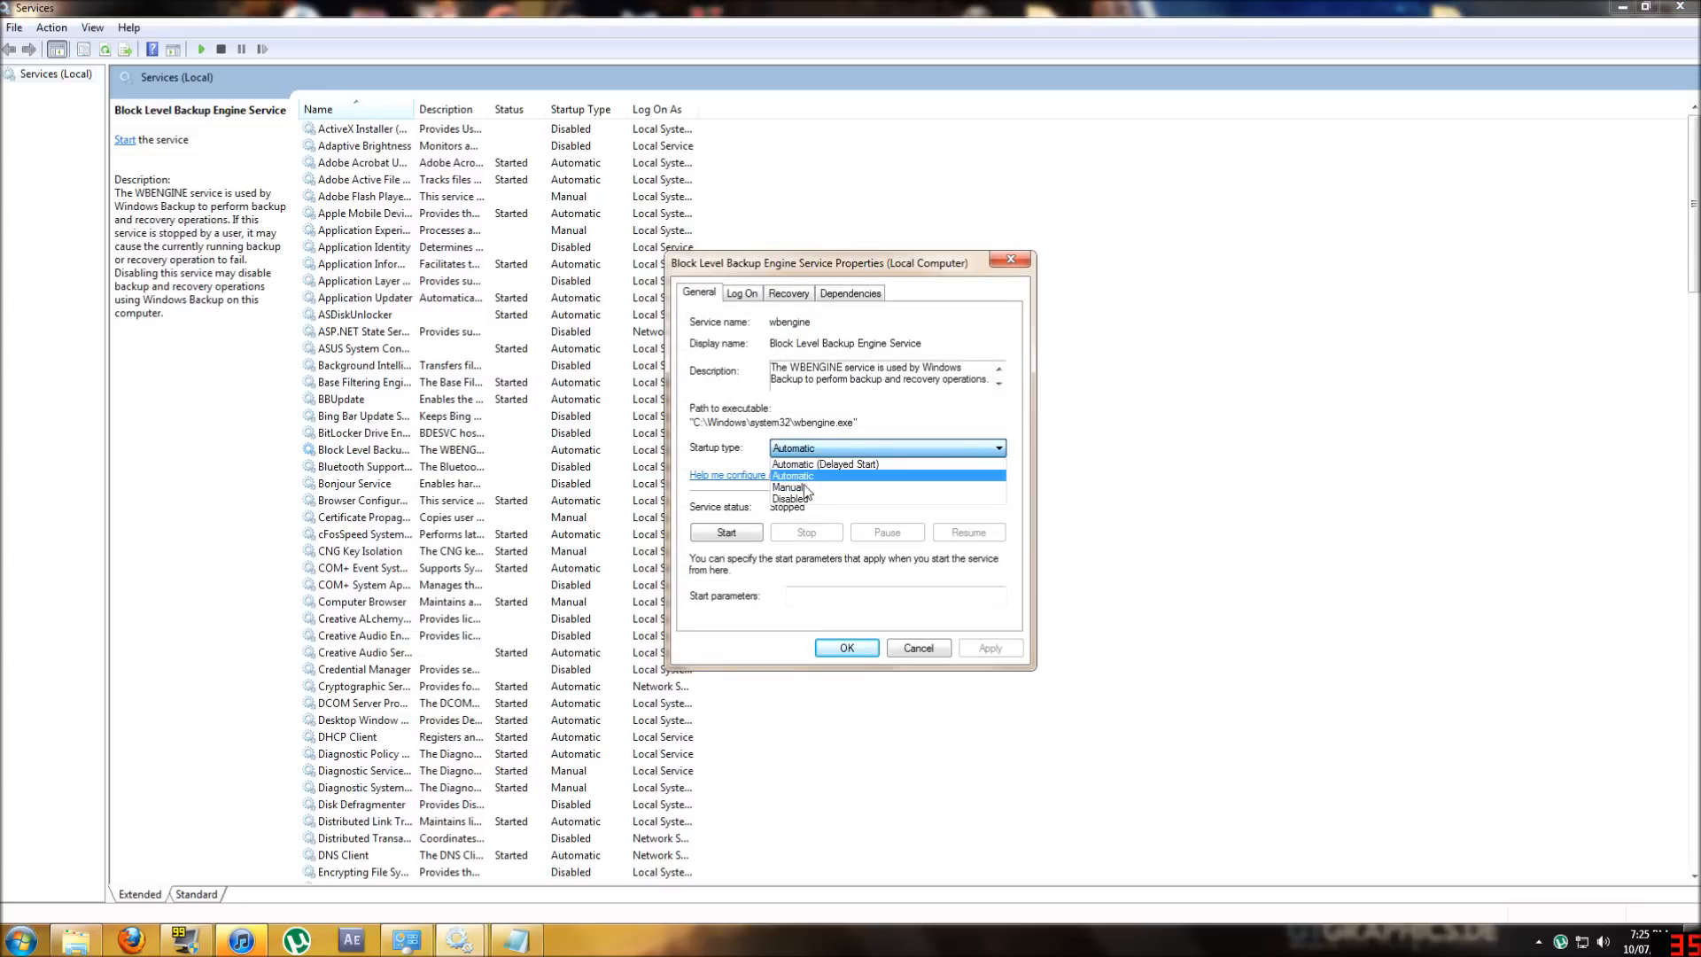
{"action": "left_click", "coordinate": [793, 474]}
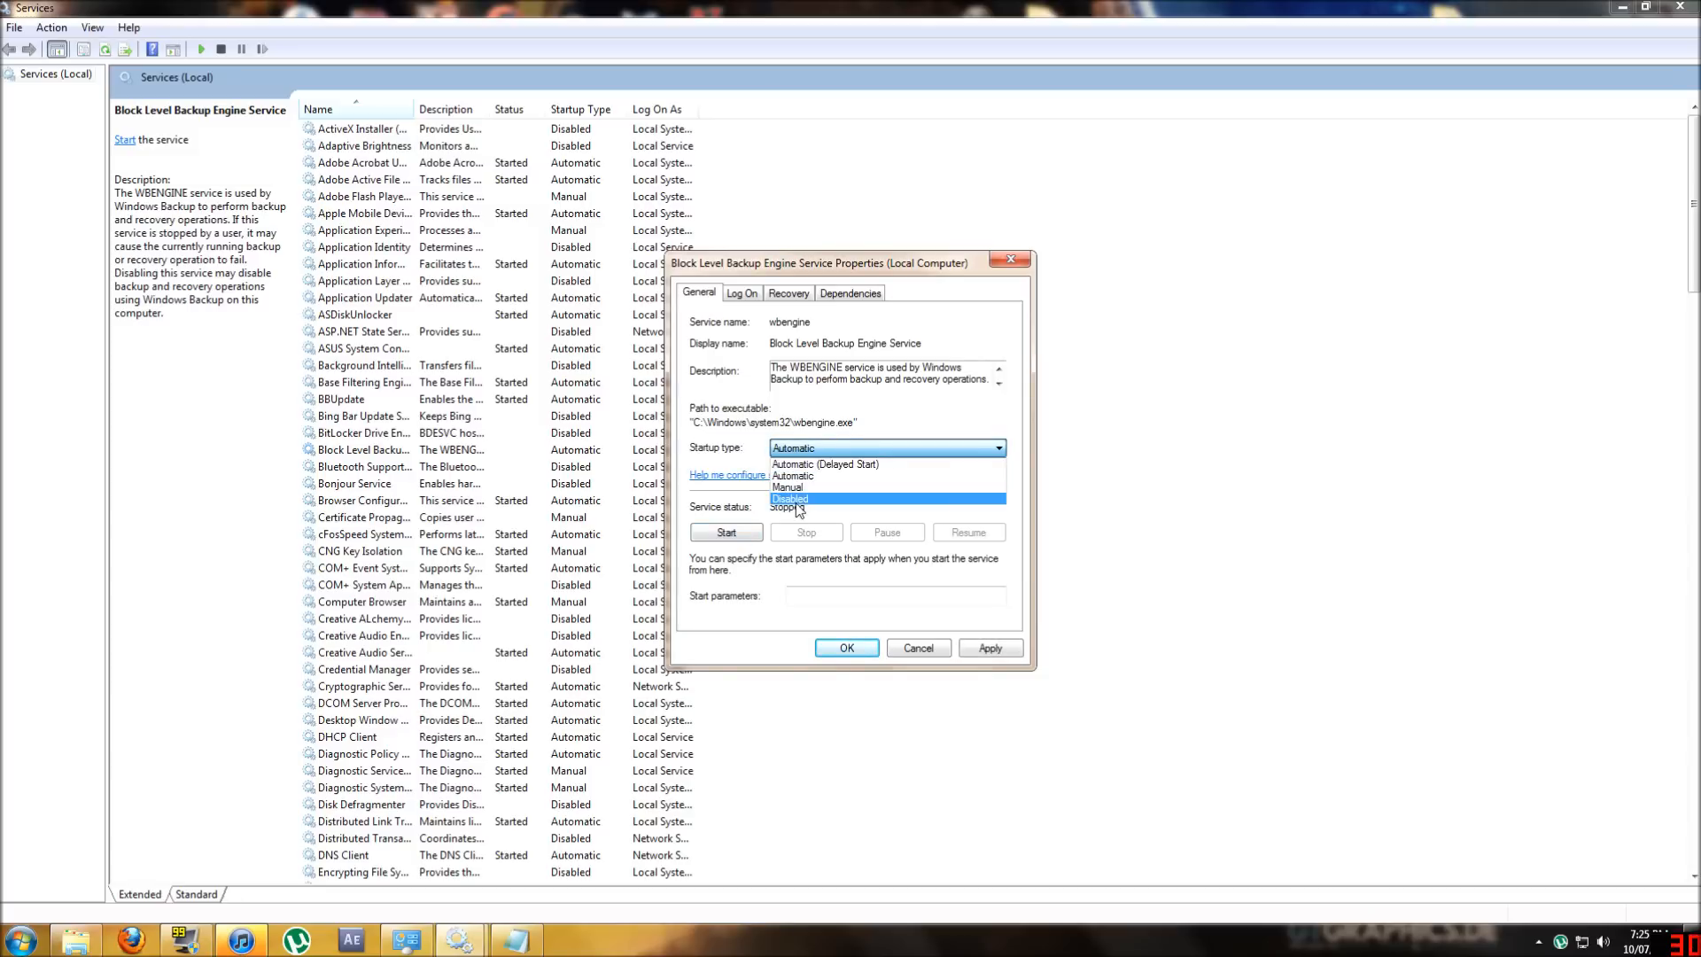
{"action": "left_click", "coordinate": [791, 498]}
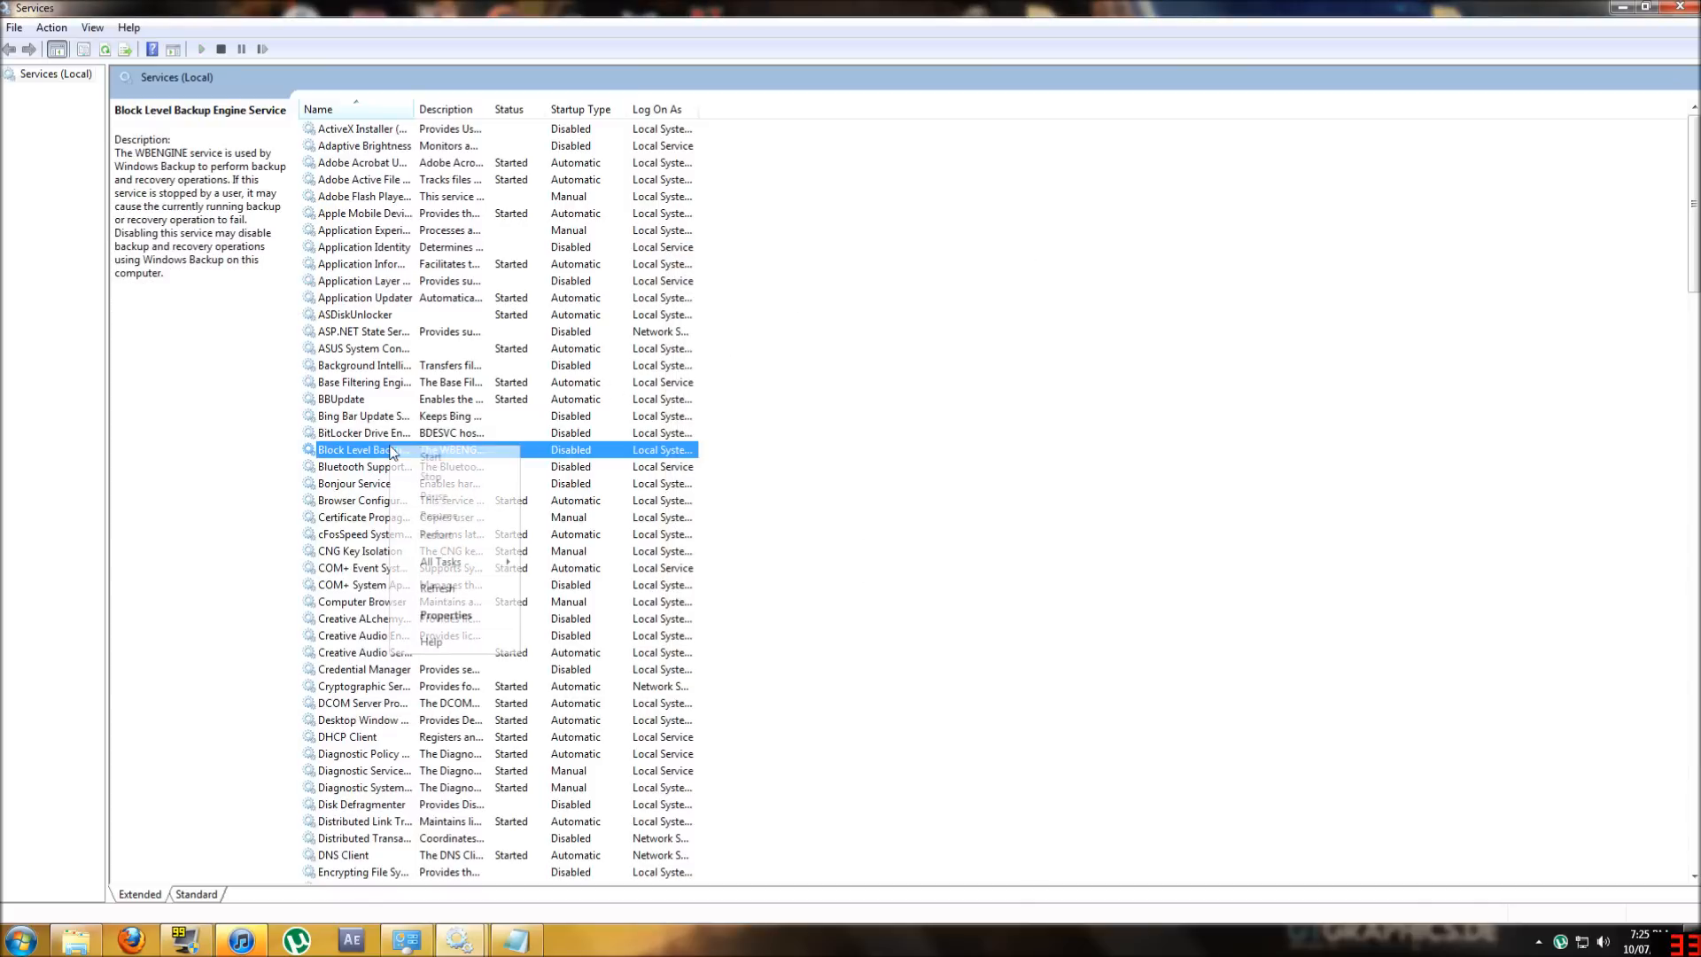
{"action": "left_click", "coordinate": [448, 615]}
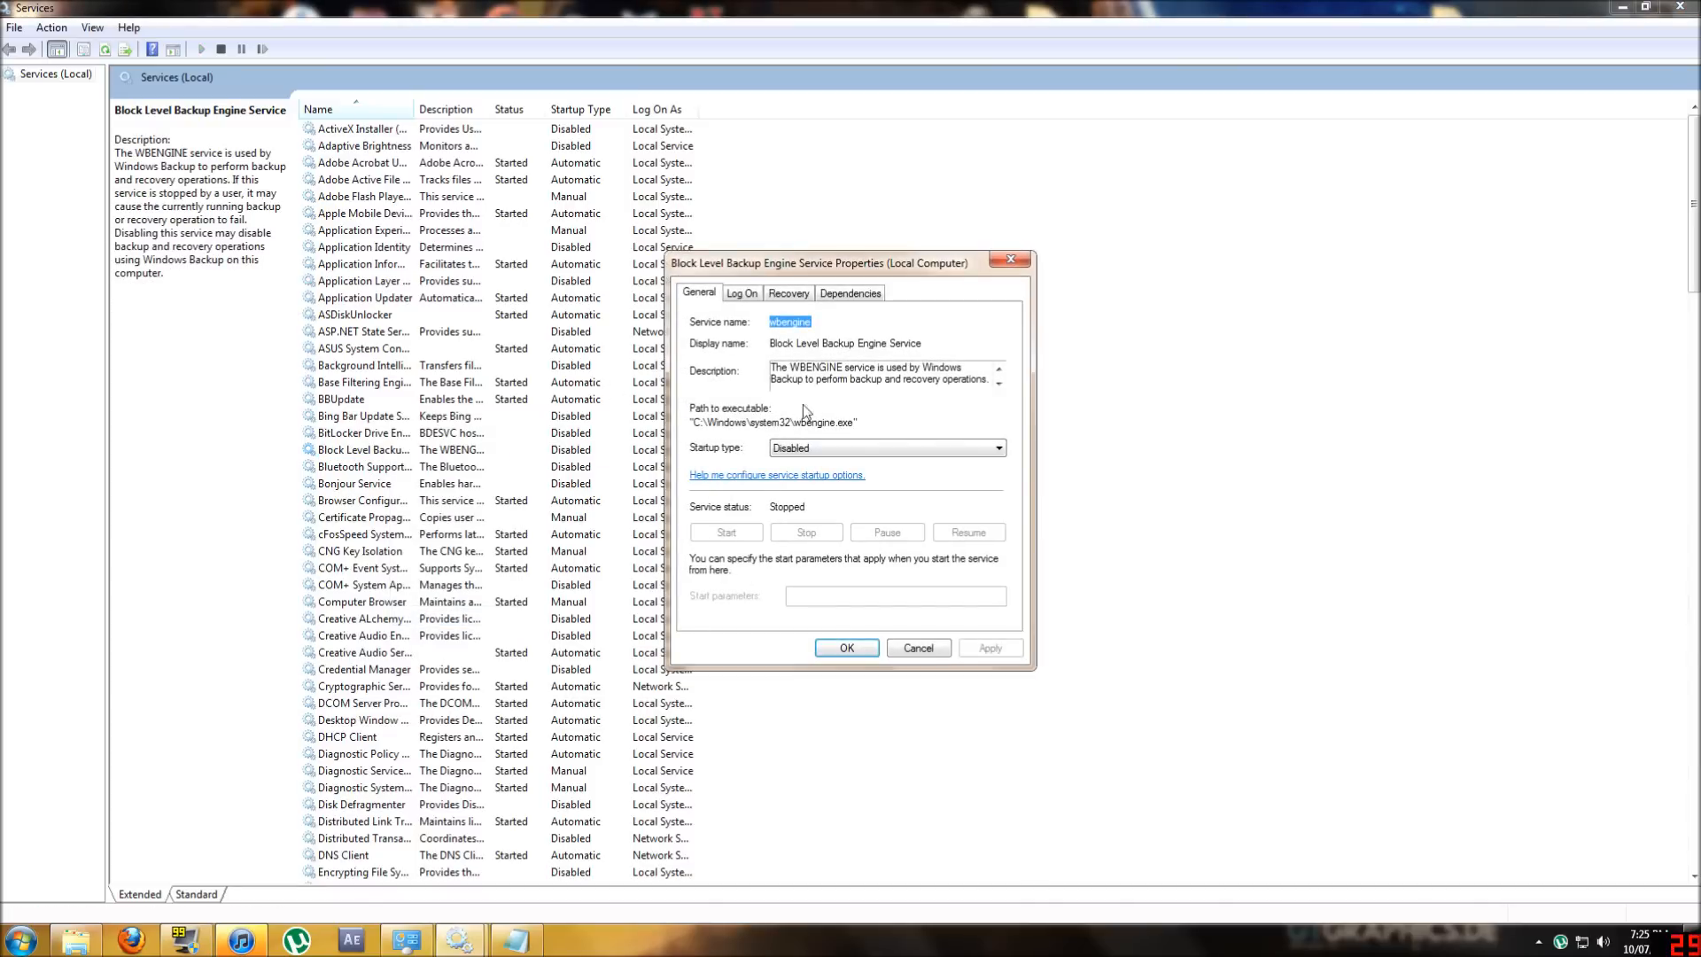
{"action": "left_click", "coordinate": [886, 448]}
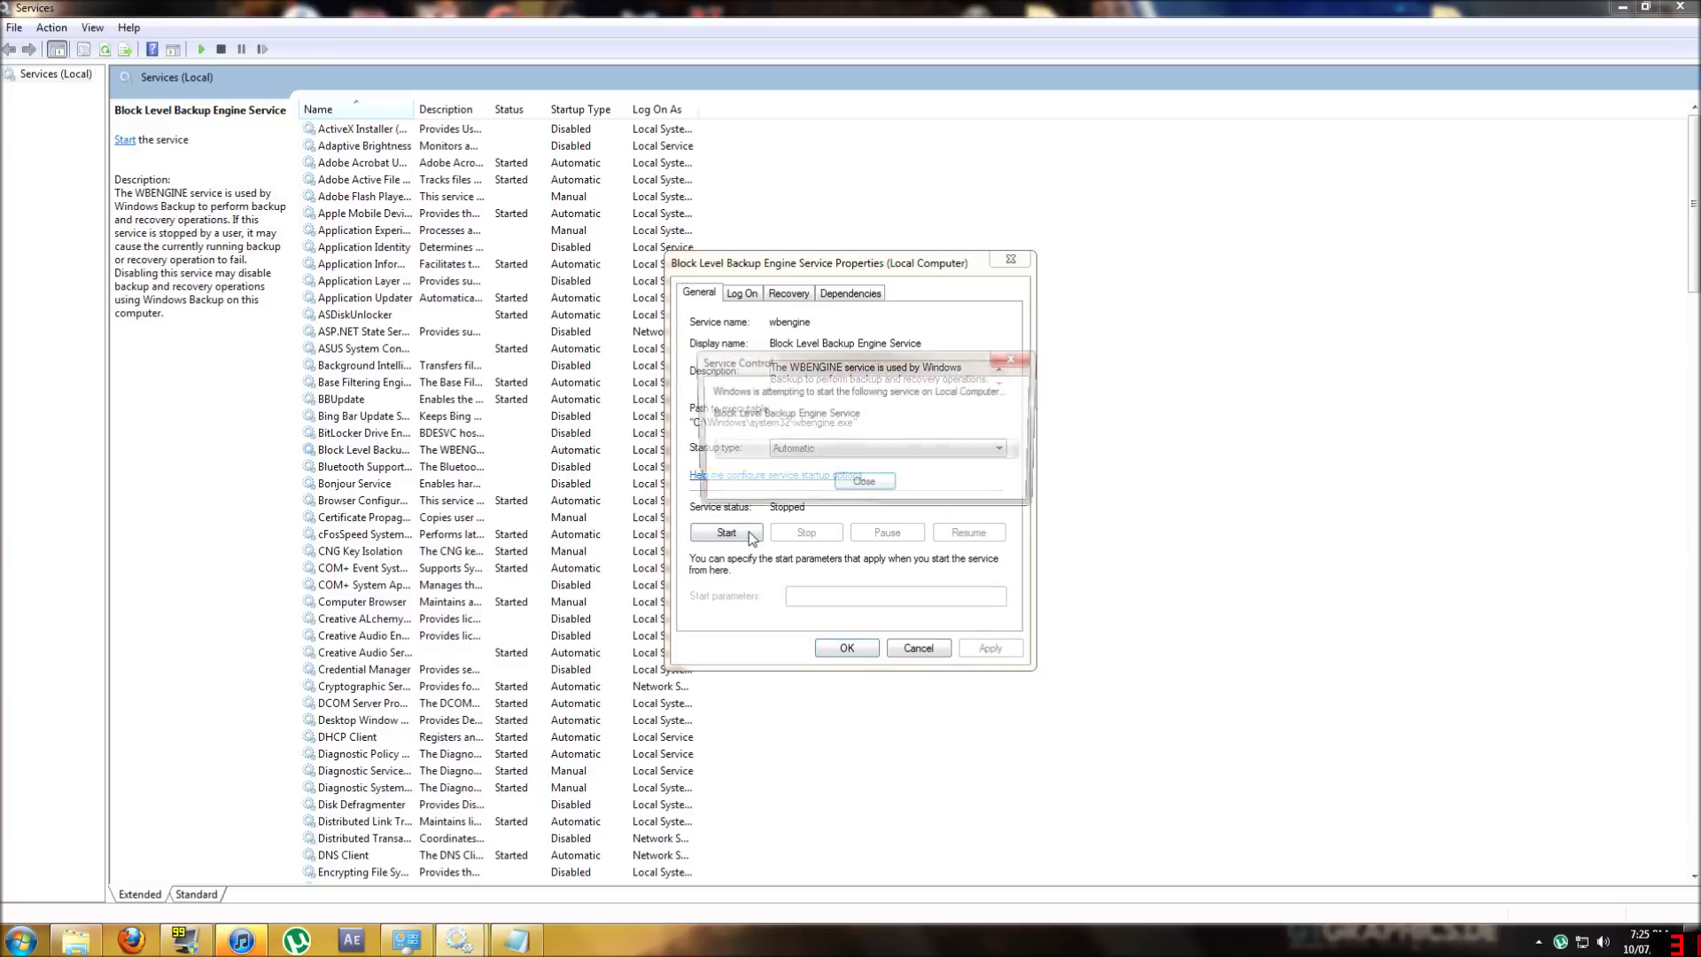
{"action": "left_click", "coordinate": [727, 532]}
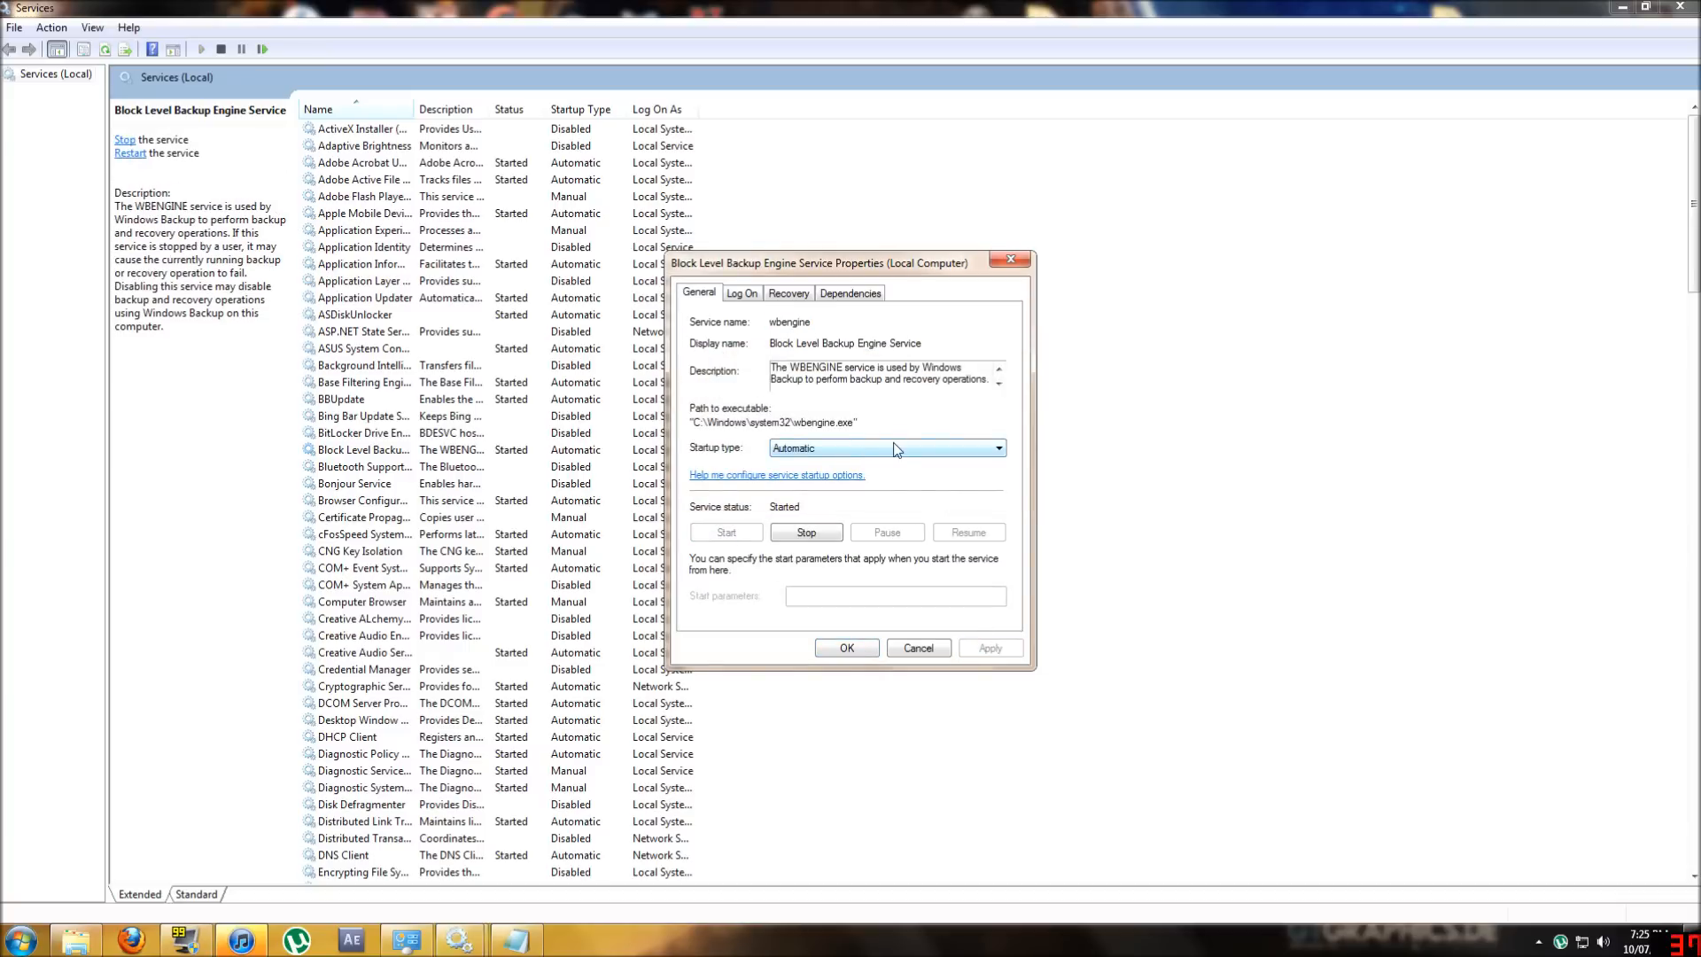
{"action": "left_click", "coordinate": [918, 648]}
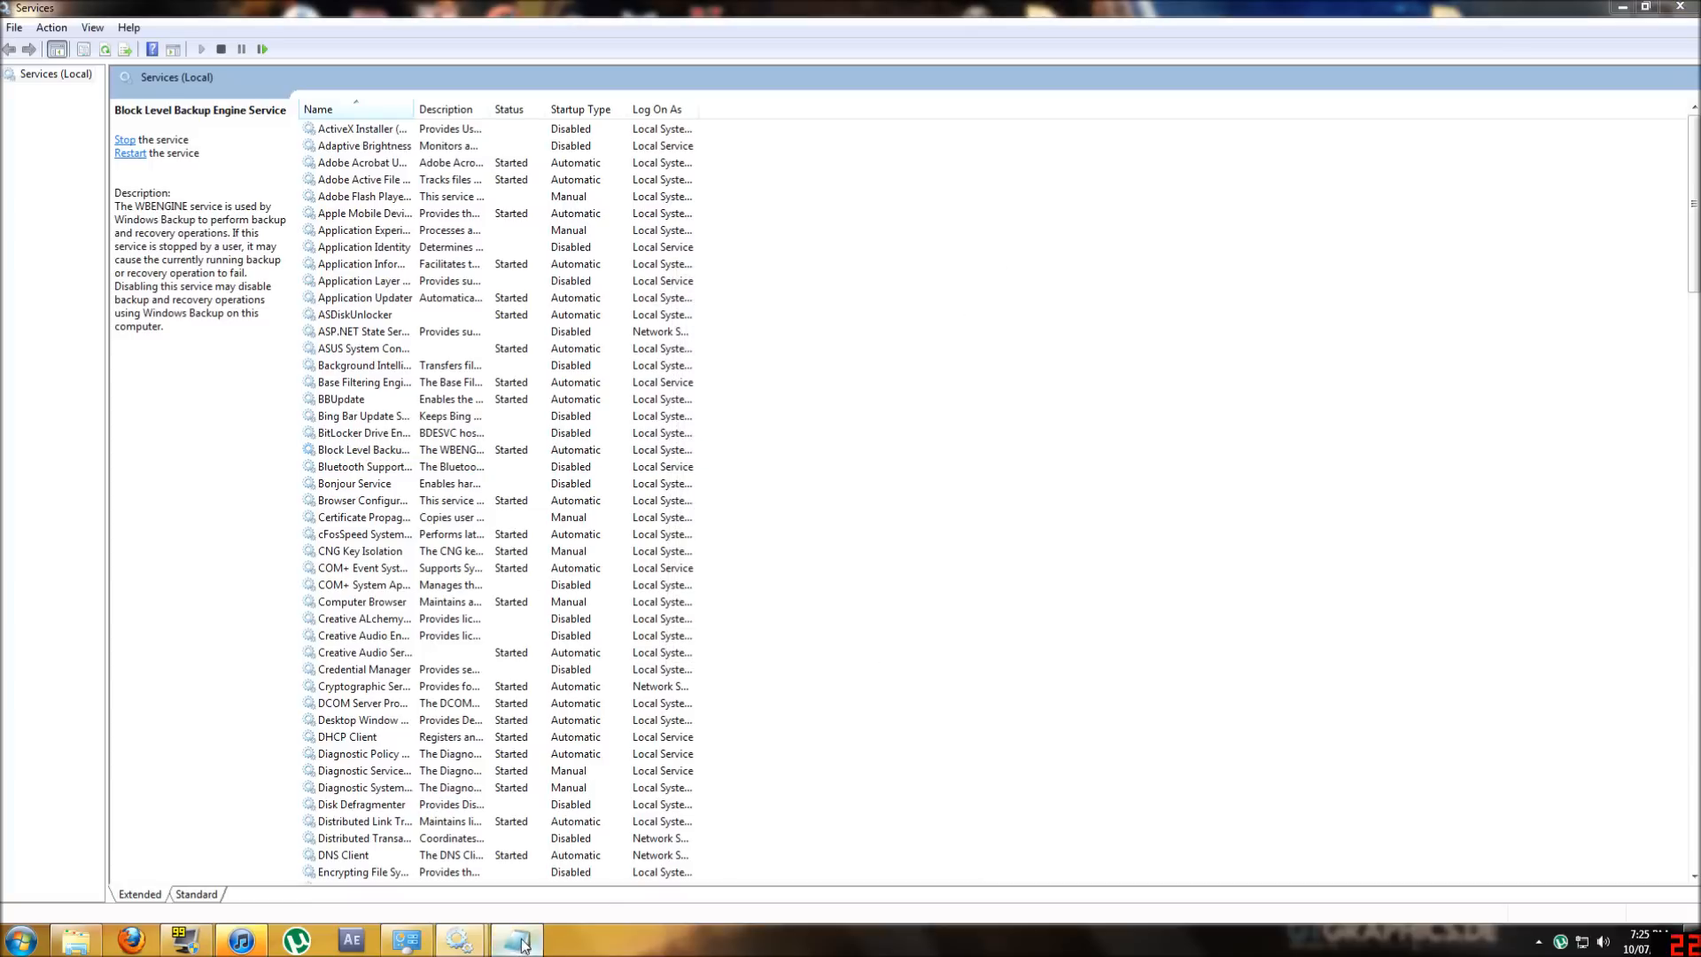
{"action": "left_click", "coordinate": [514, 939]}
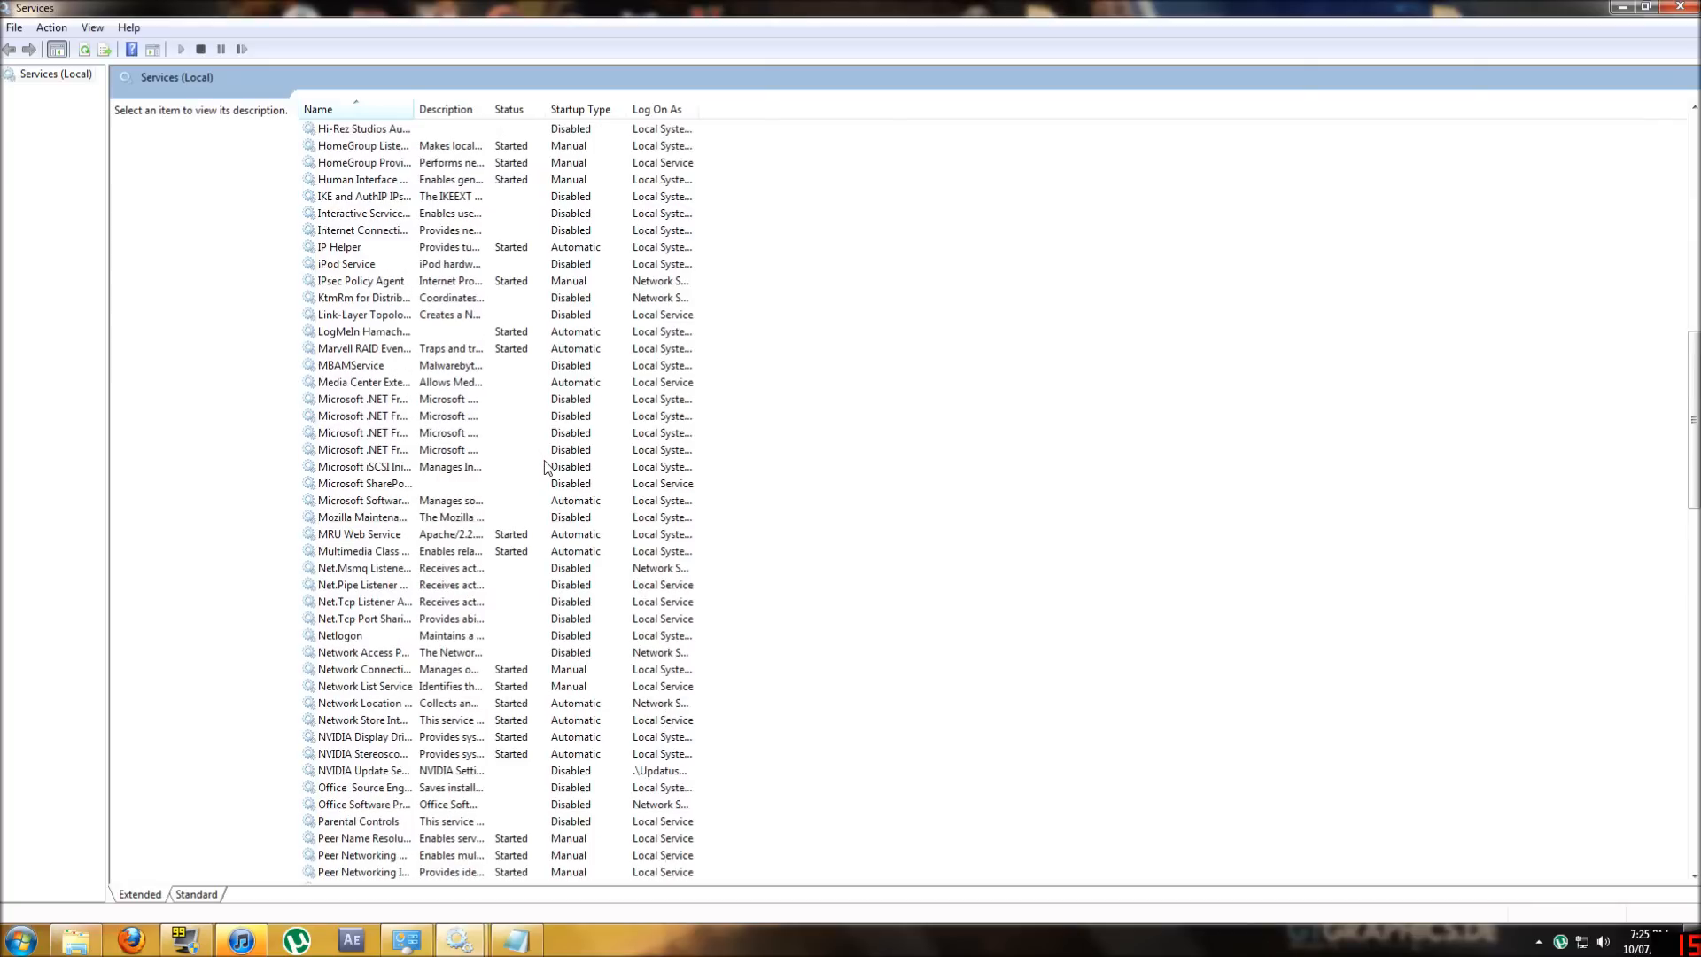
{"action": "scroll", "scroll_direction": "down", "scroll_amount": 3}
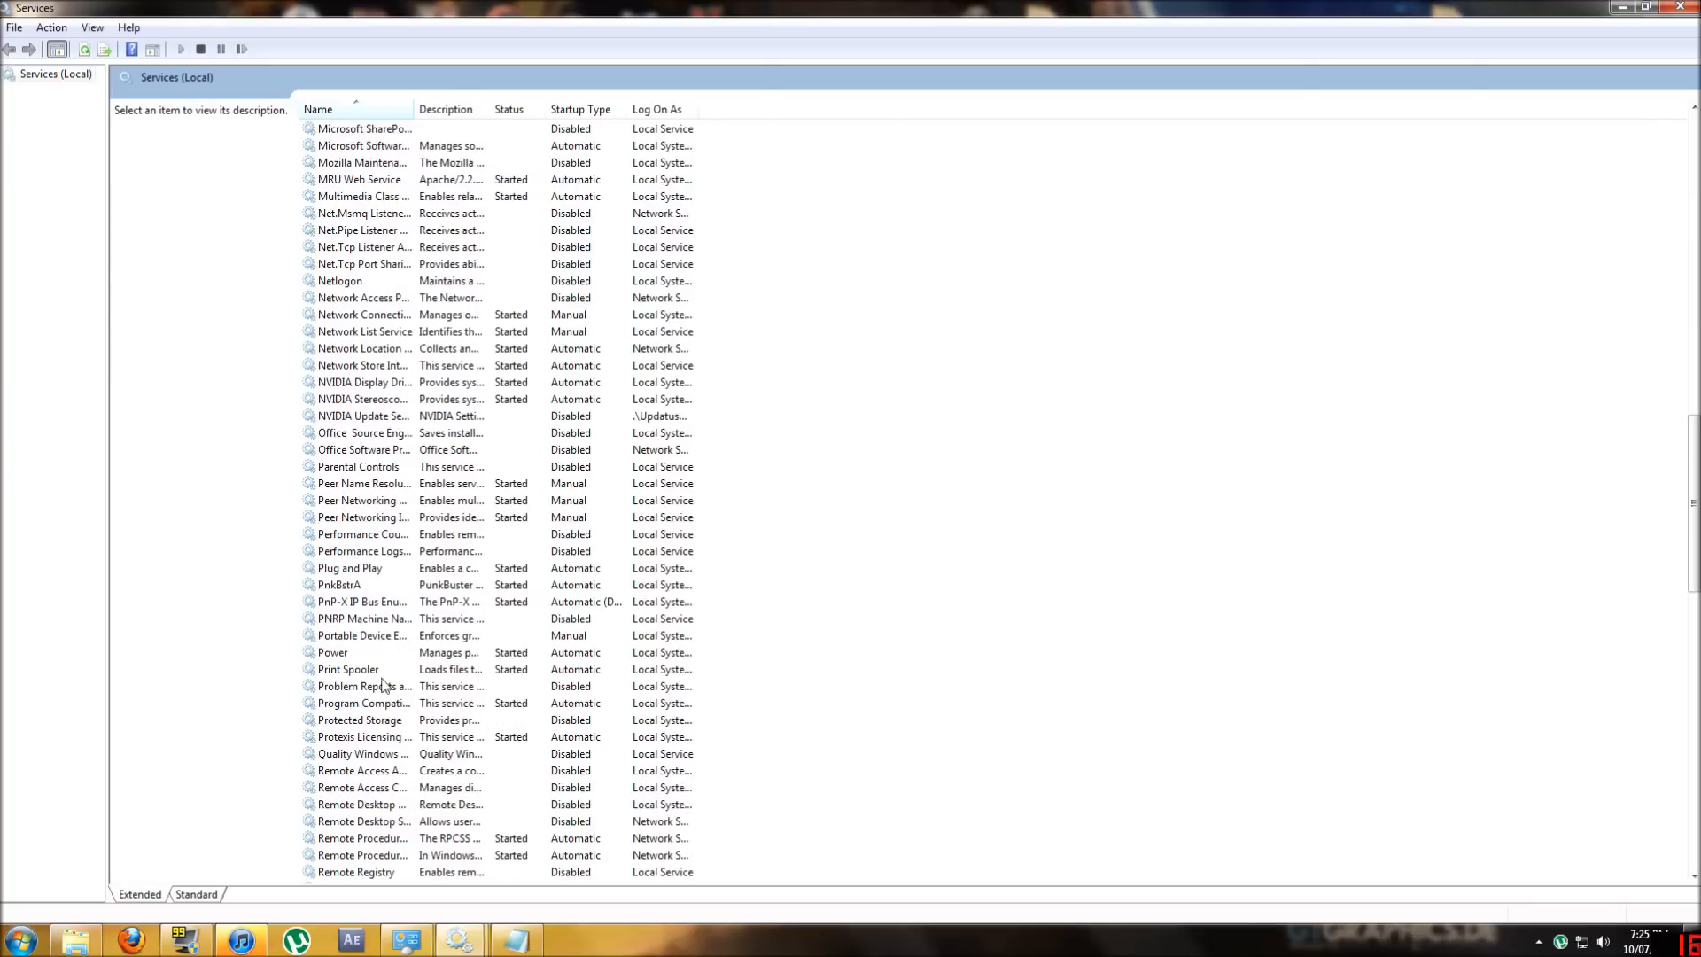
{"action": "scroll", "scroll_direction": "down", "scroll_amount": 3}
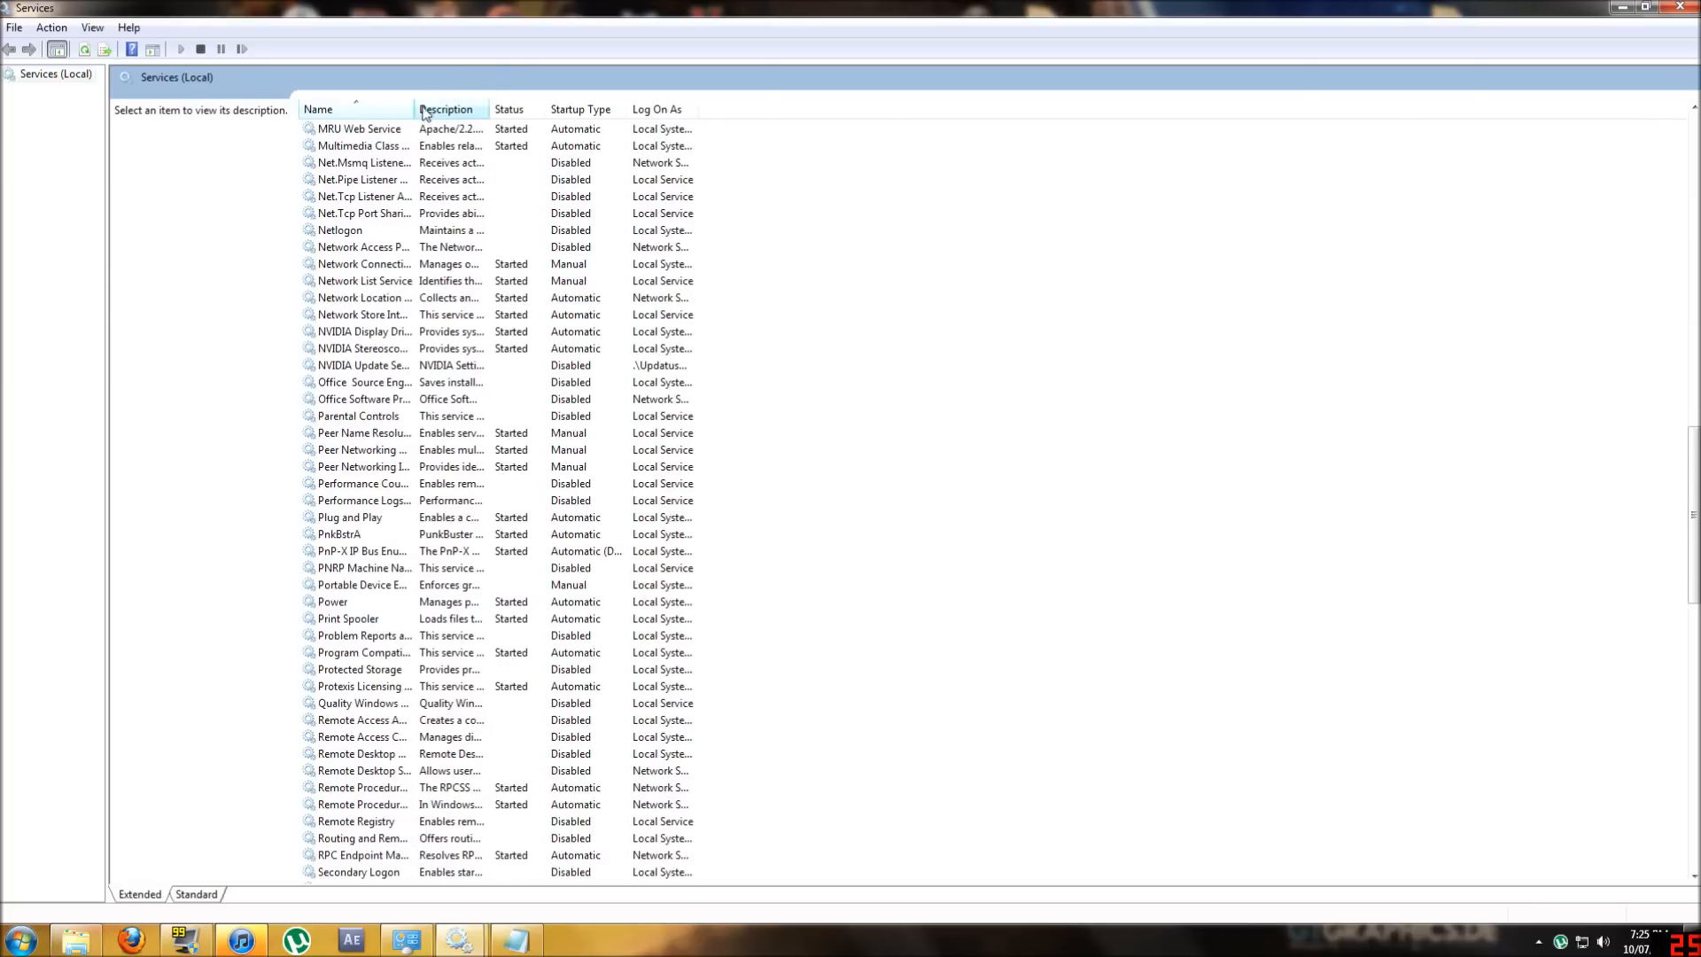
{"action": "left_click_drag", "start_coordinate": [387, 108], "coordinate": [583, 108]}
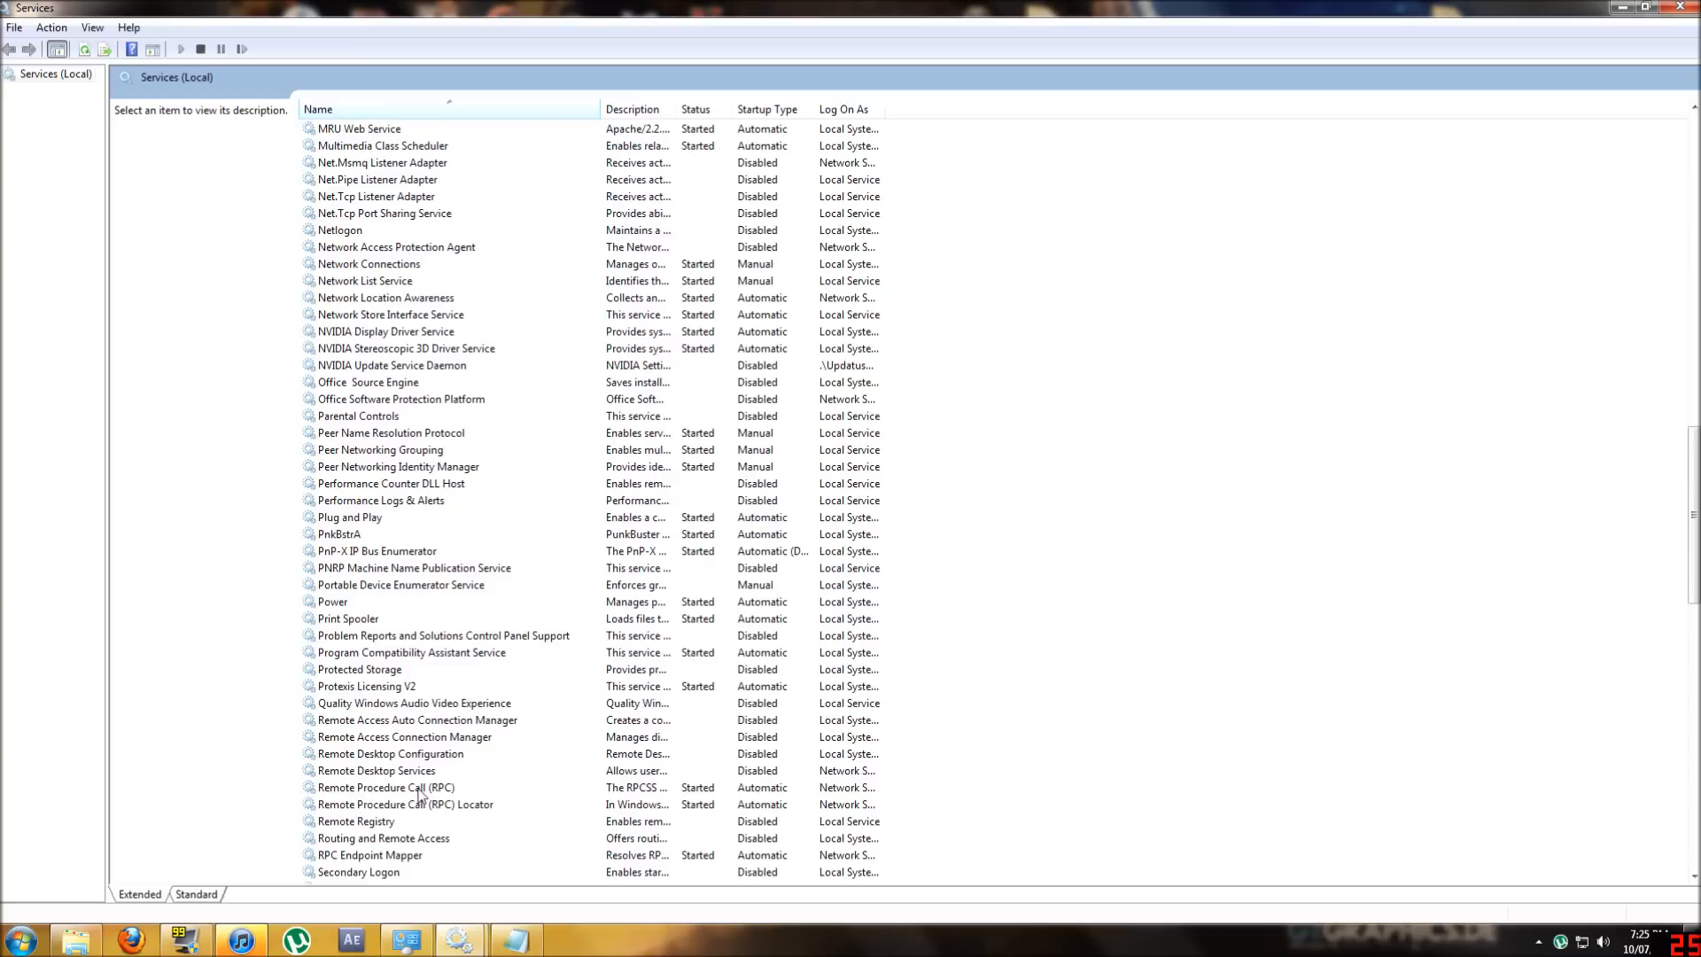
{"action": "left_click", "coordinate": [385, 787]}
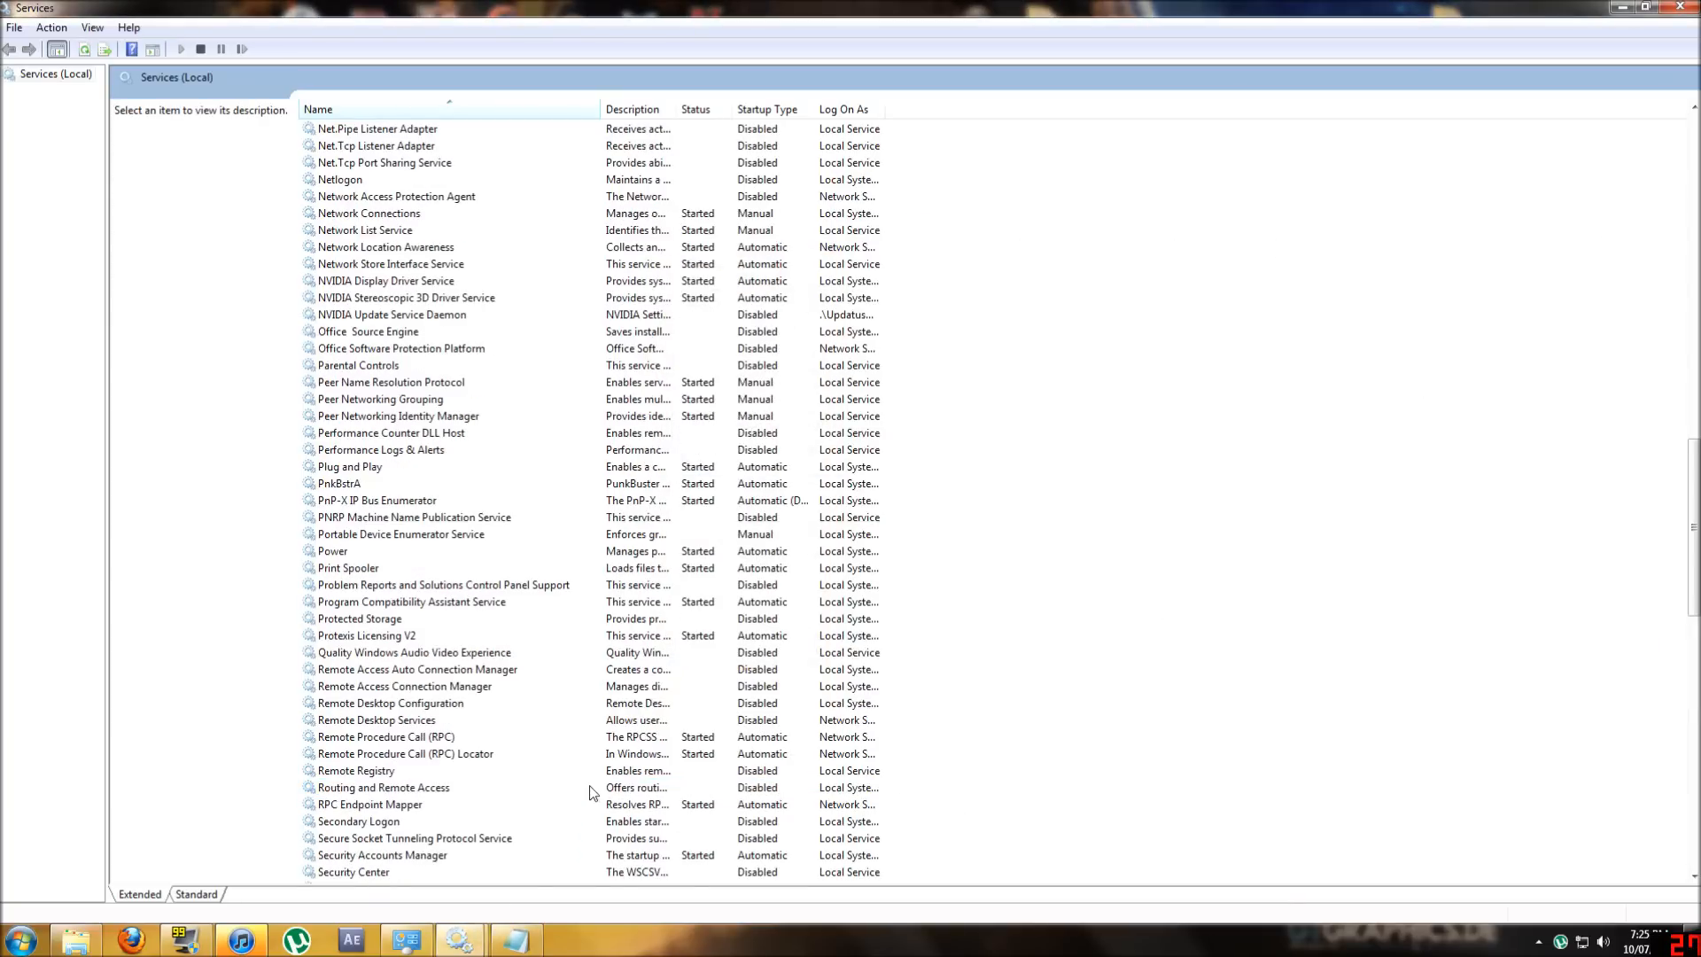
{"action": "left_click", "coordinate": [368, 803]}
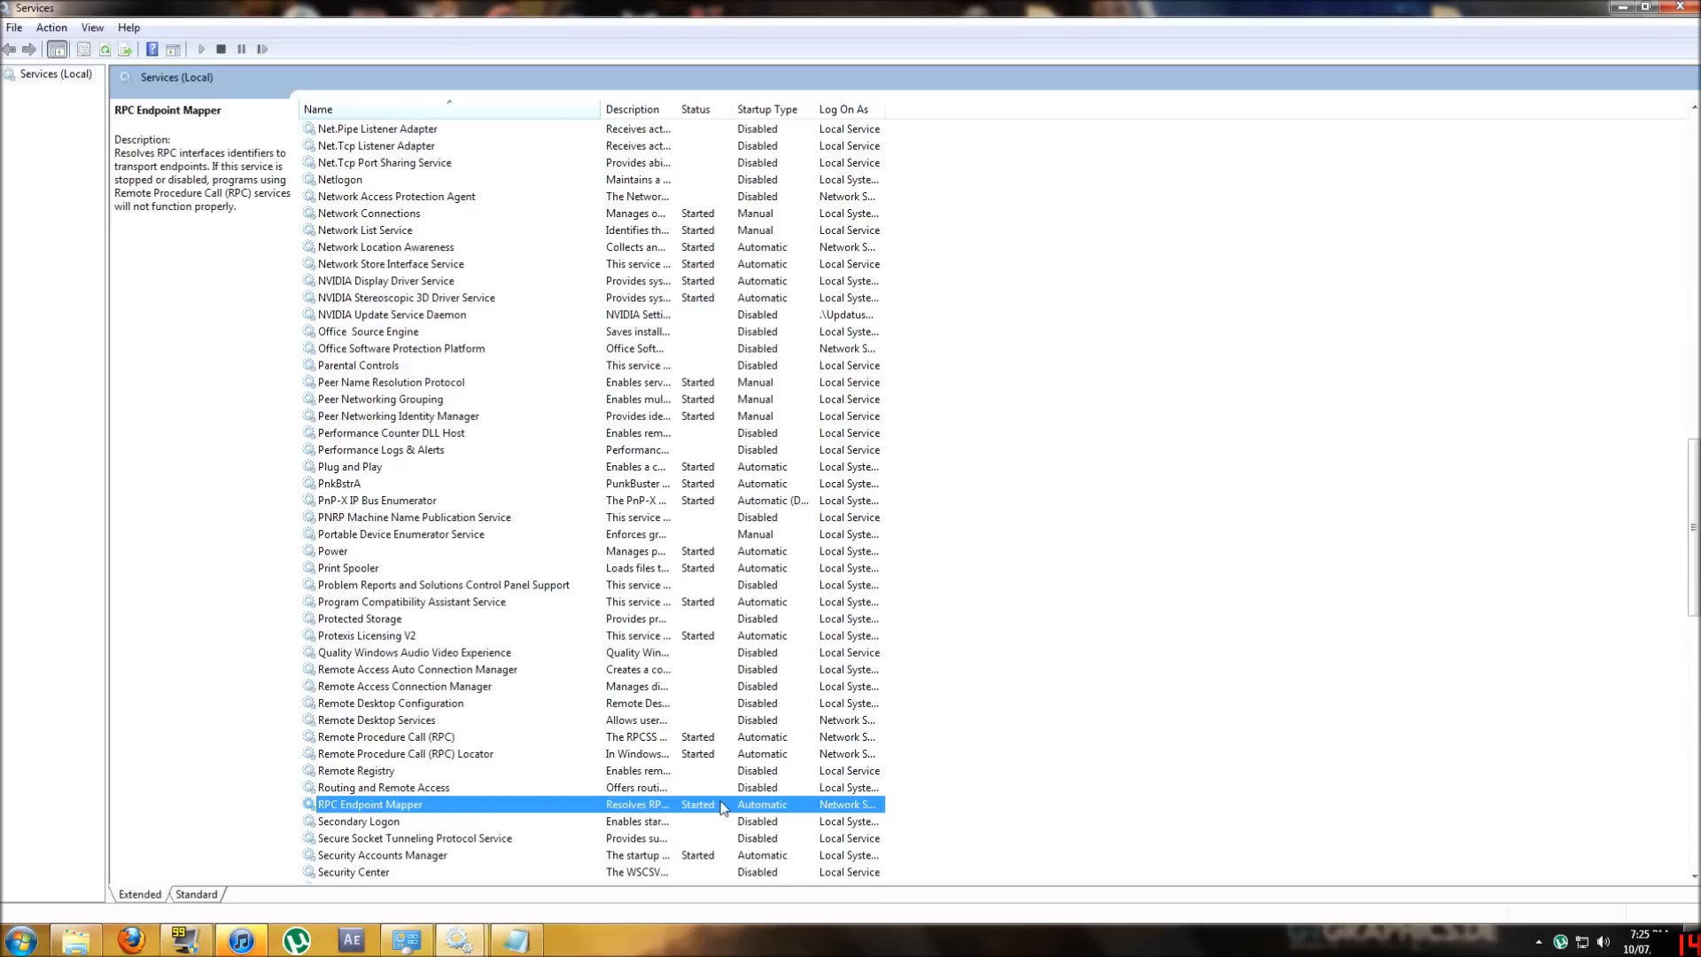
{"action": "double_click", "coordinate": [369, 804]}
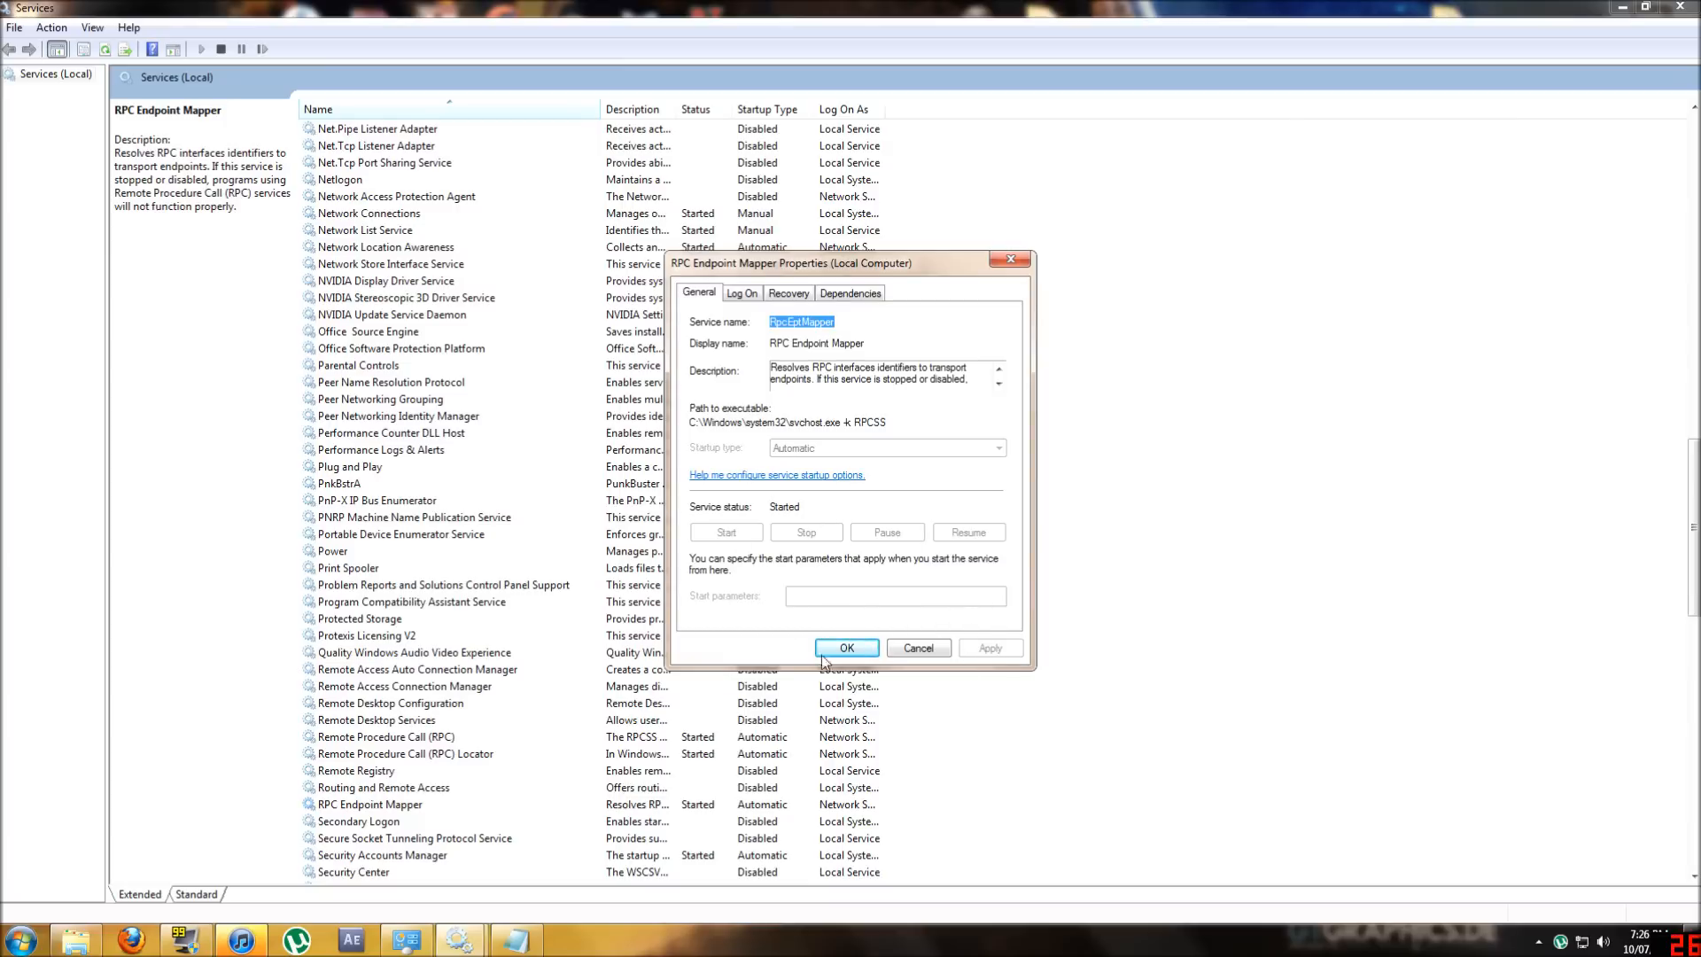
{"action": "left_click", "coordinate": [847, 648]}
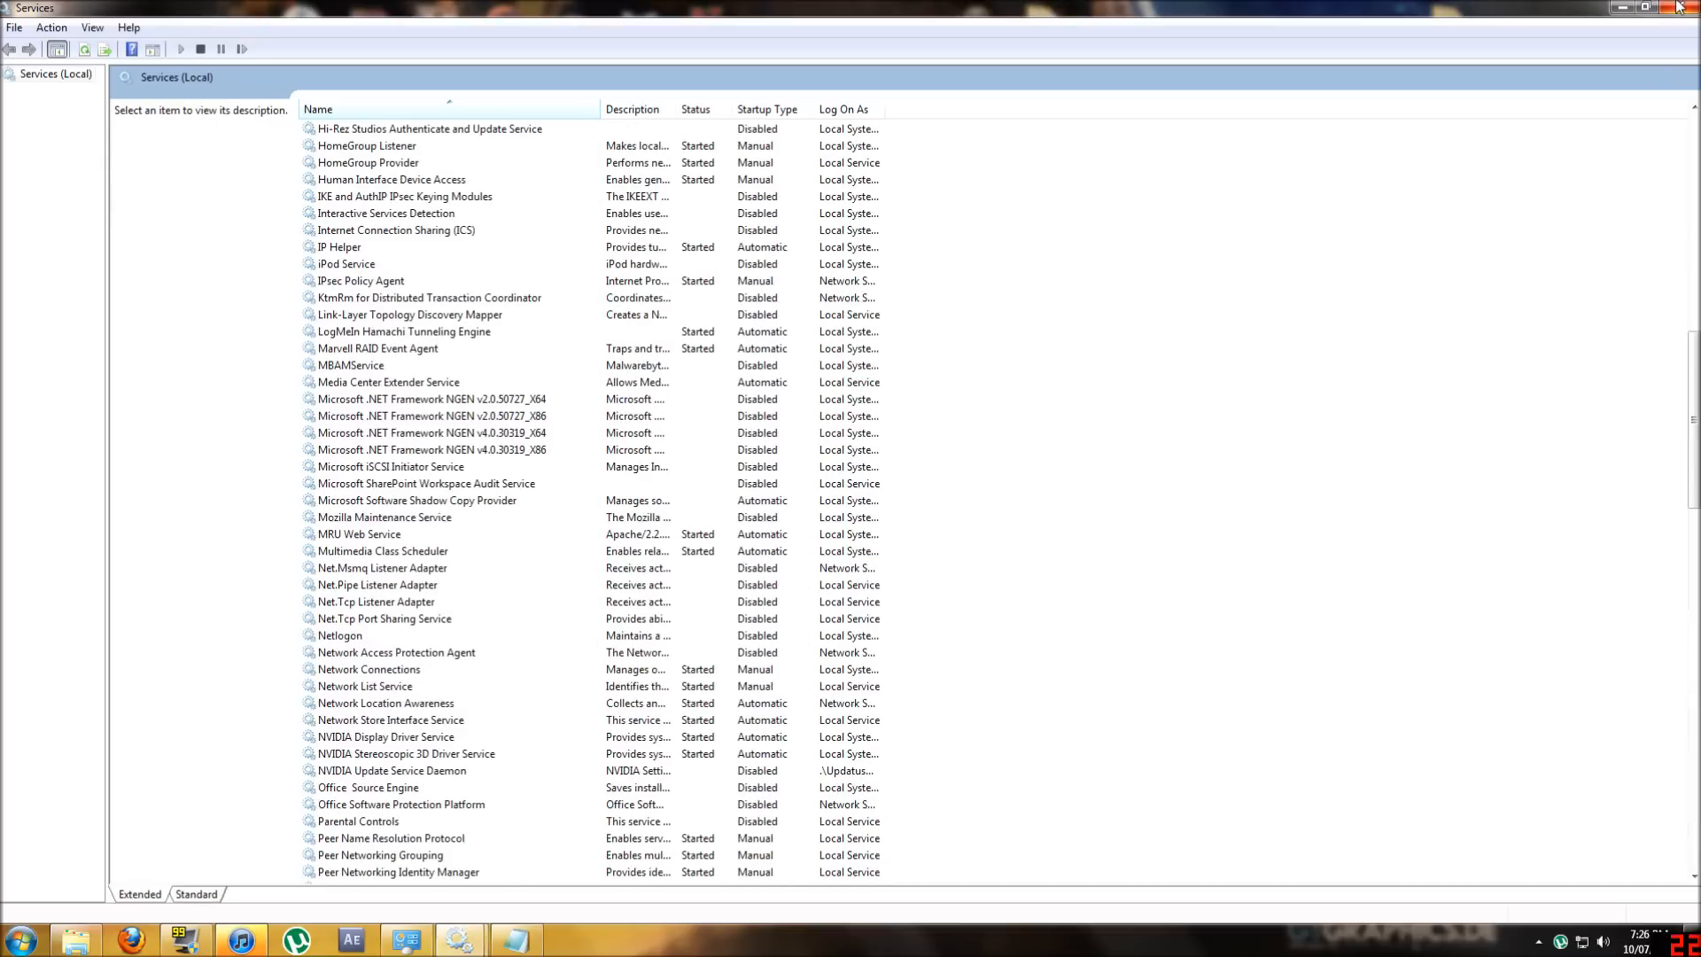
{"action": "left_click", "coordinate": [1681, 7]}
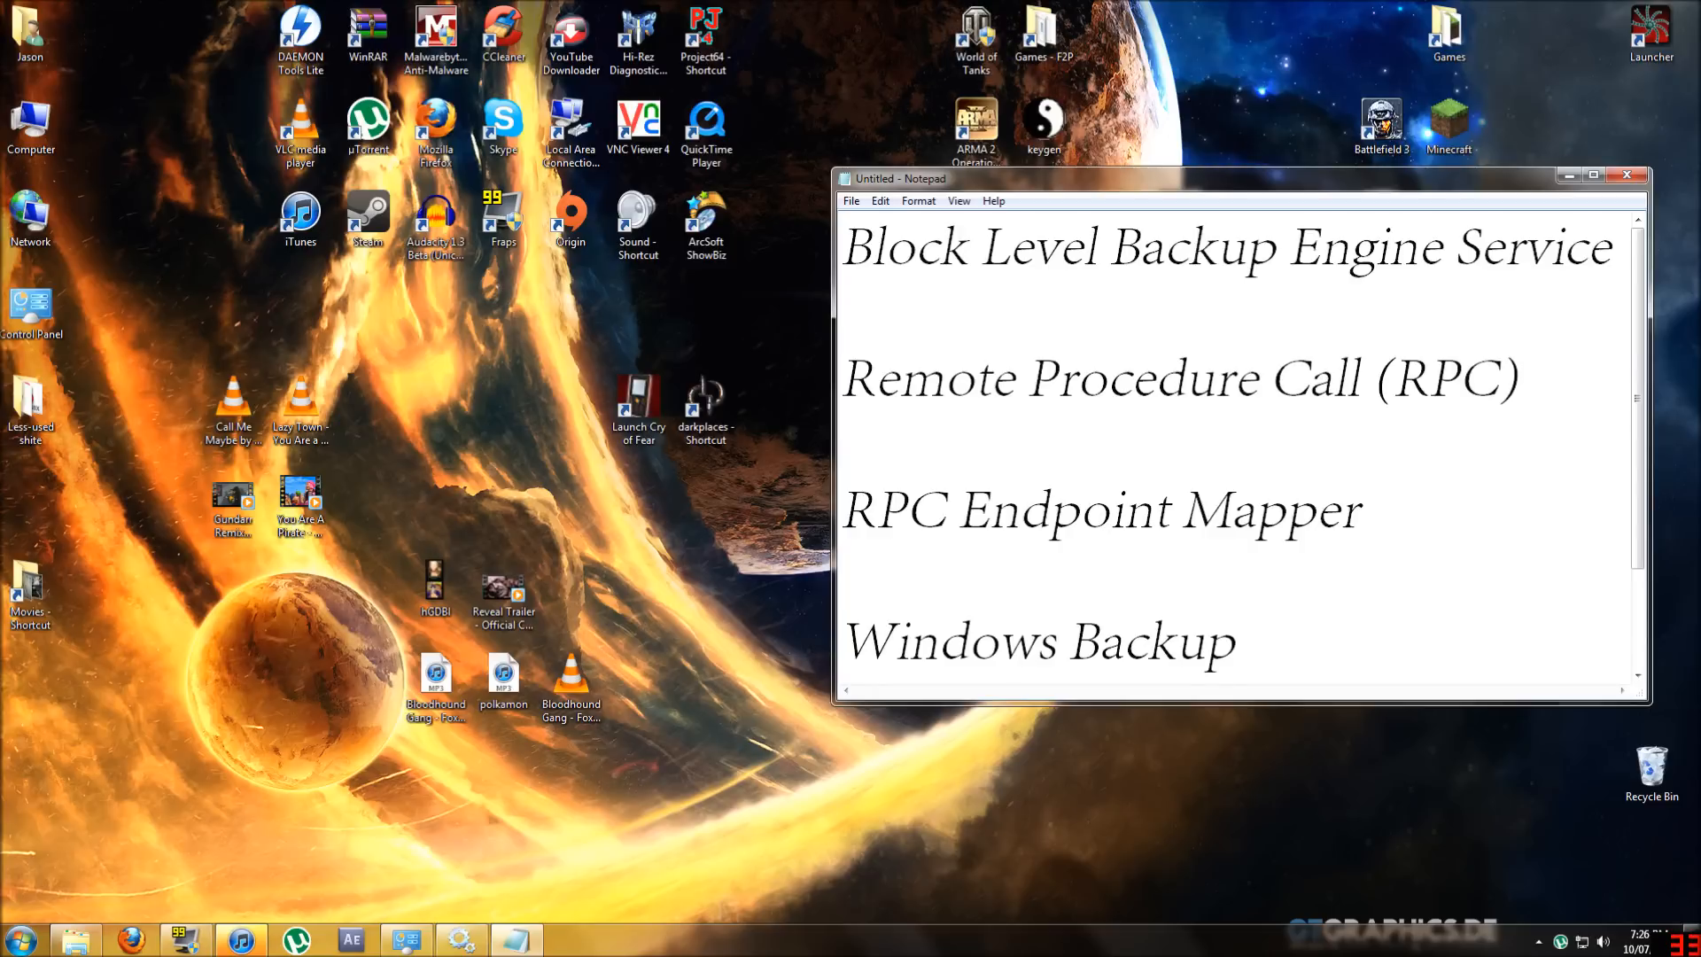
{"action": "mouse_move", "coordinate": [296, 858]}
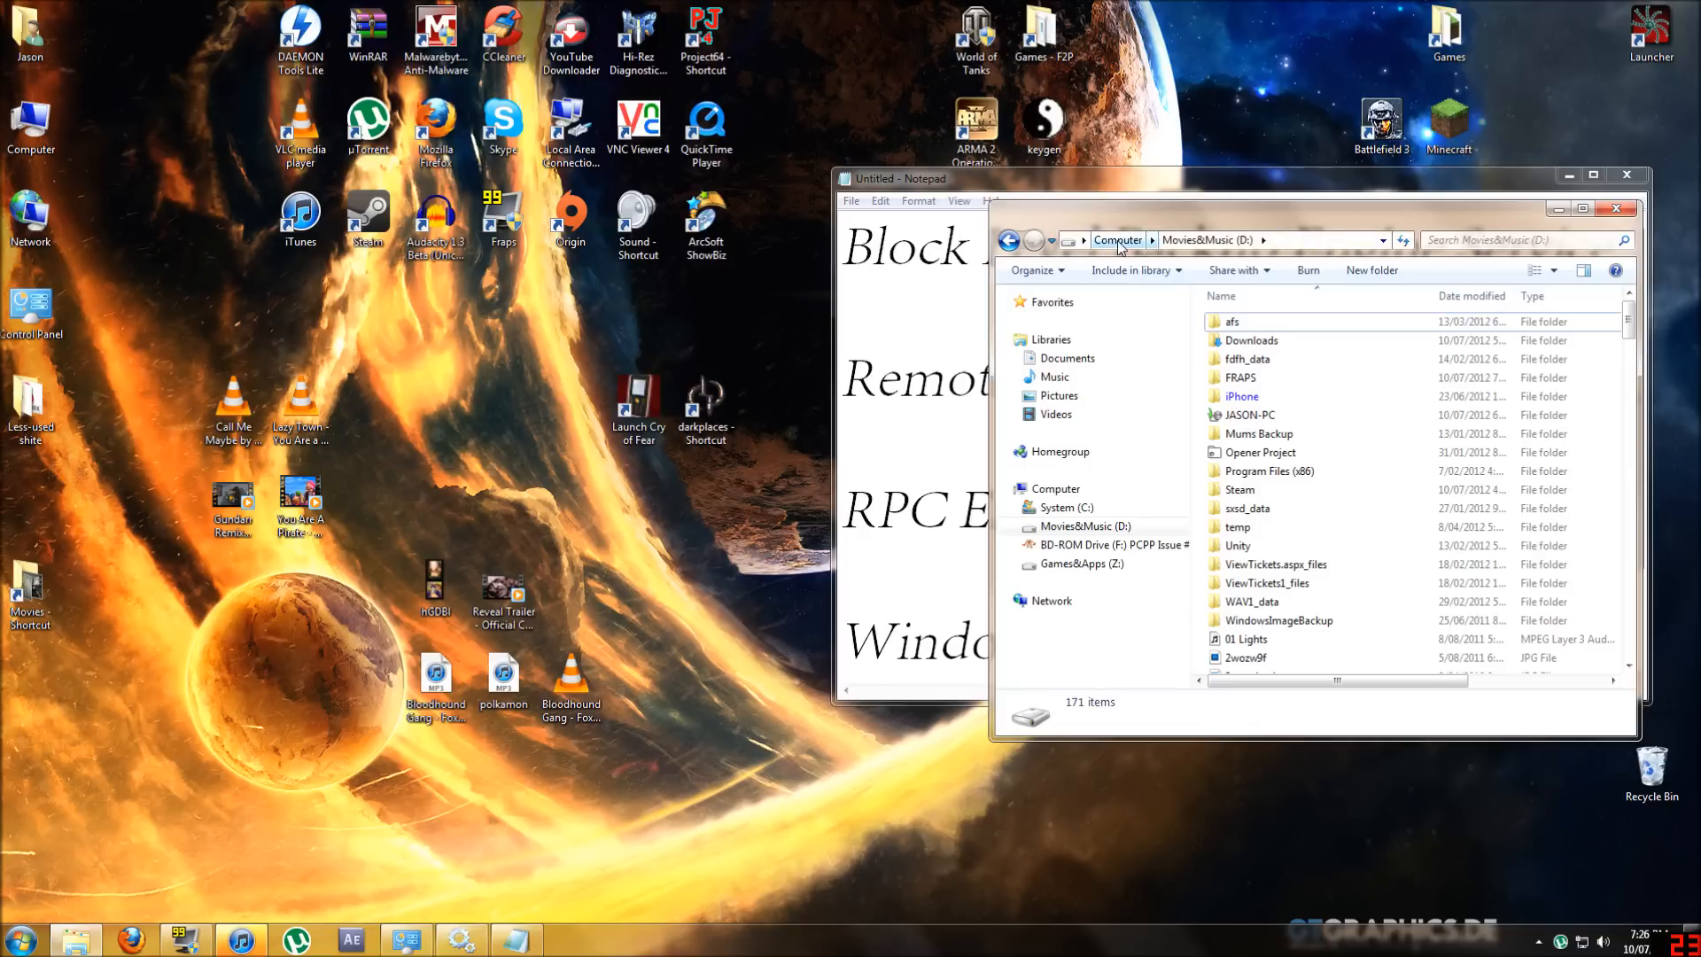
- Show the Tools page of the System (C:) drive's properties from Computer
{"action": "left_click", "coordinate": [1117, 240]}
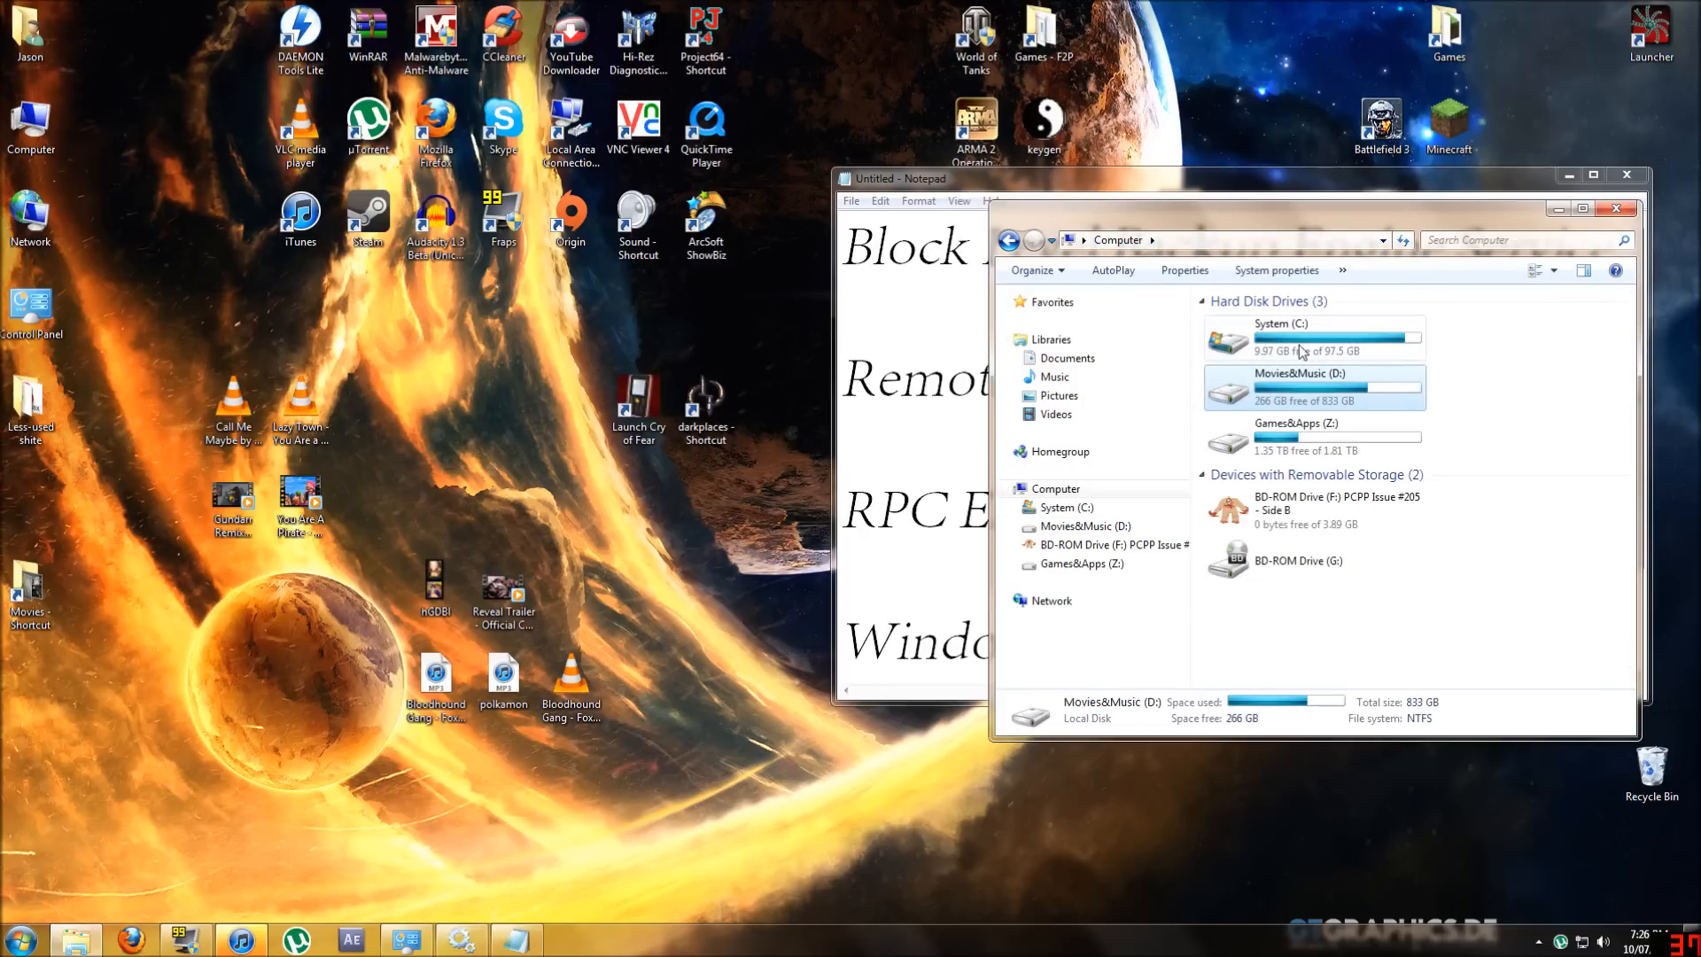
{"action": "left_click", "coordinate": [1315, 337]}
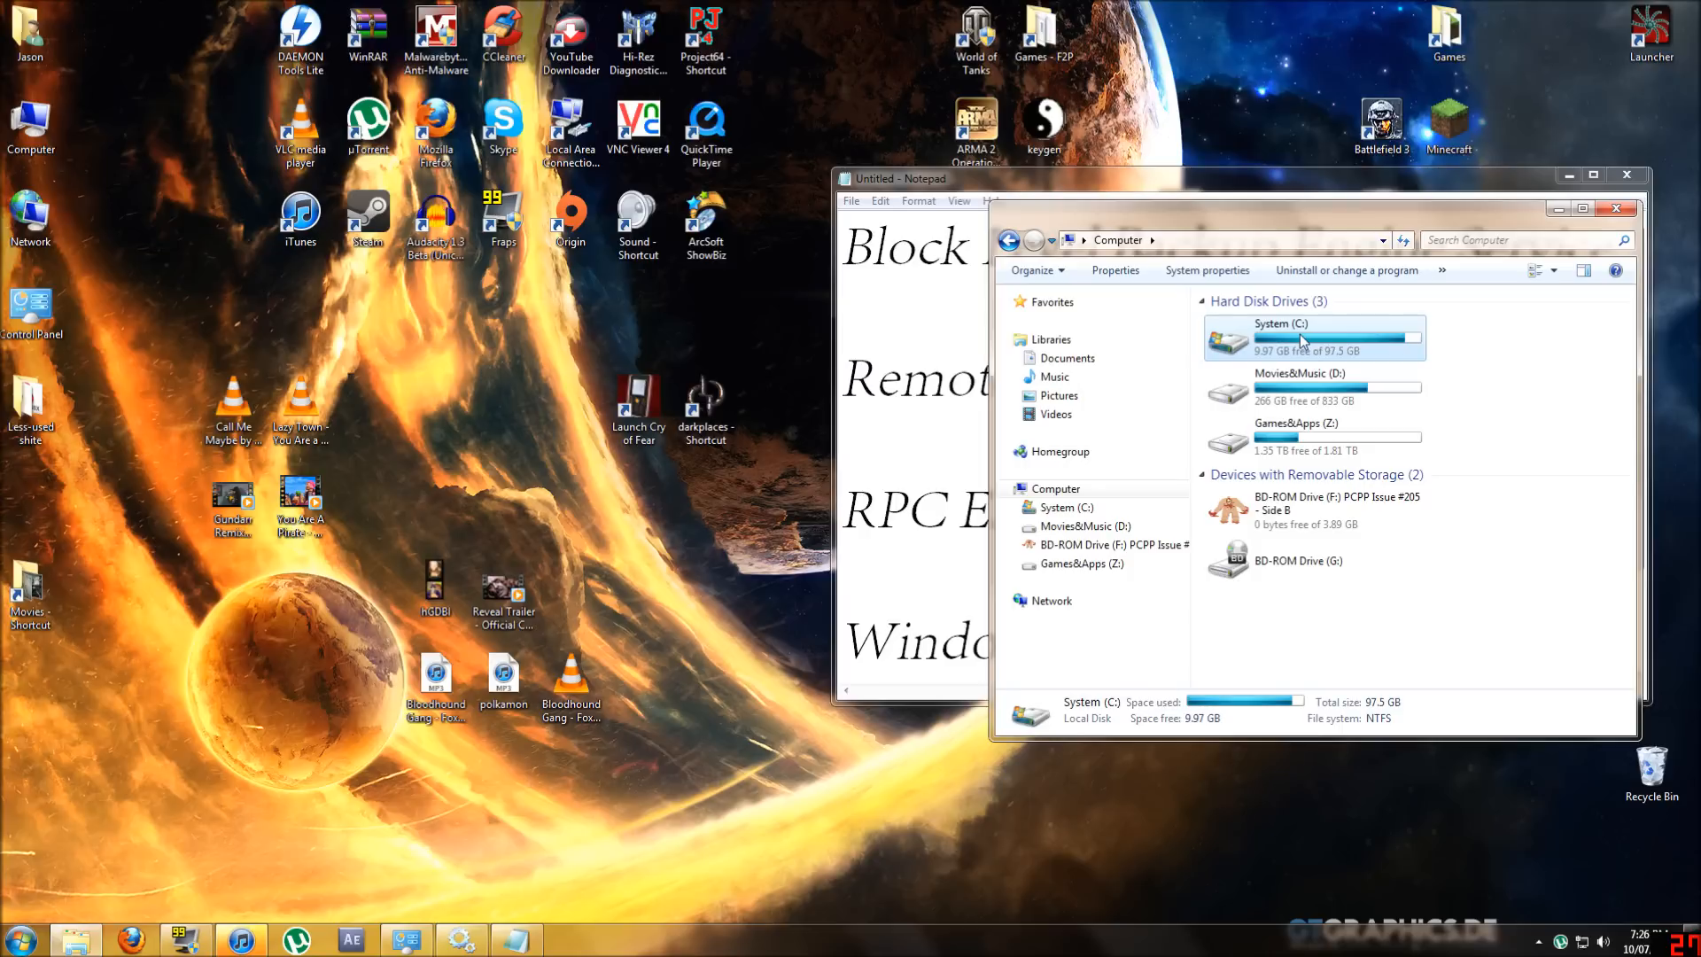
{"action": "right_click", "coordinate": [1302, 339]}
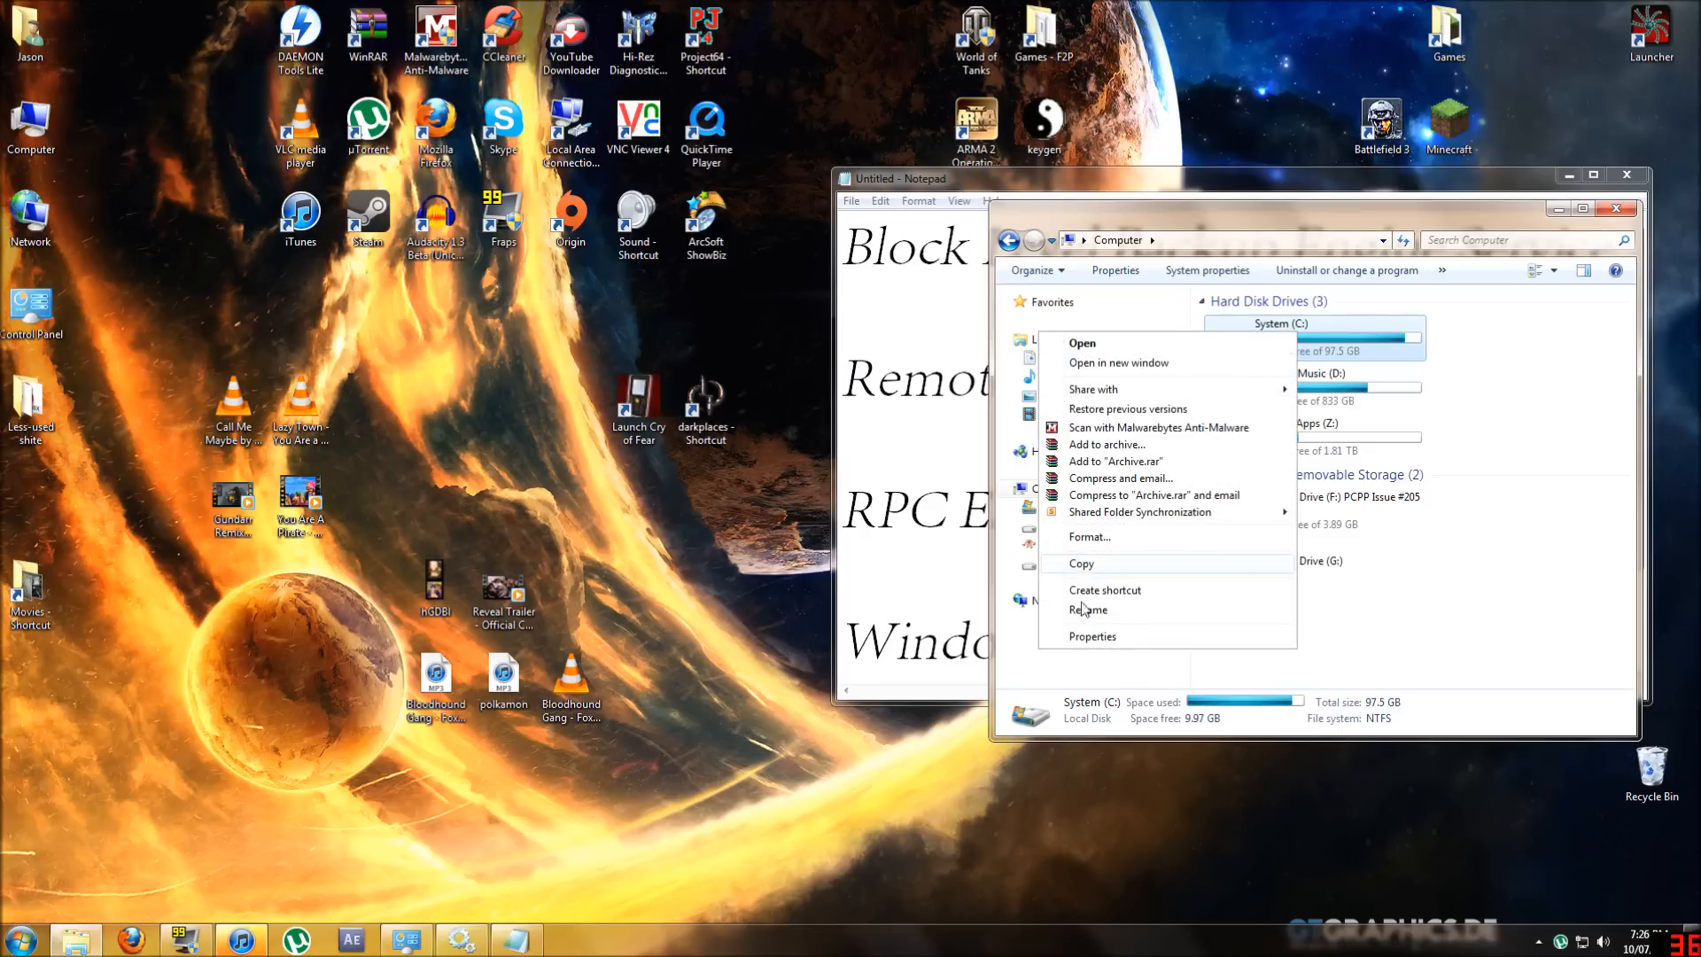
{"action": "left_click", "coordinate": [1092, 636]}
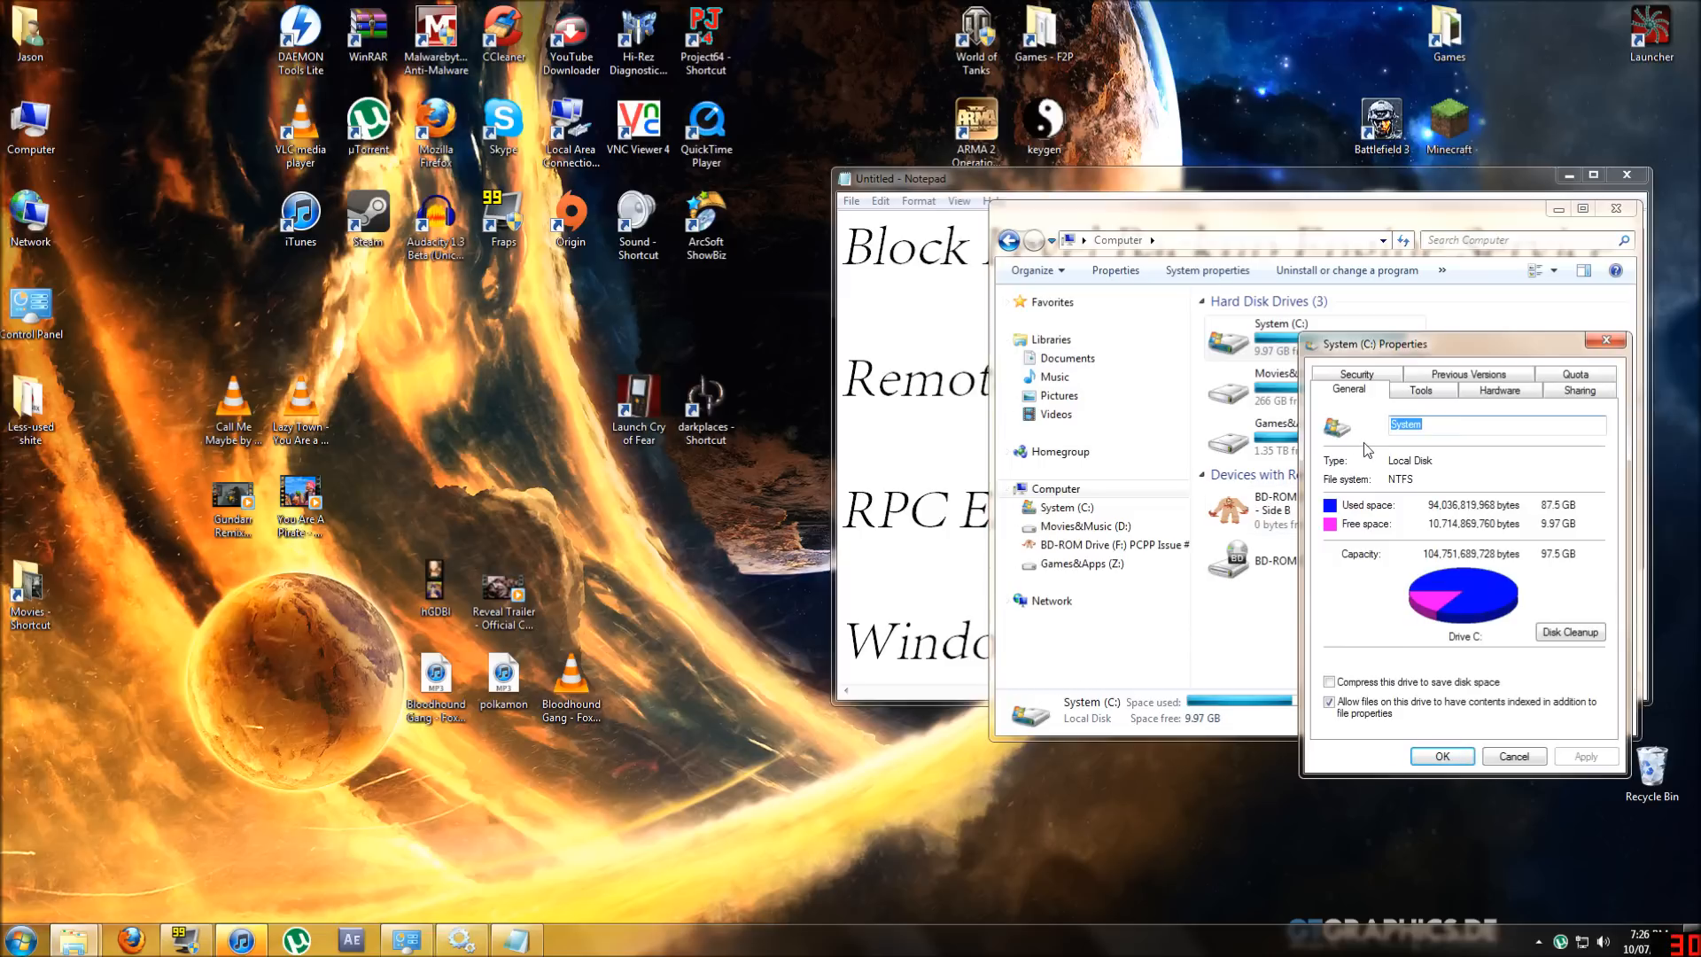
{"action": "mouse_move", "coordinate": [1439, 537]}
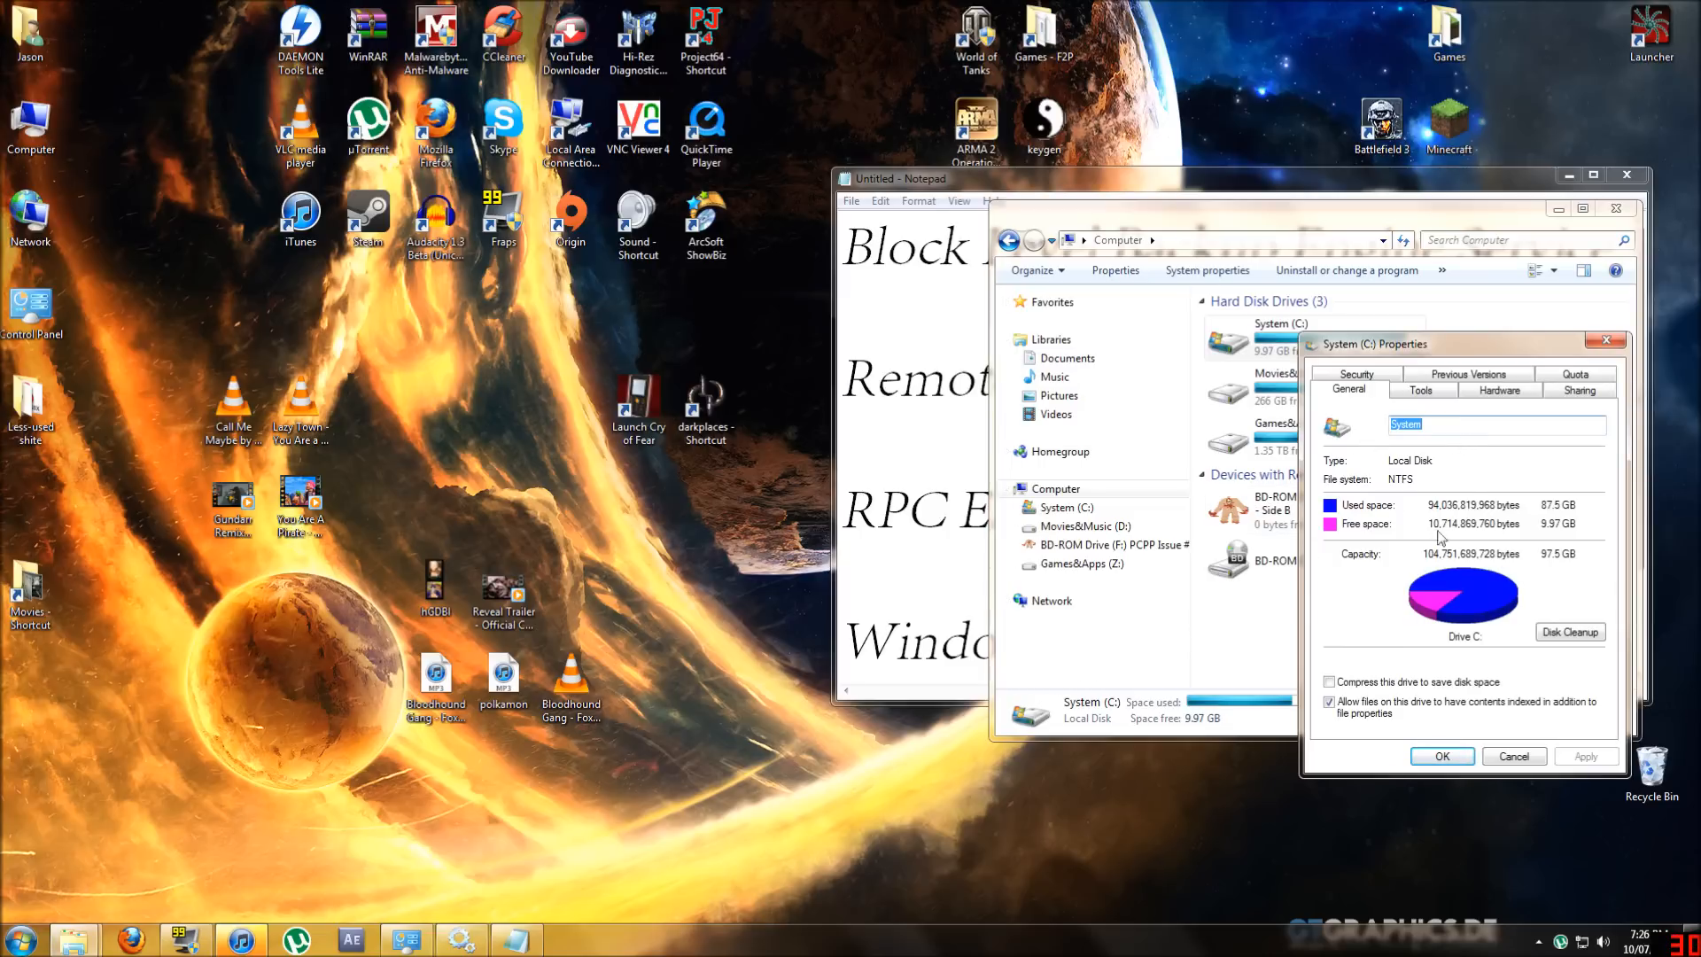
{"action": "mouse_move", "coordinate": [1464, 514]}
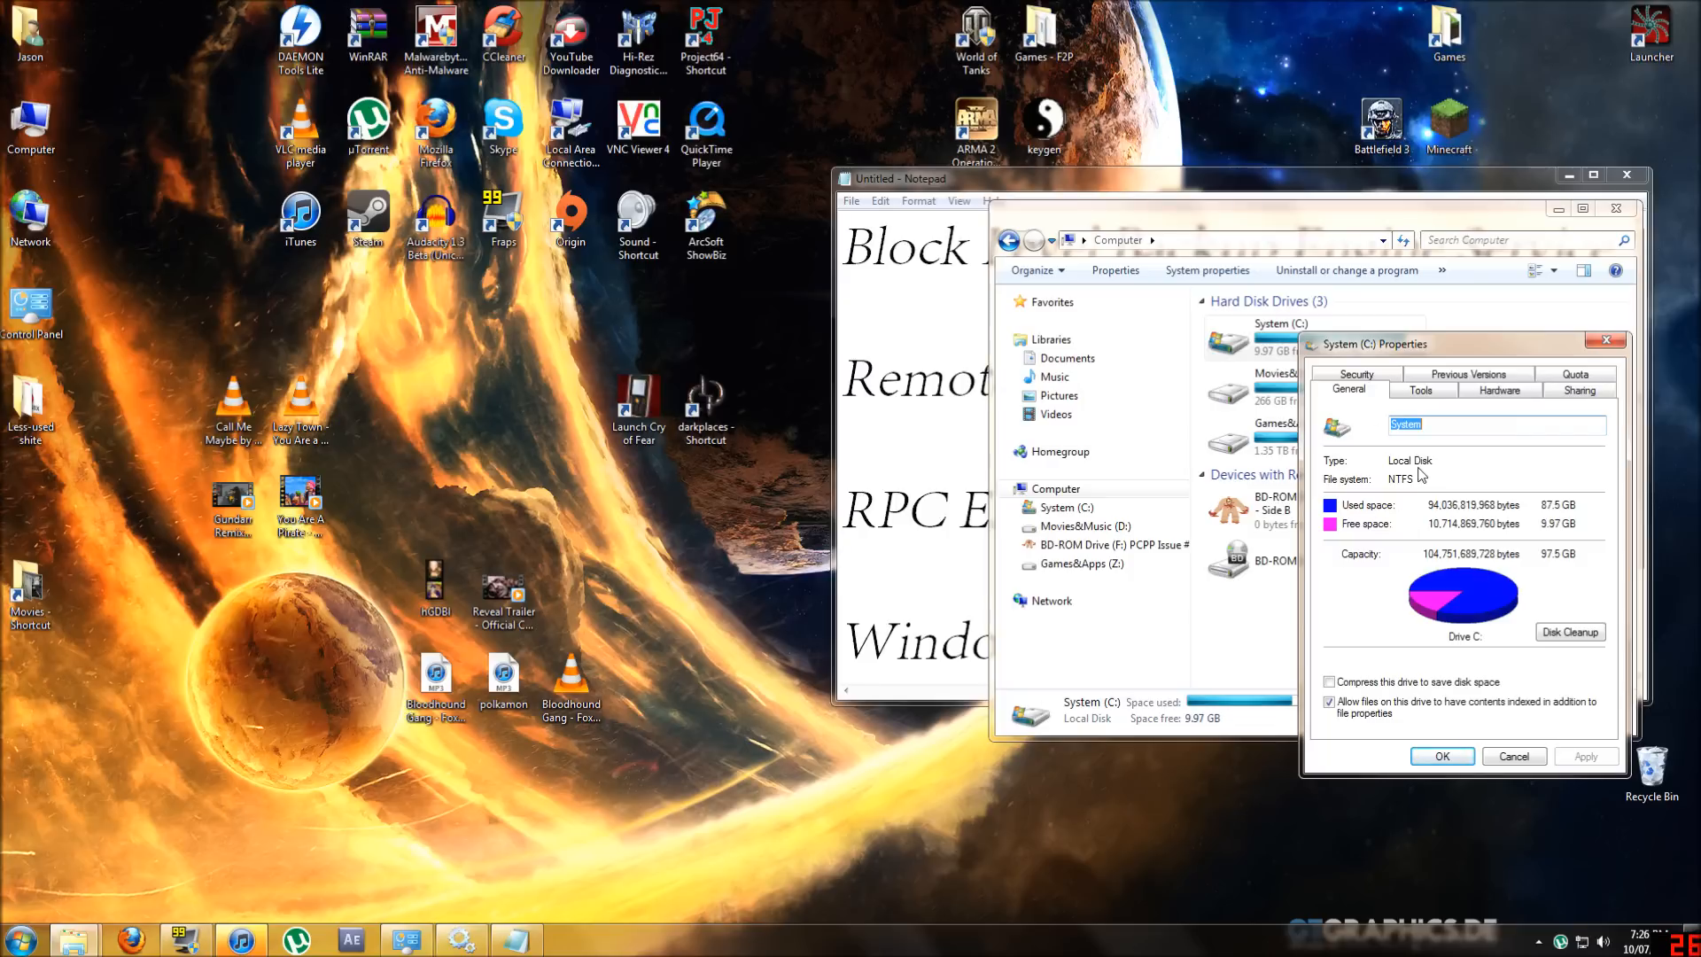
{"action": "left_click", "coordinate": [1420, 390]}
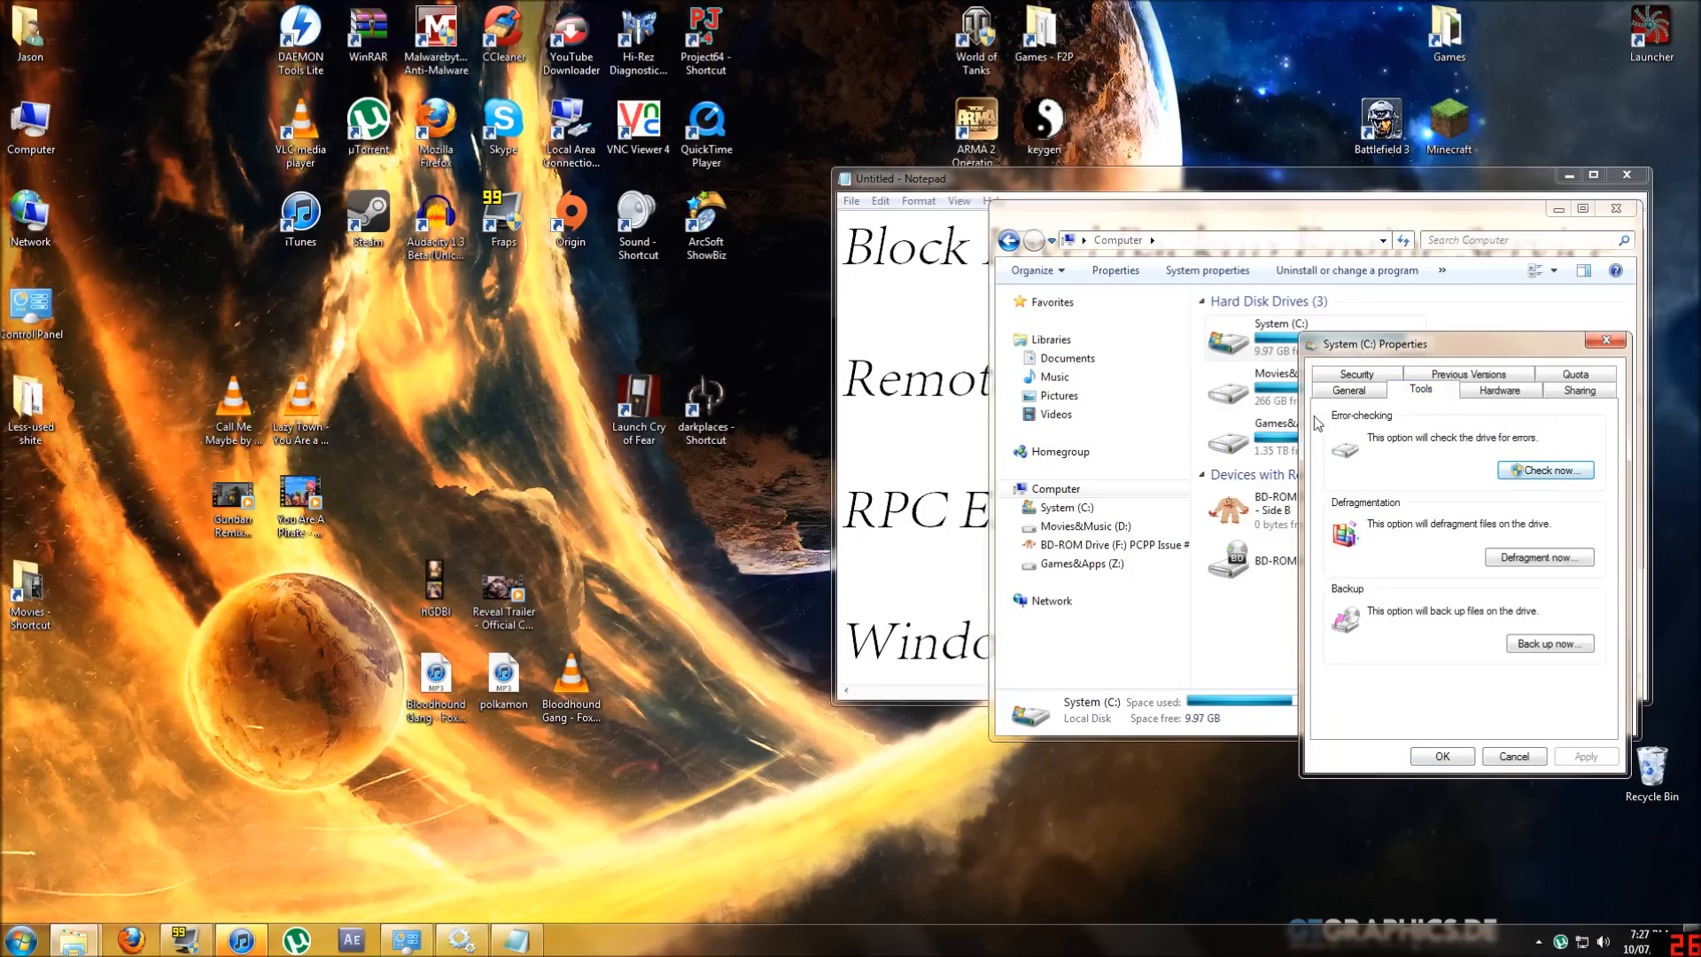
{"action": "mouse_move", "coordinate": [1510, 458]}
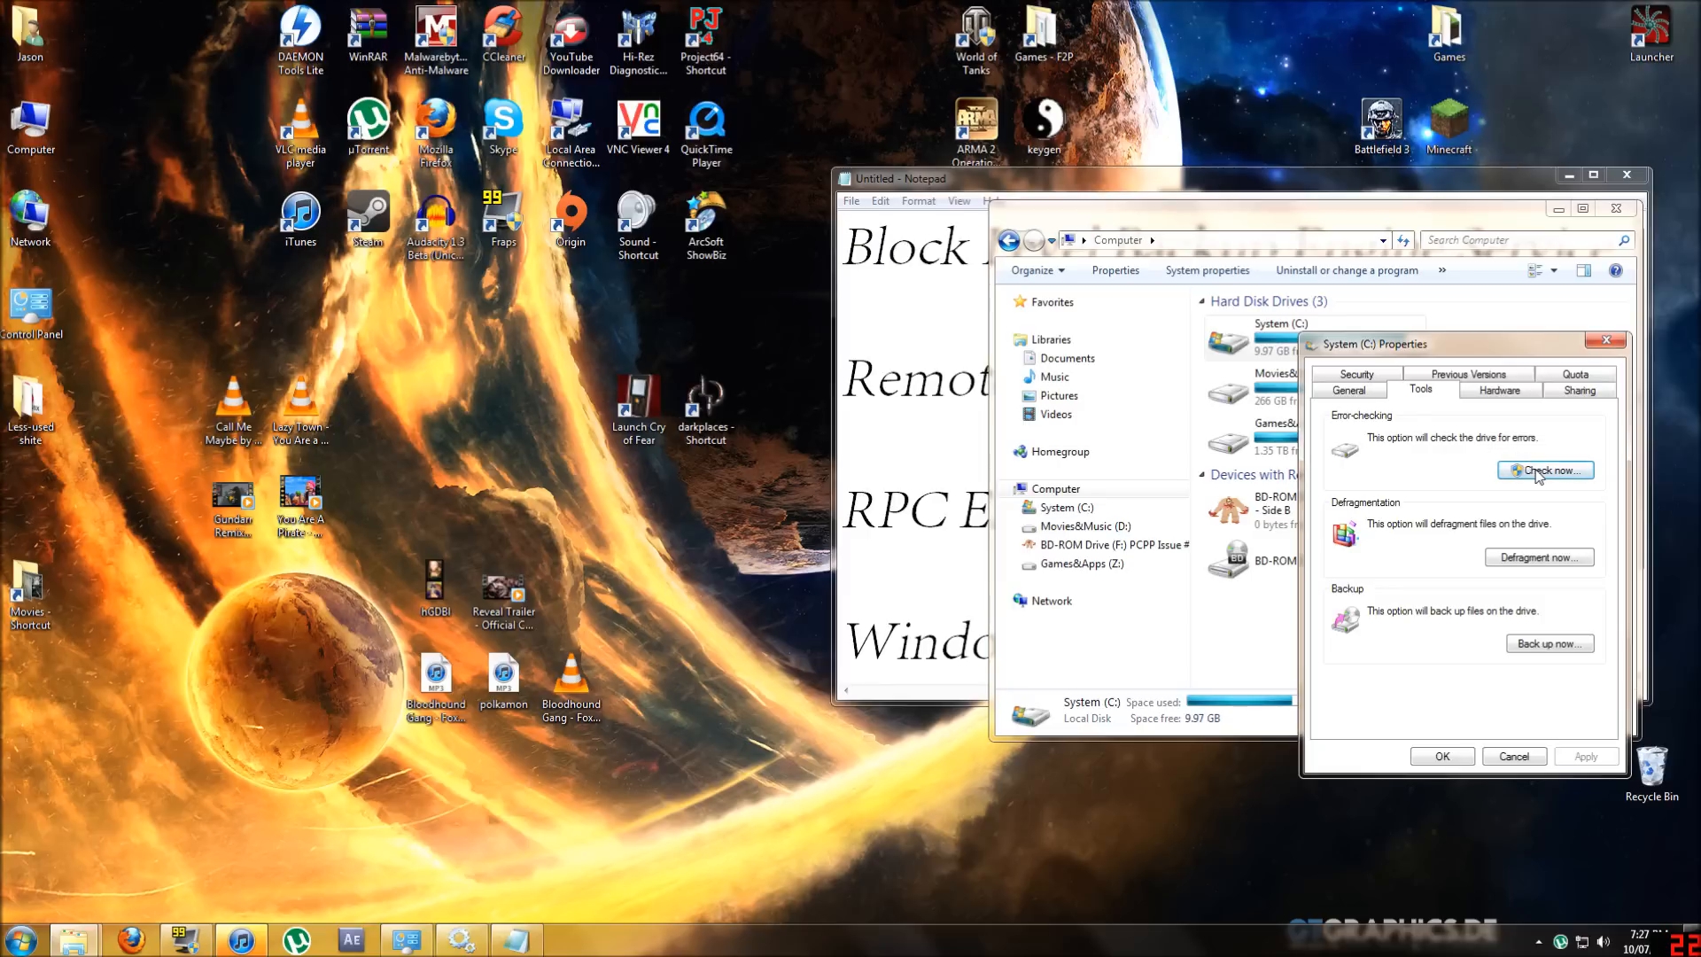
- Start a C: disk check with the bad-sector recovery option enabled
{"action": "left_click", "coordinate": [1546, 471]}
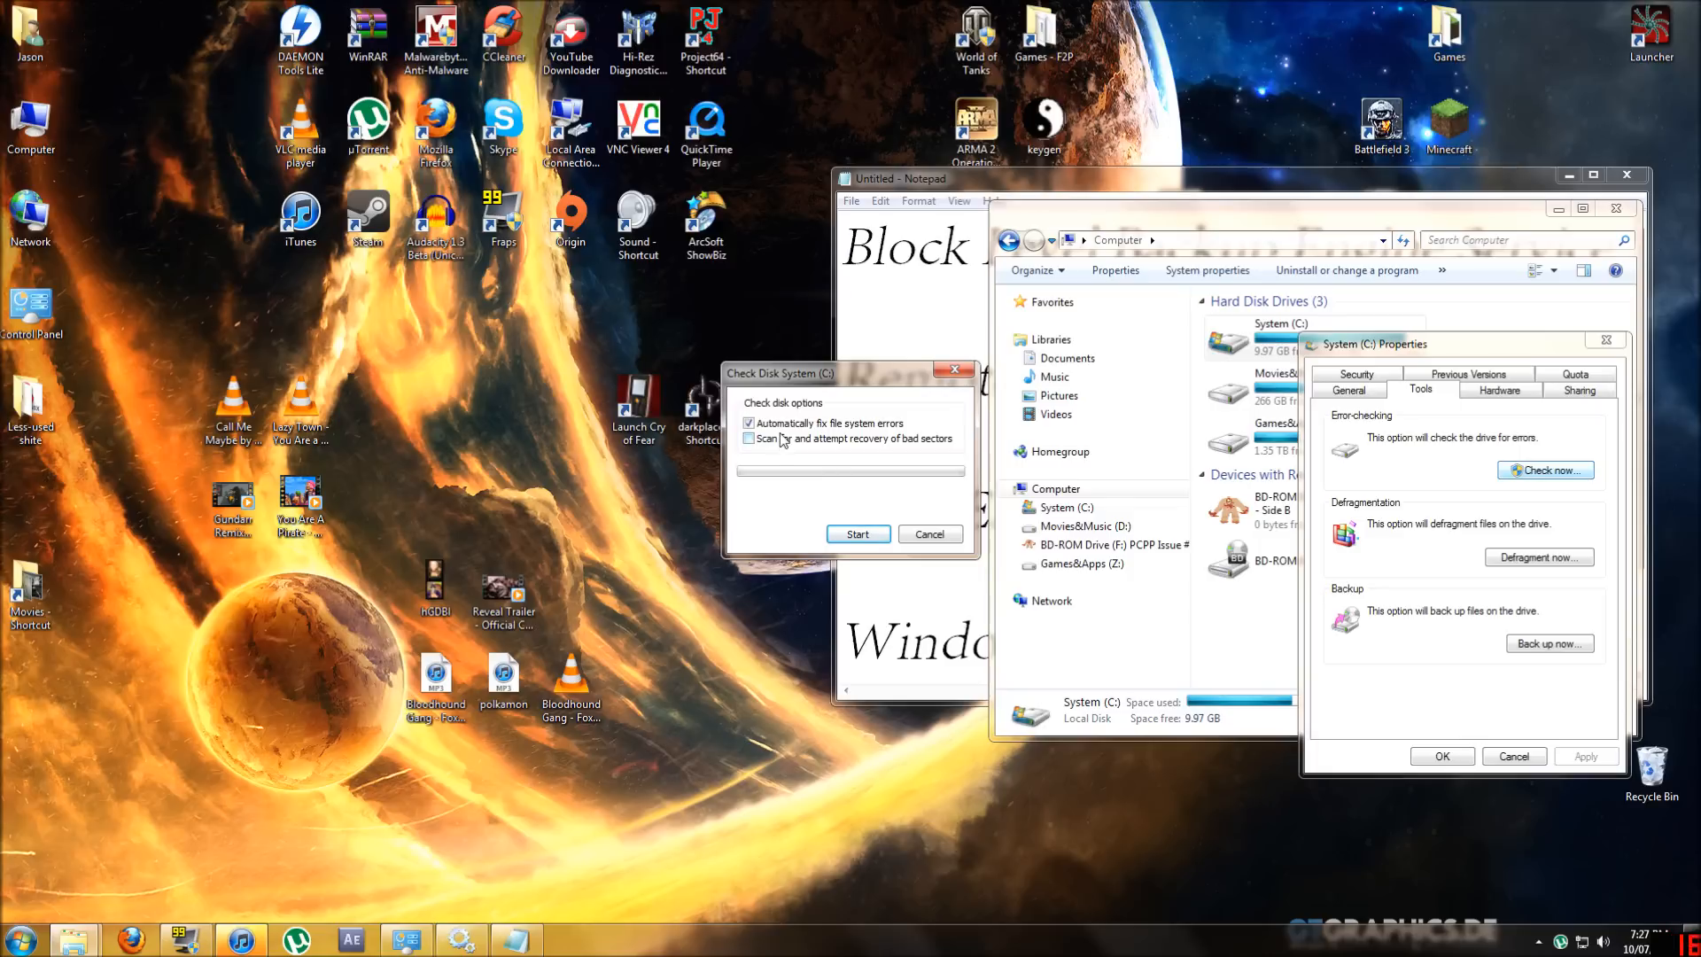
{"action": "mouse_move", "coordinate": [781, 445]}
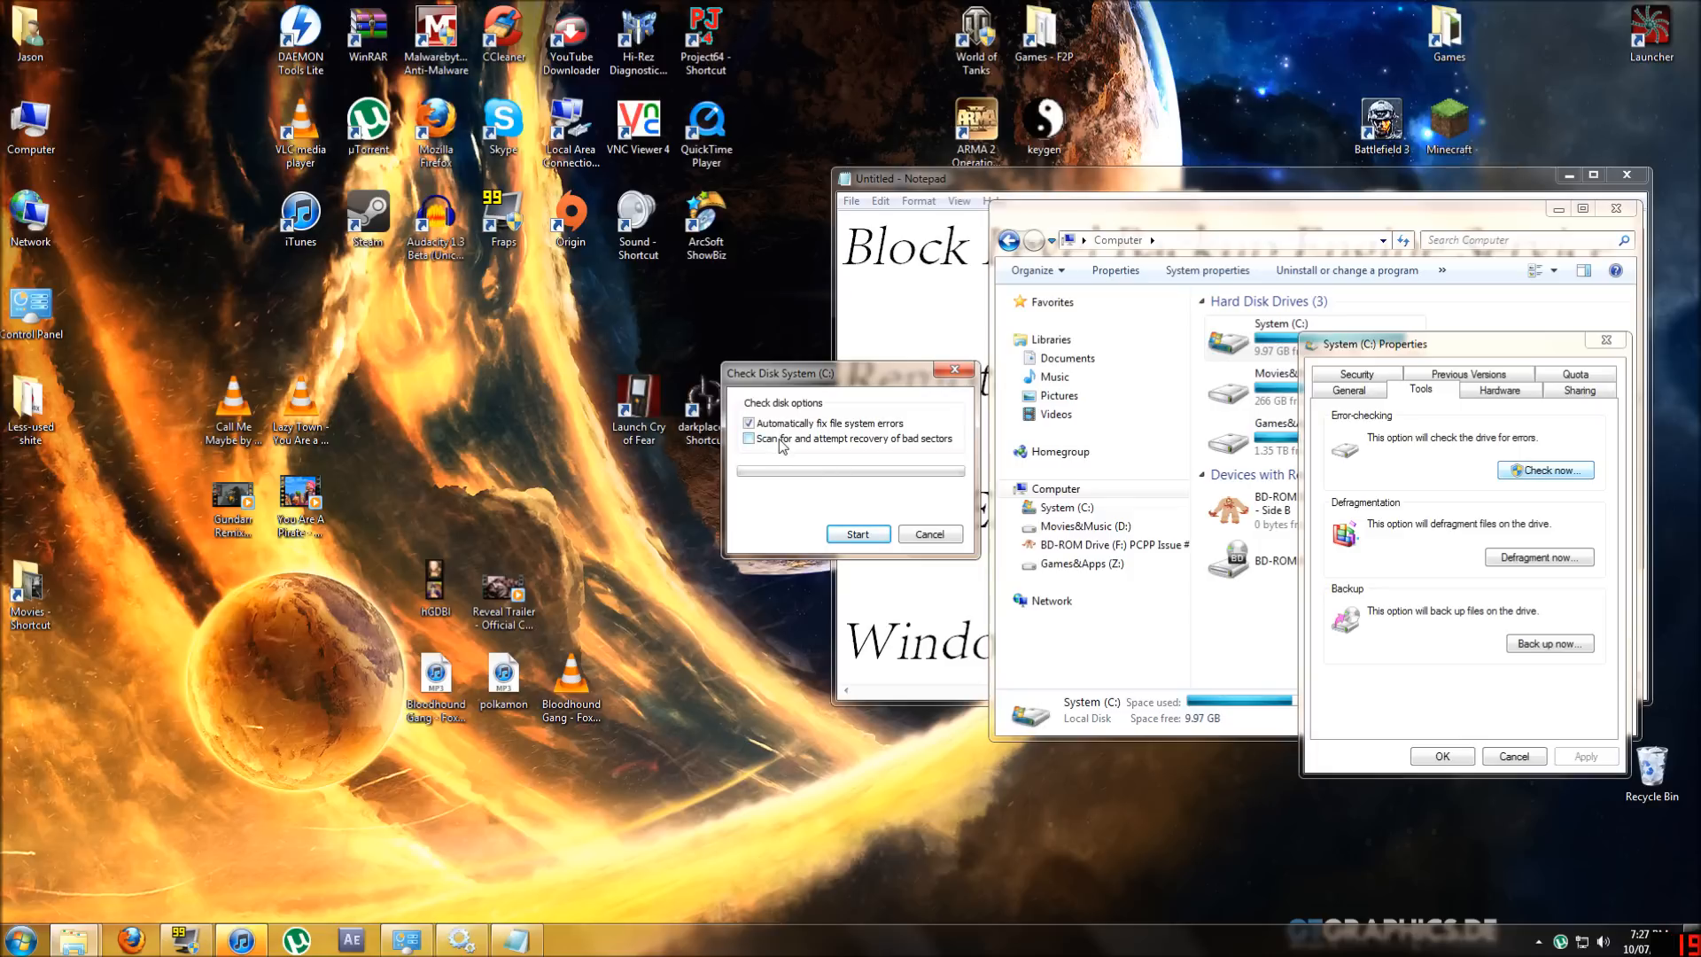
{"action": "left_click", "coordinate": [859, 534]}
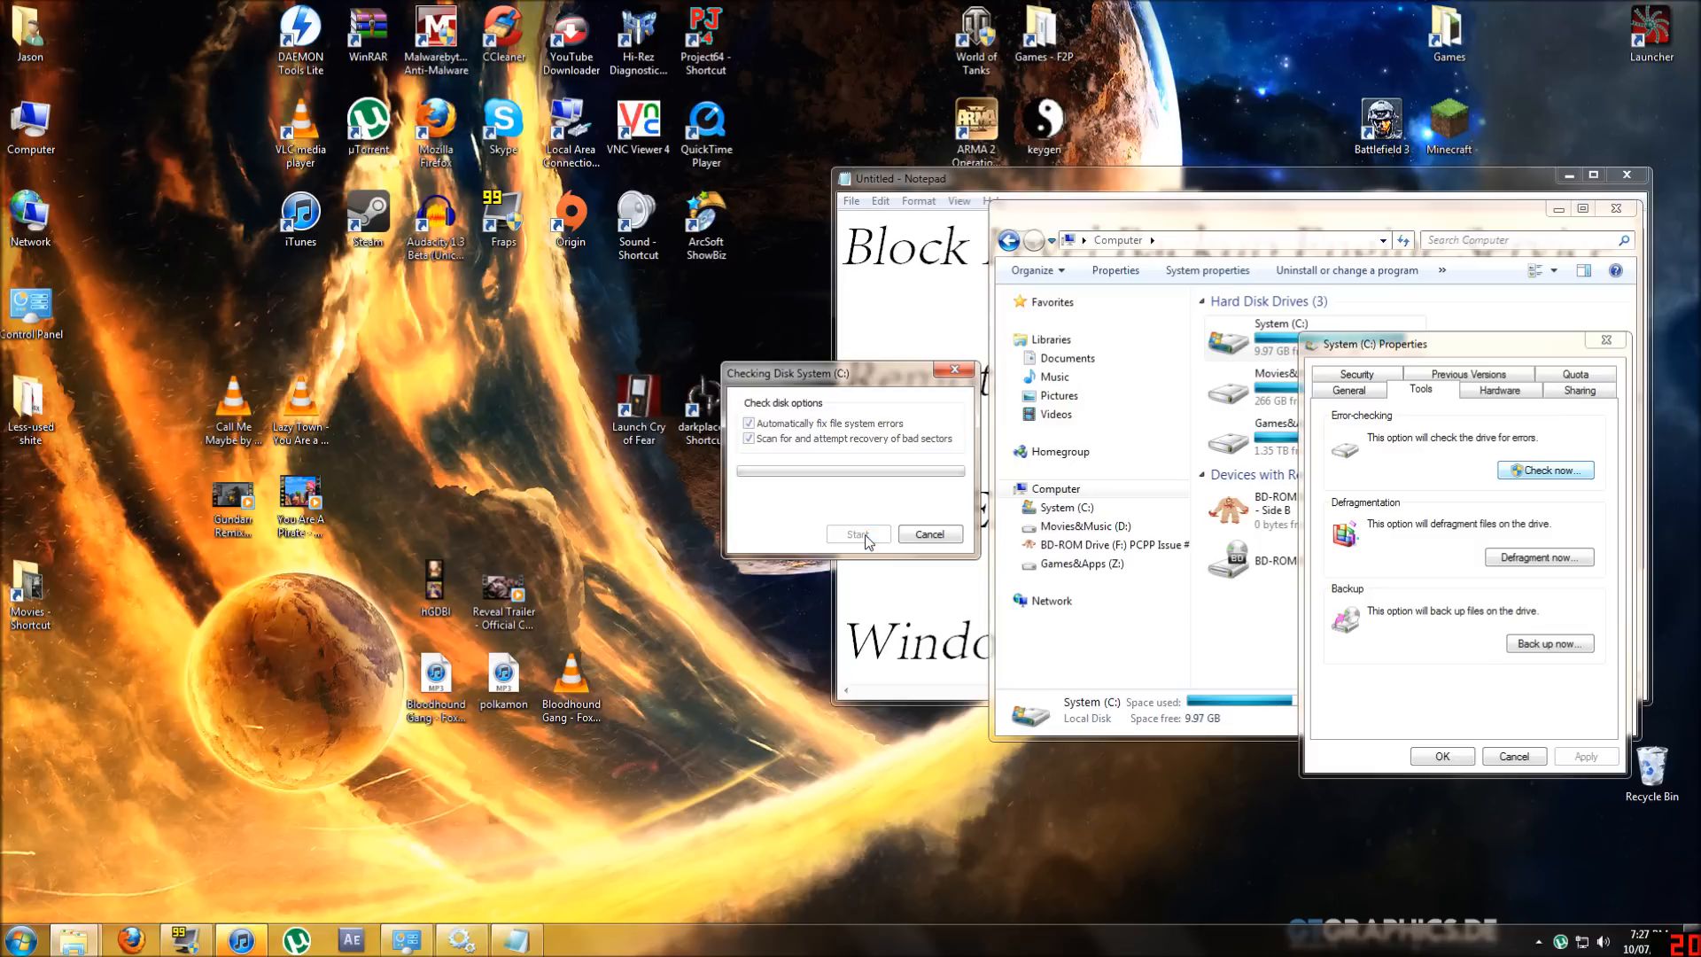
{"action": "left_click", "coordinate": [858, 534]}
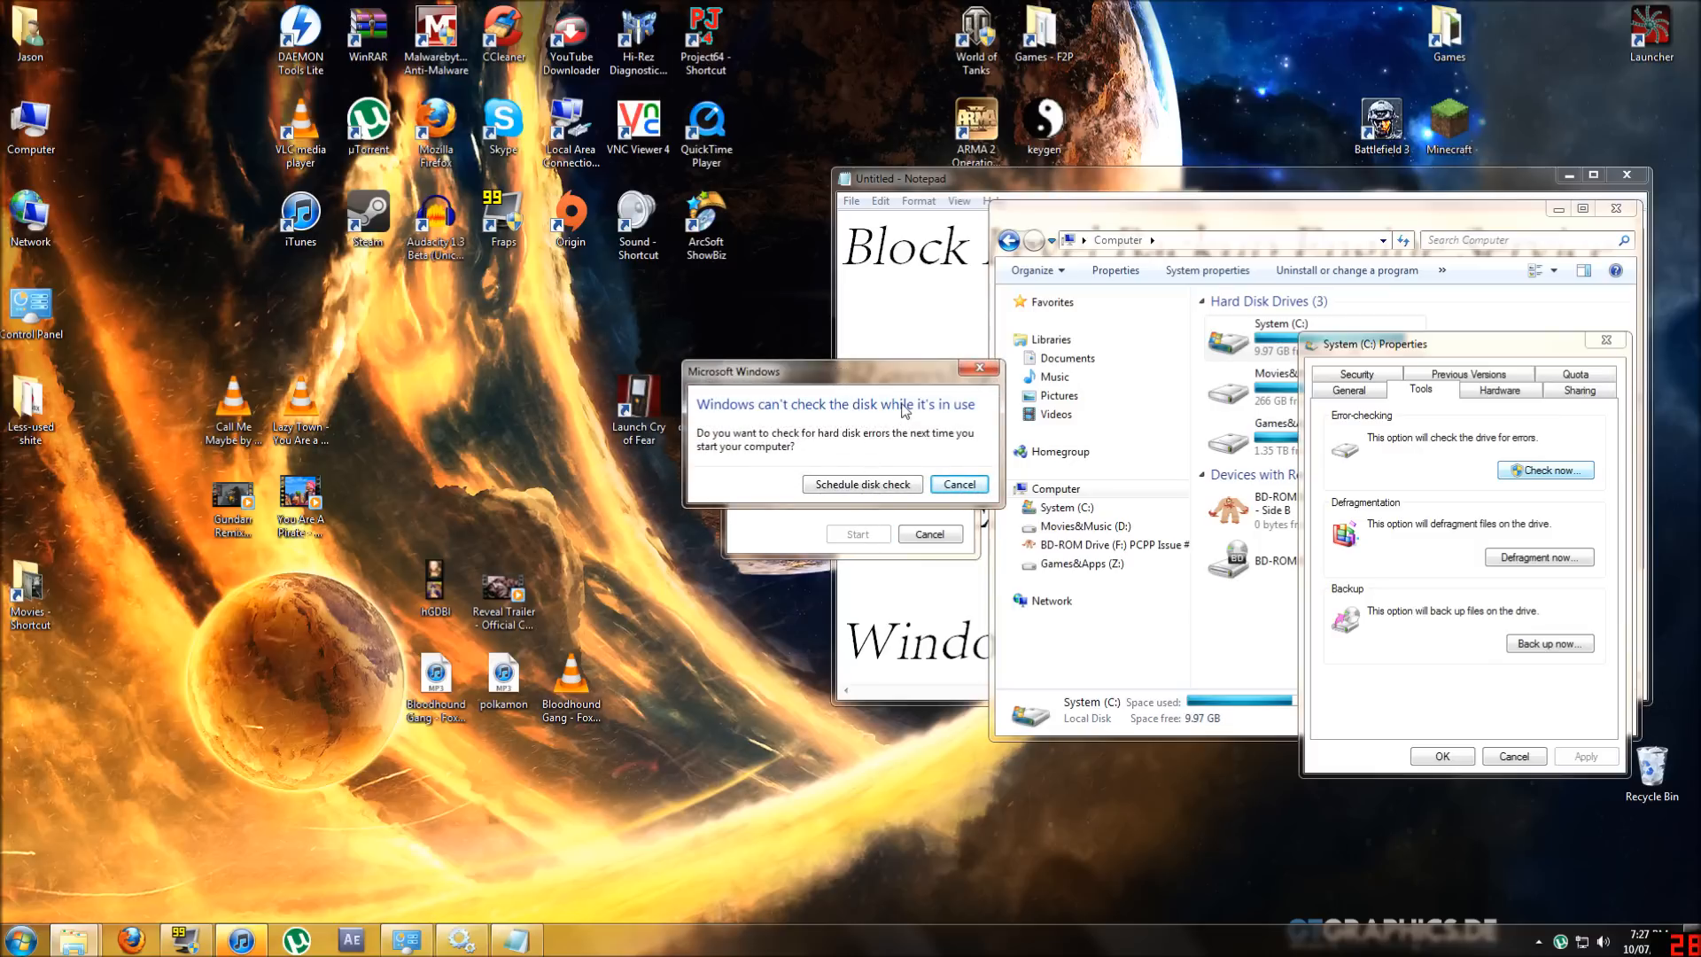
{"action": "mouse_move", "coordinate": [736, 462]}
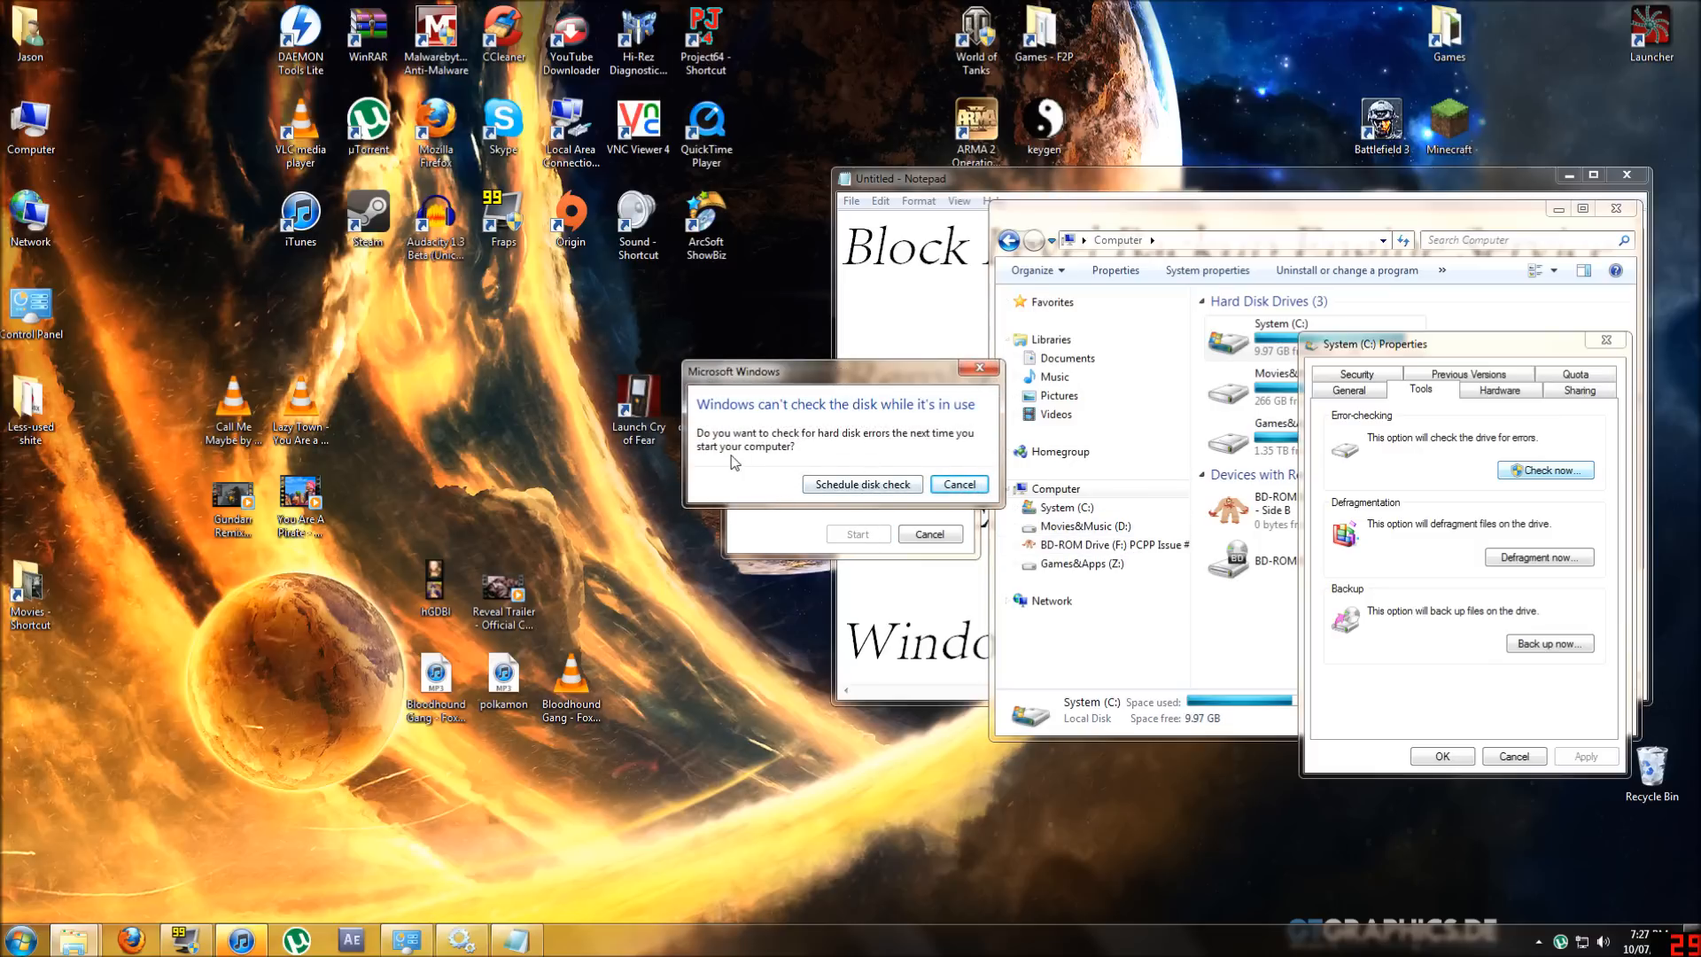
{"action": "mouse_move", "coordinate": [887, 459]}
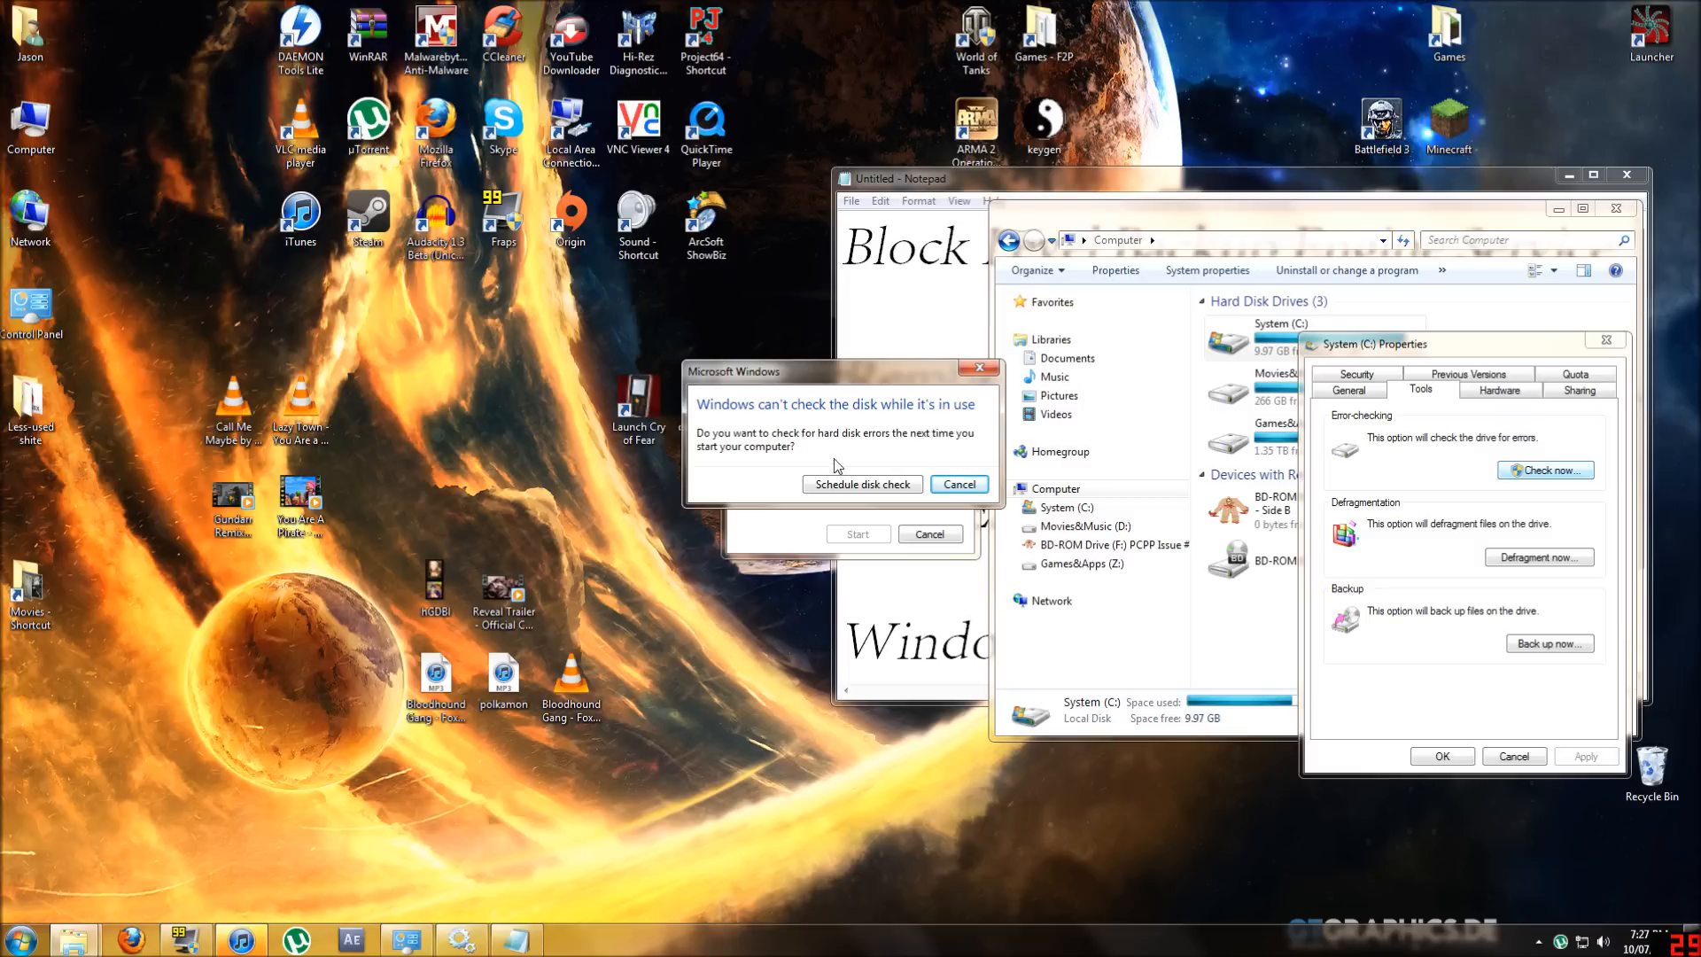
{"action": "mouse_move", "coordinate": [873, 454]}
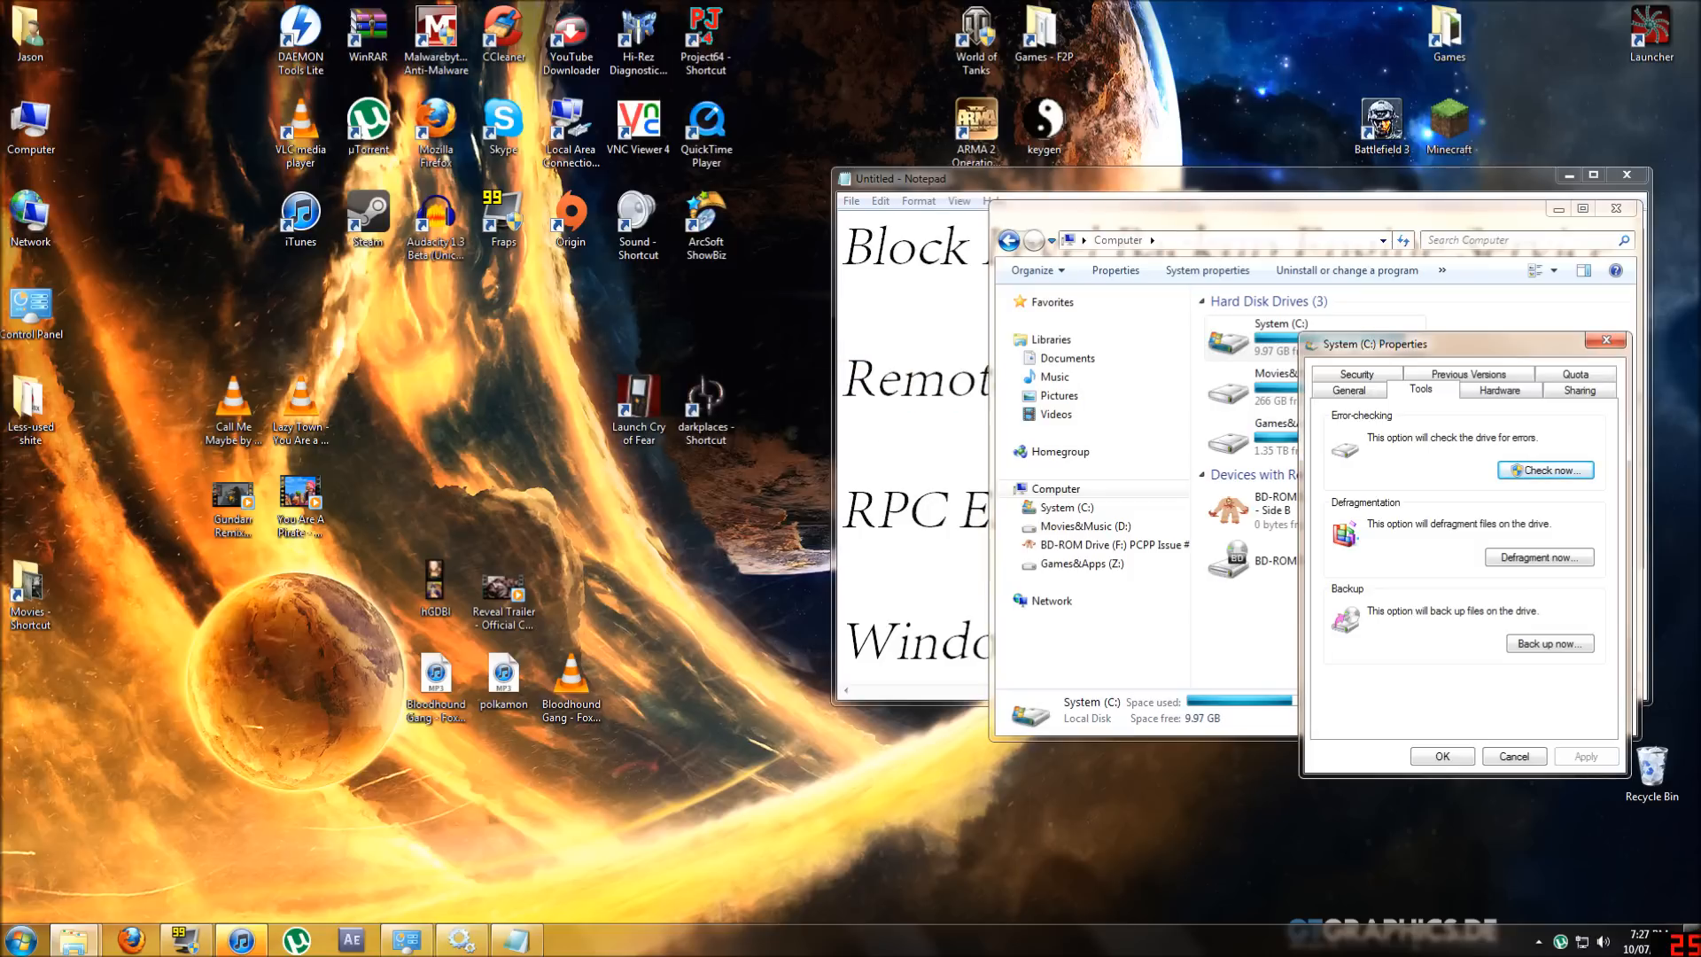
{"action": "mouse_move", "coordinate": [1313, 726]}
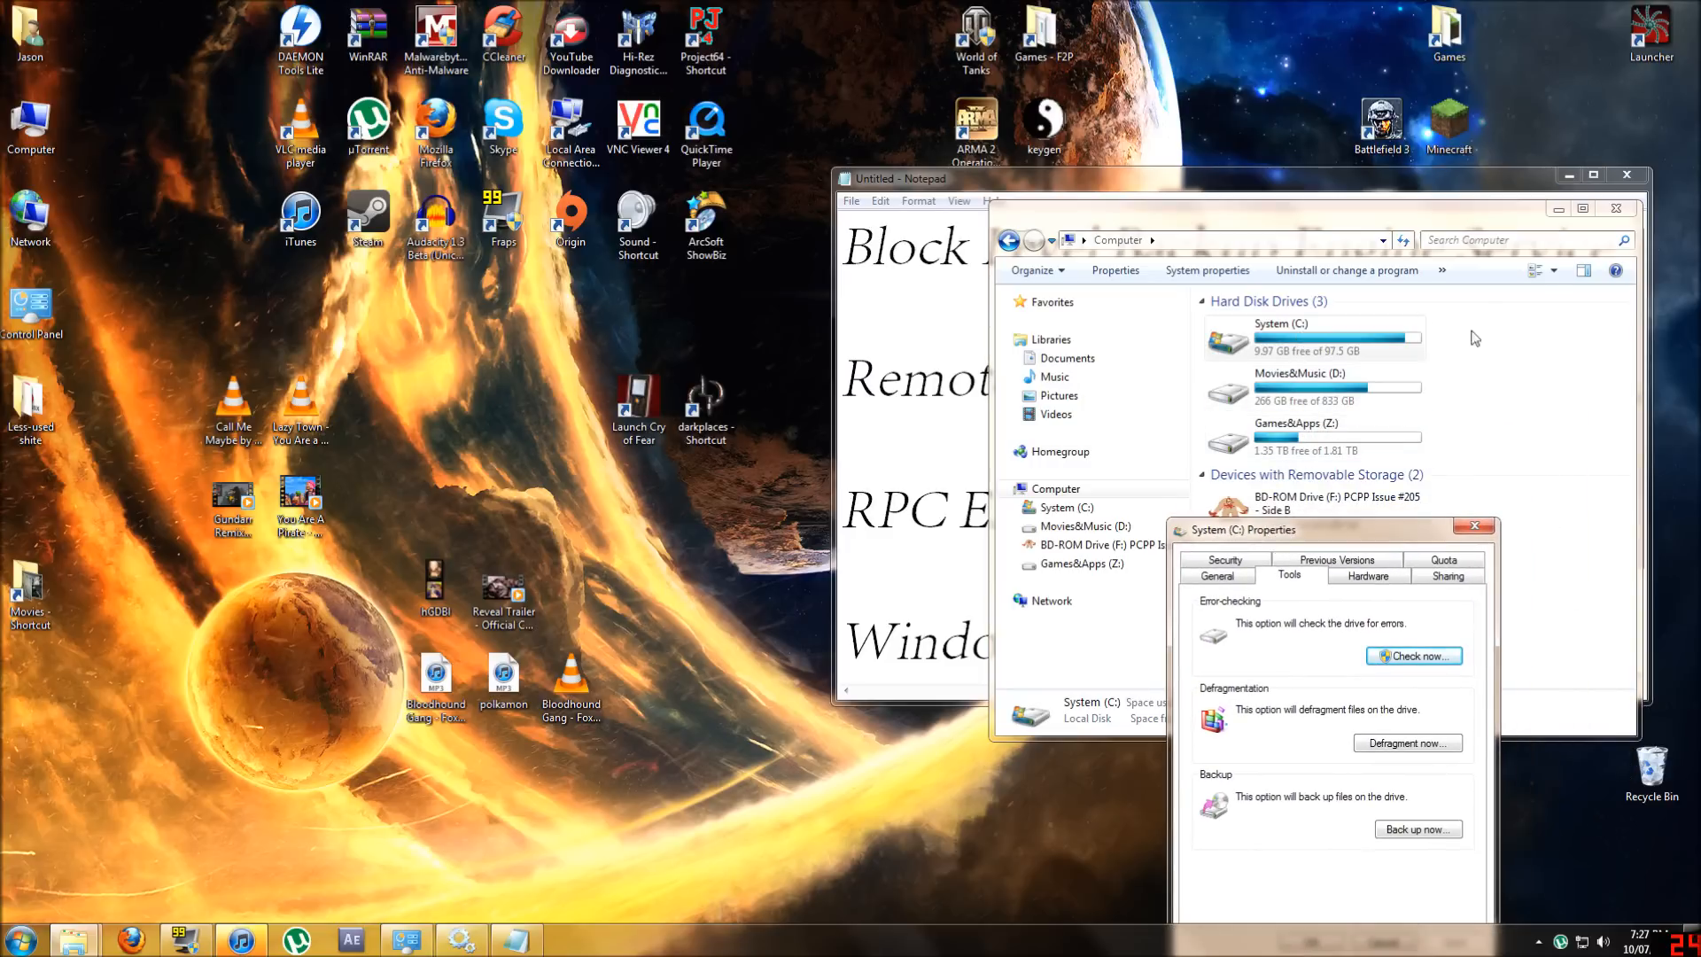
{"action": "mouse_move", "coordinate": [1502, 373]}
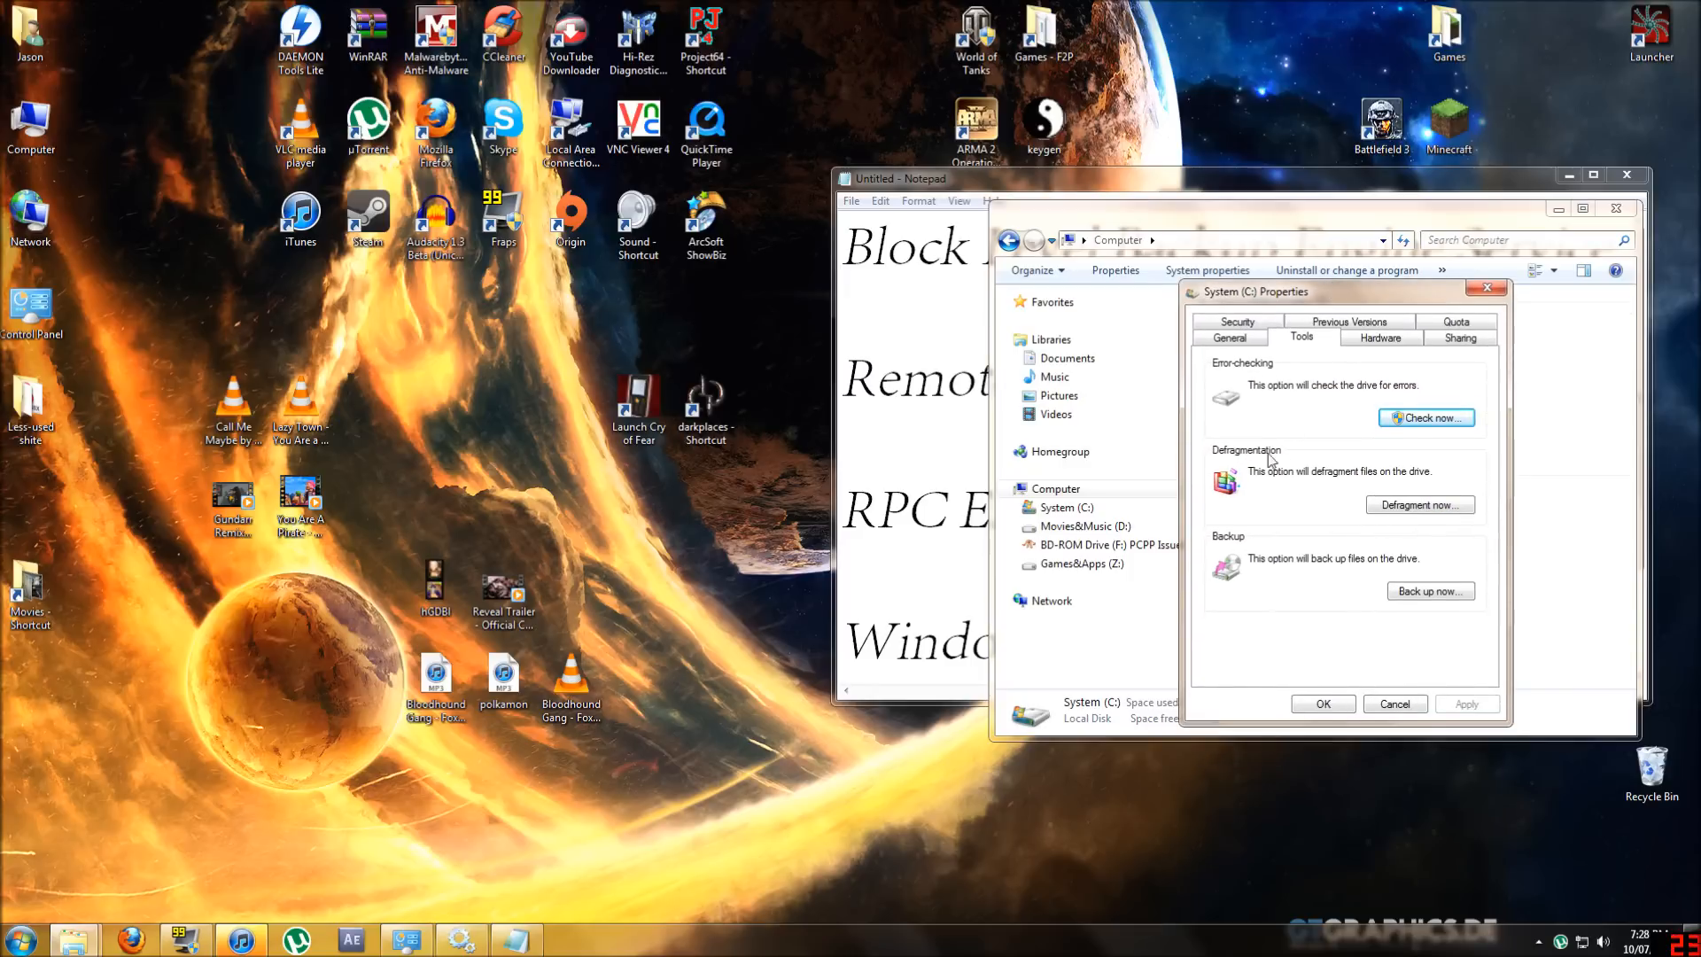
{"action": "mouse_move", "coordinate": [1278, 532]}
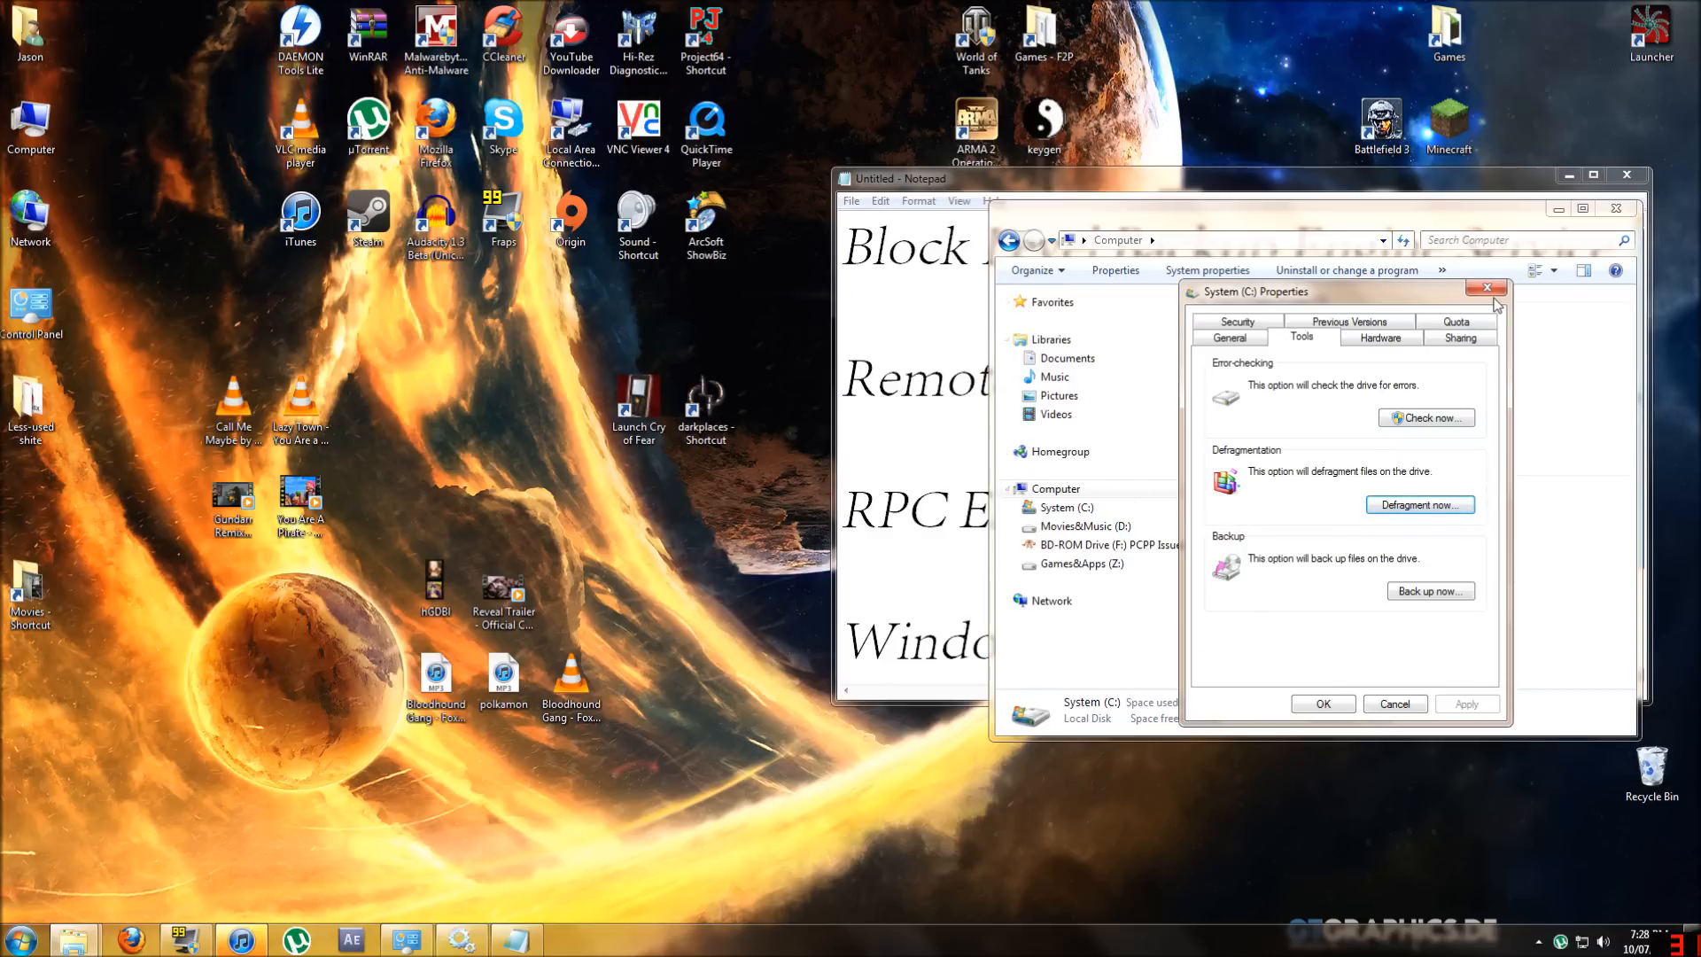
{"action": "mouse_move", "coordinate": [1443, 512]}
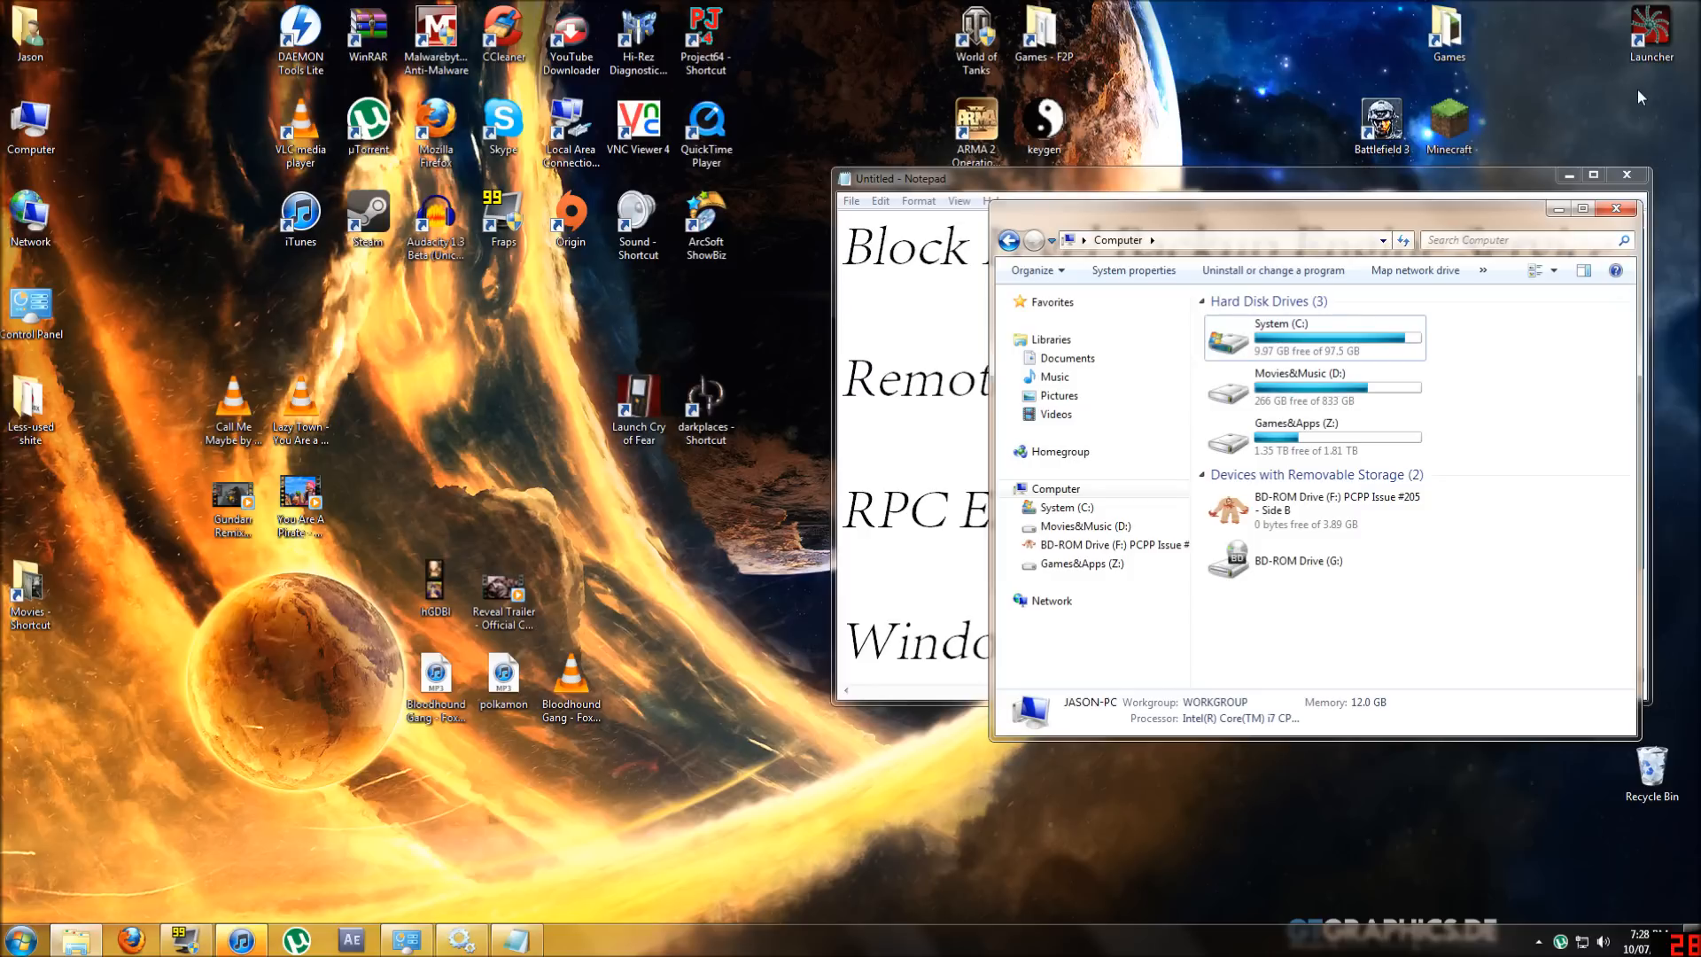
{"action": "mouse_move", "coordinate": [1313, 451]}
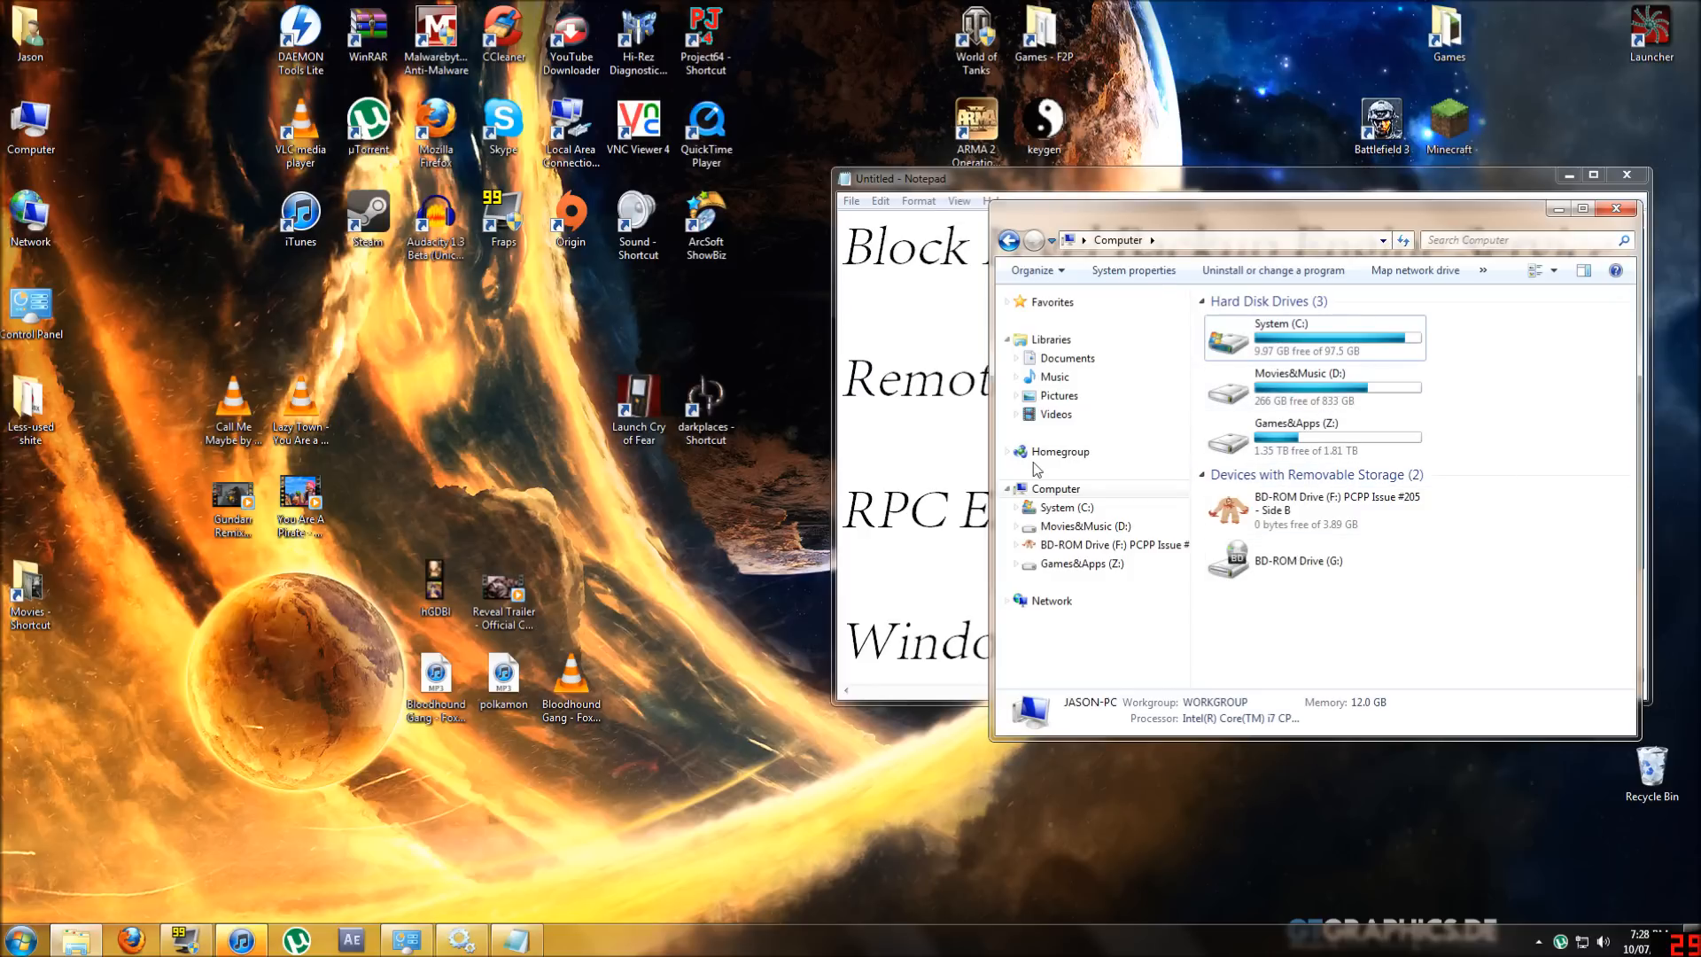
{"action": "mouse_move", "coordinate": [1507, 432]}
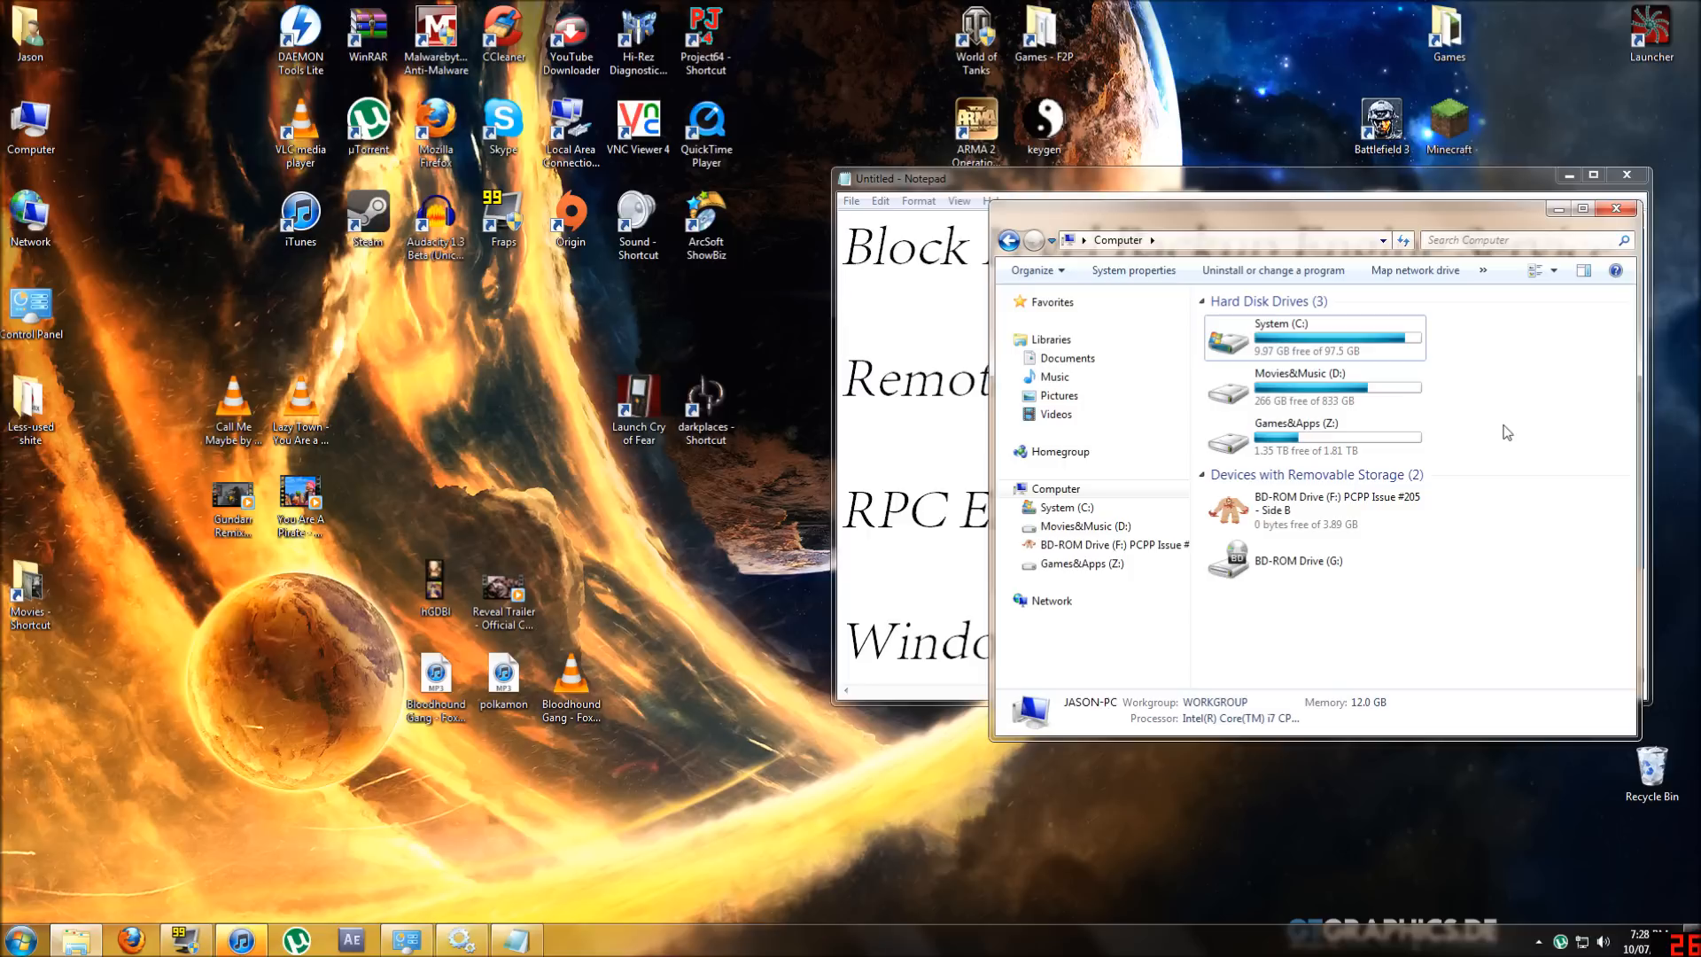
{"action": "mouse_move", "coordinate": [1512, 423]}
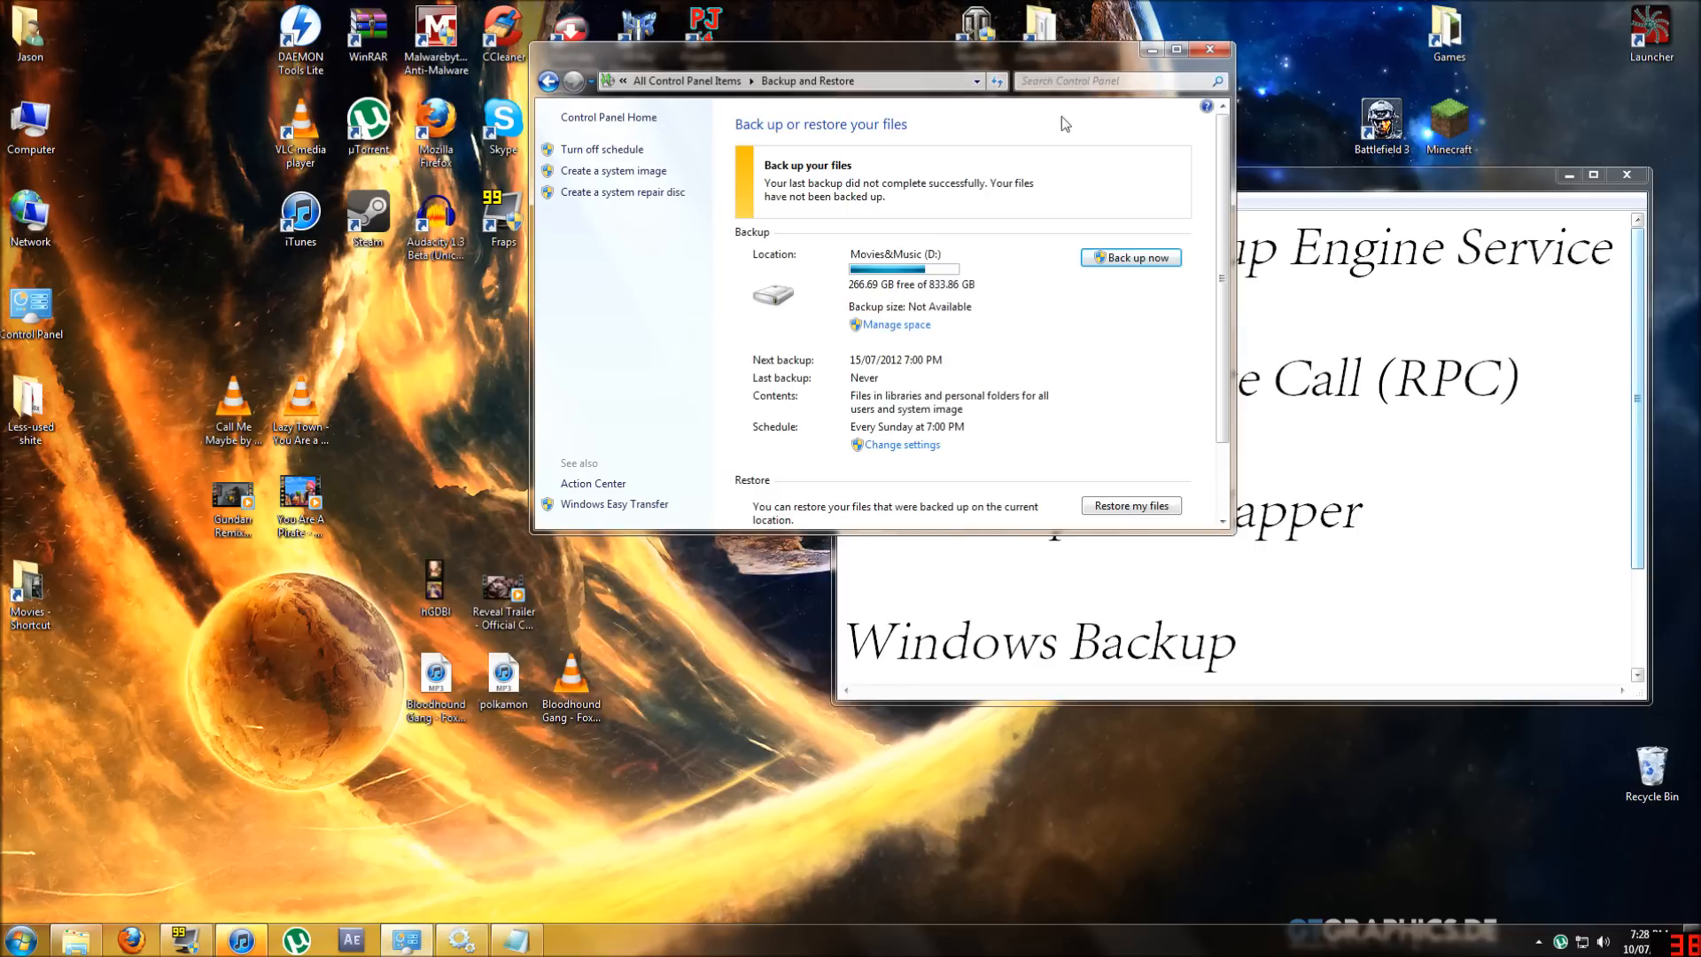
{"action": "mouse_move", "coordinate": [1154, 402]}
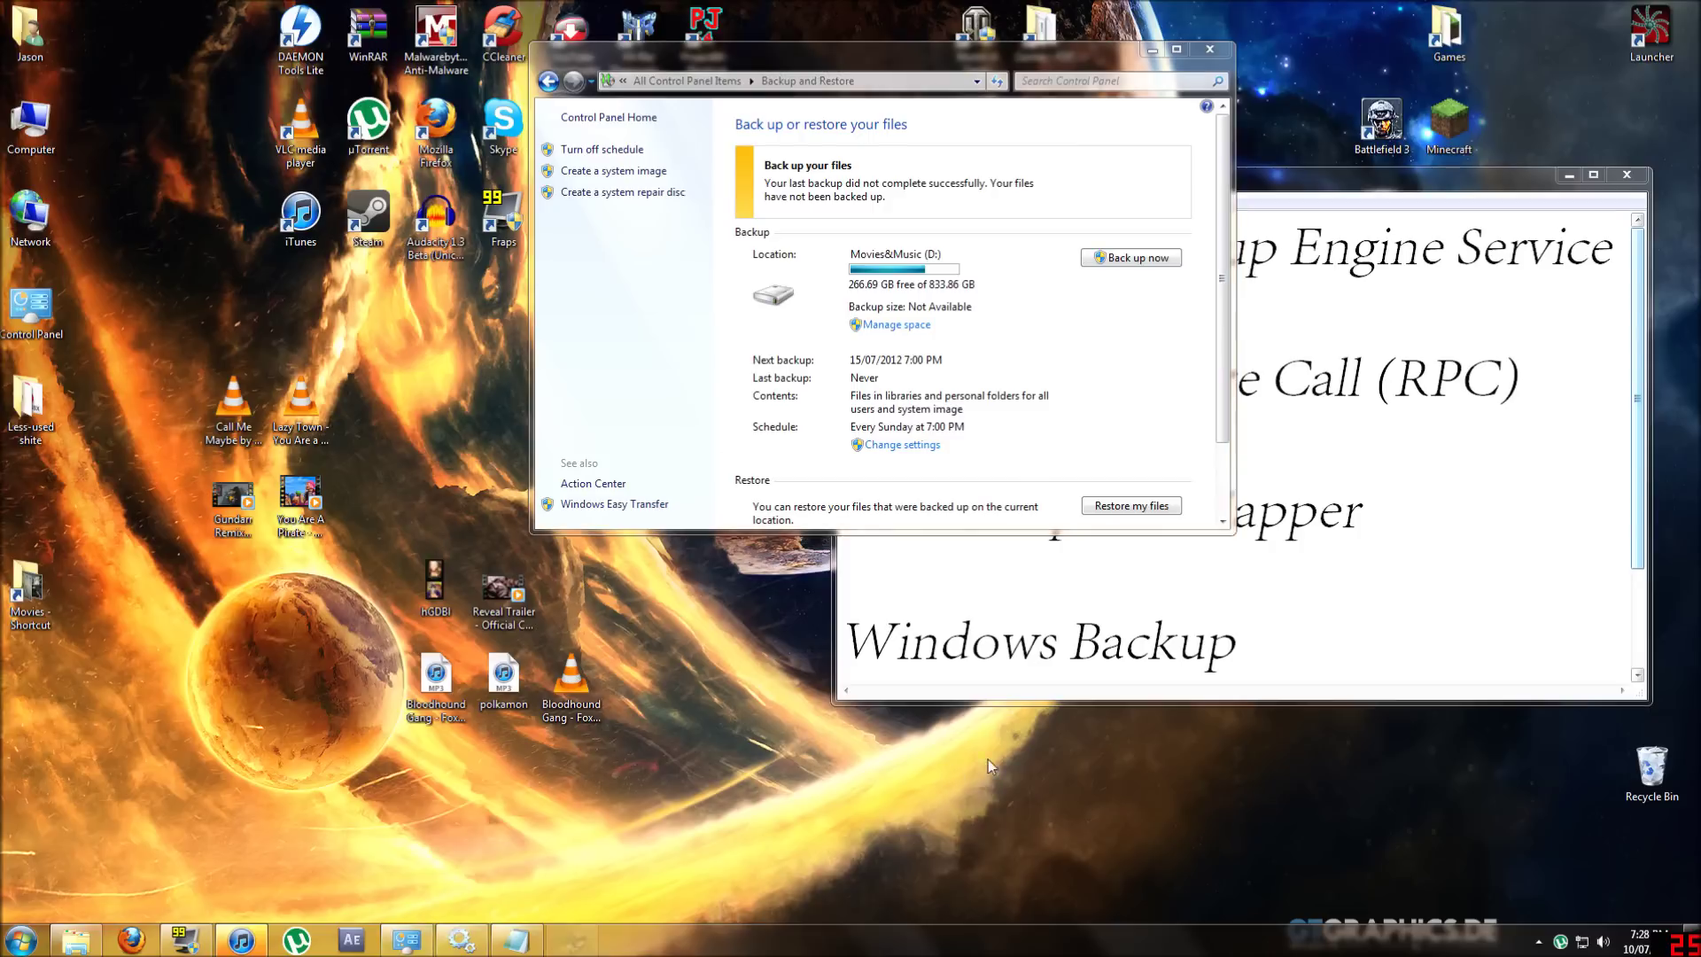
- Launch the Set up backup wizard through Change settings
{"action": "left_click", "coordinate": [1131, 258]}
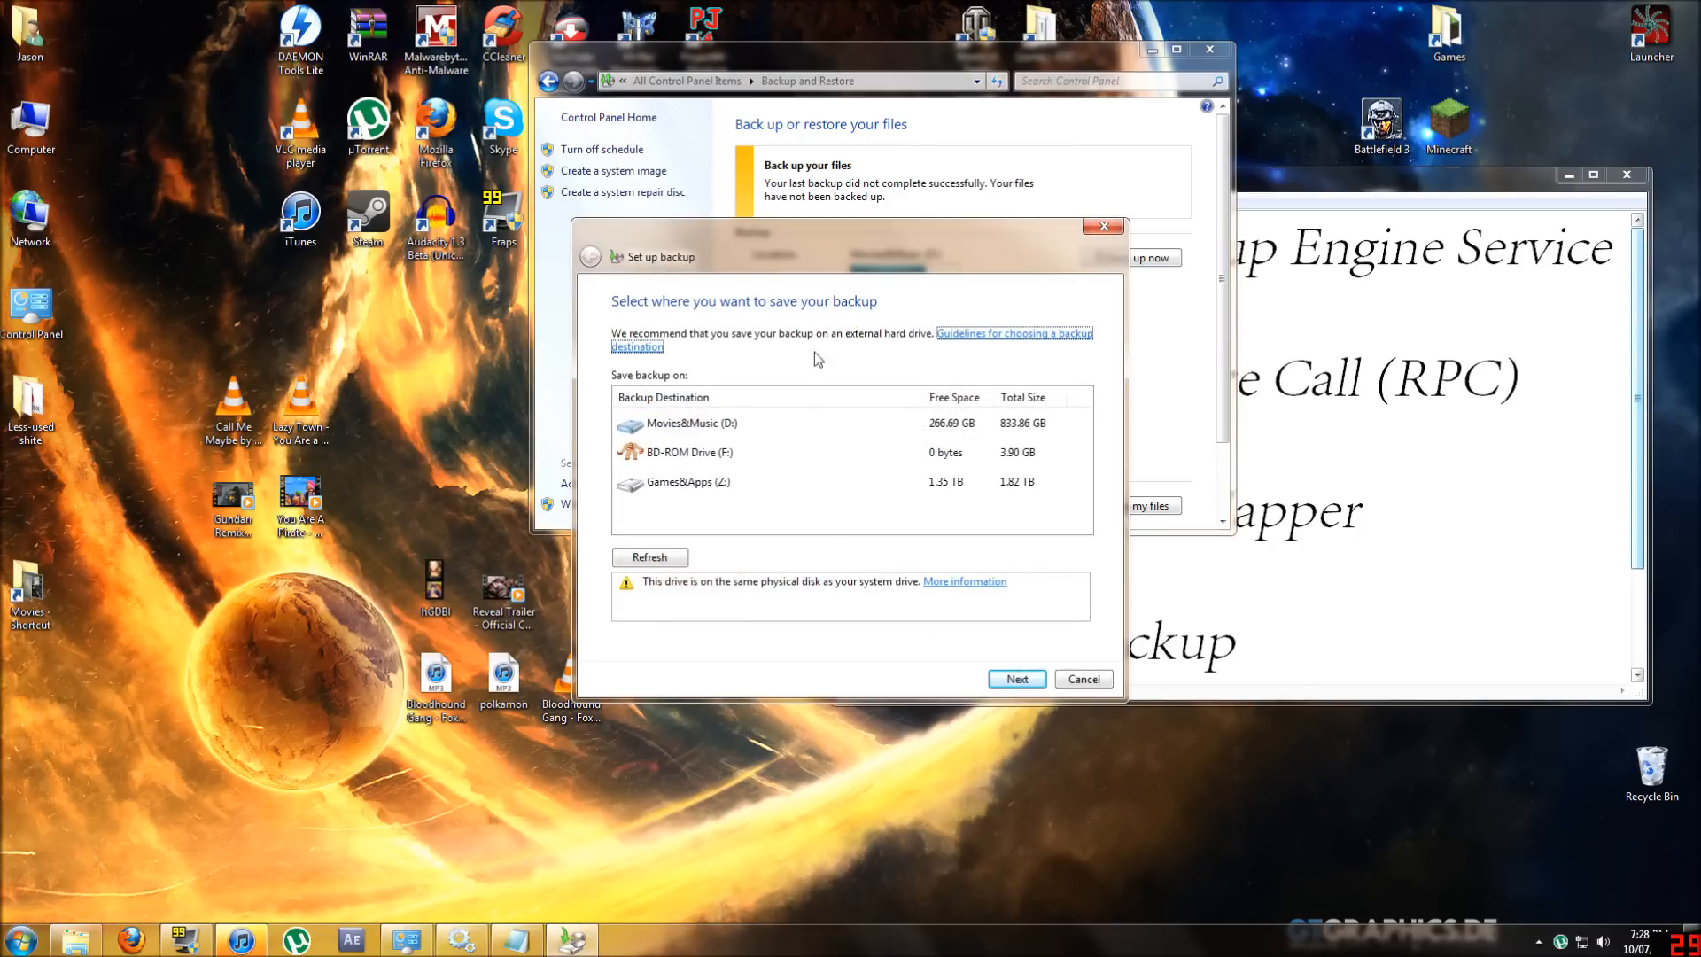
- Try the D:, Z: and F: destinations, sort the list, then cancel the backup setup
{"action": "left_click", "coordinate": [692, 423]}
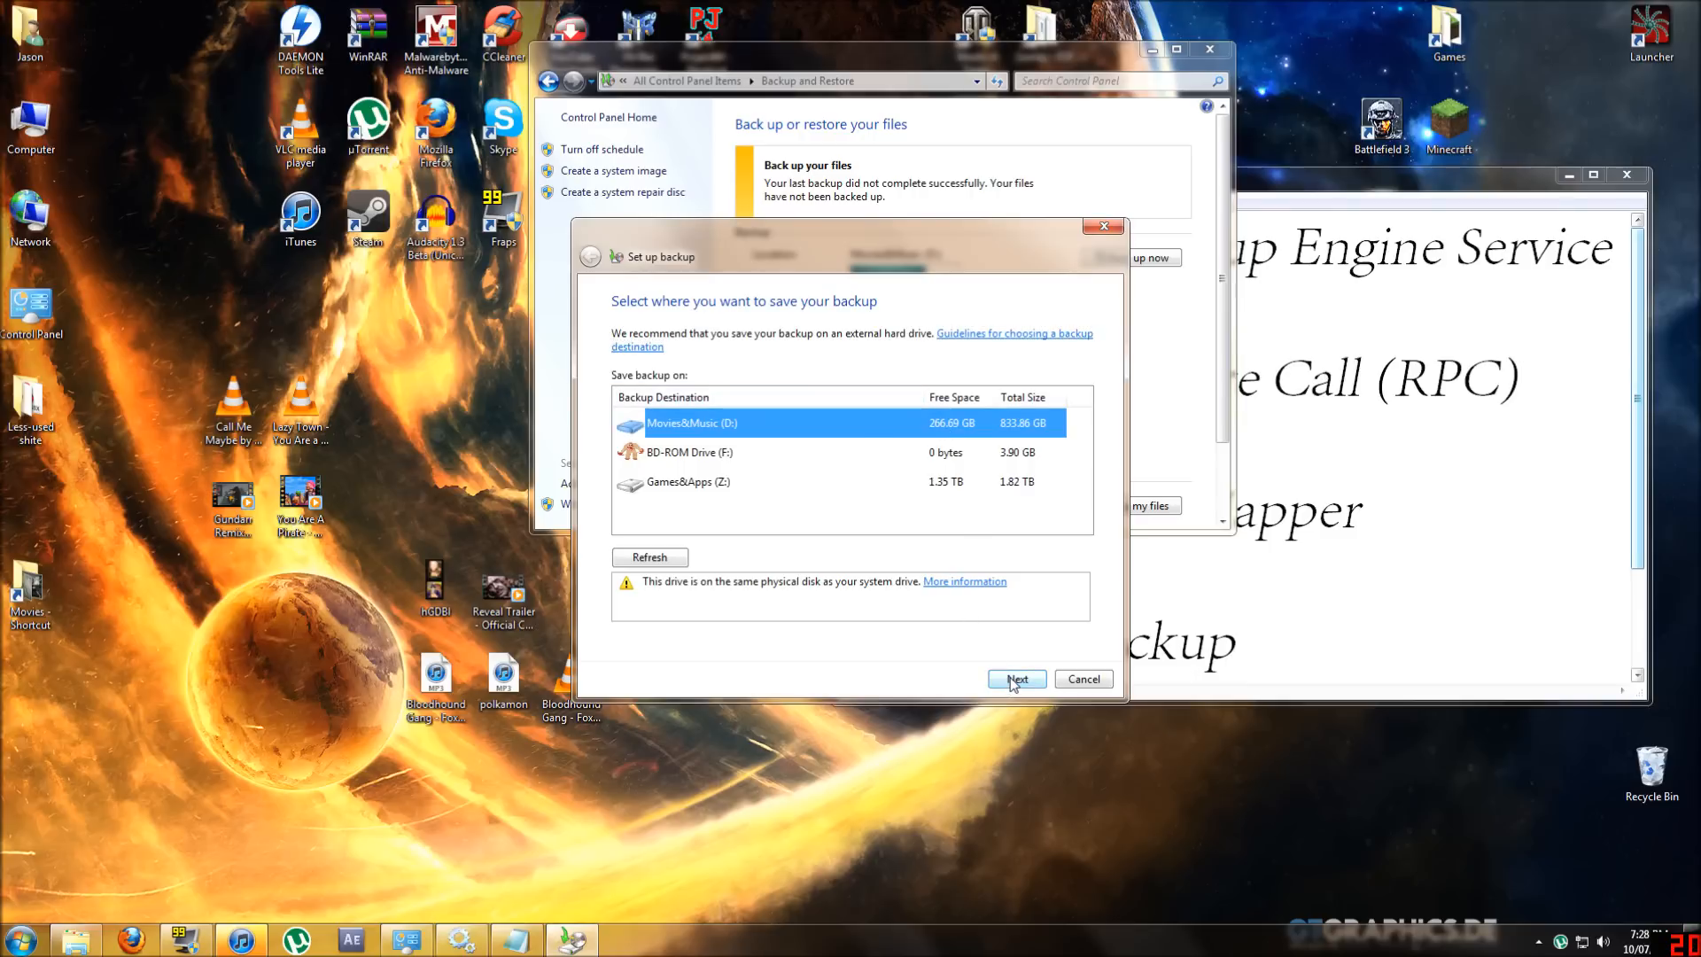
{"action": "mouse_move", "coordinate": [829, 602]}
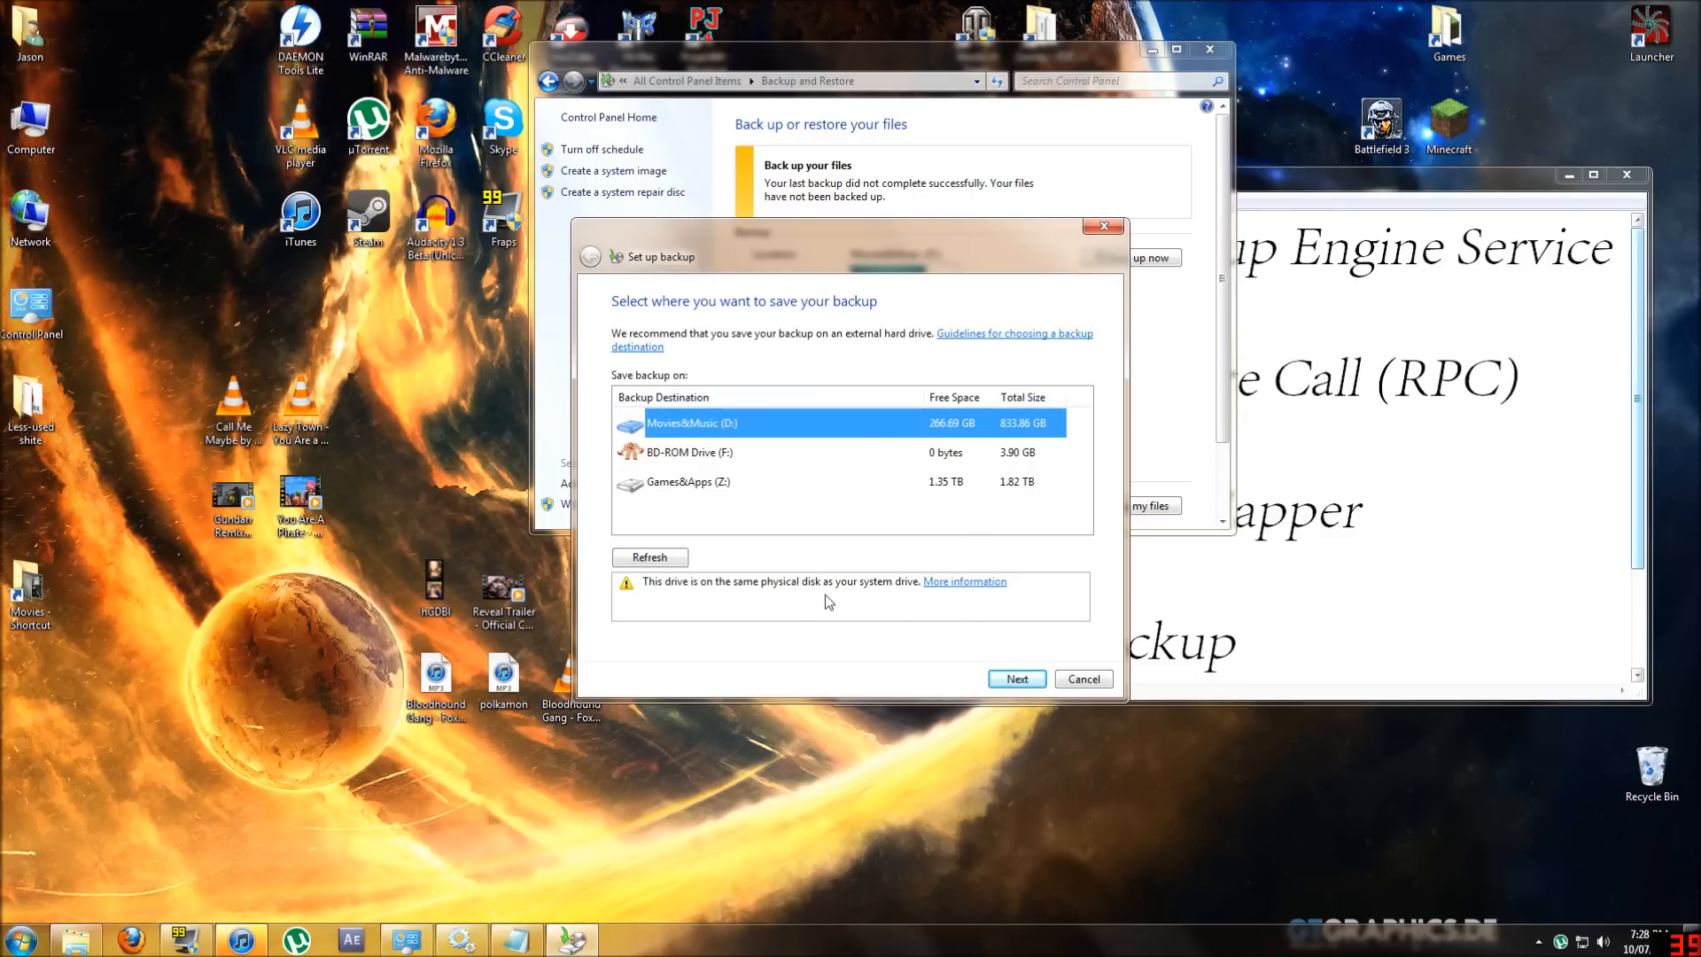
{"action": "left_click", "coordinate": [723, 482]}
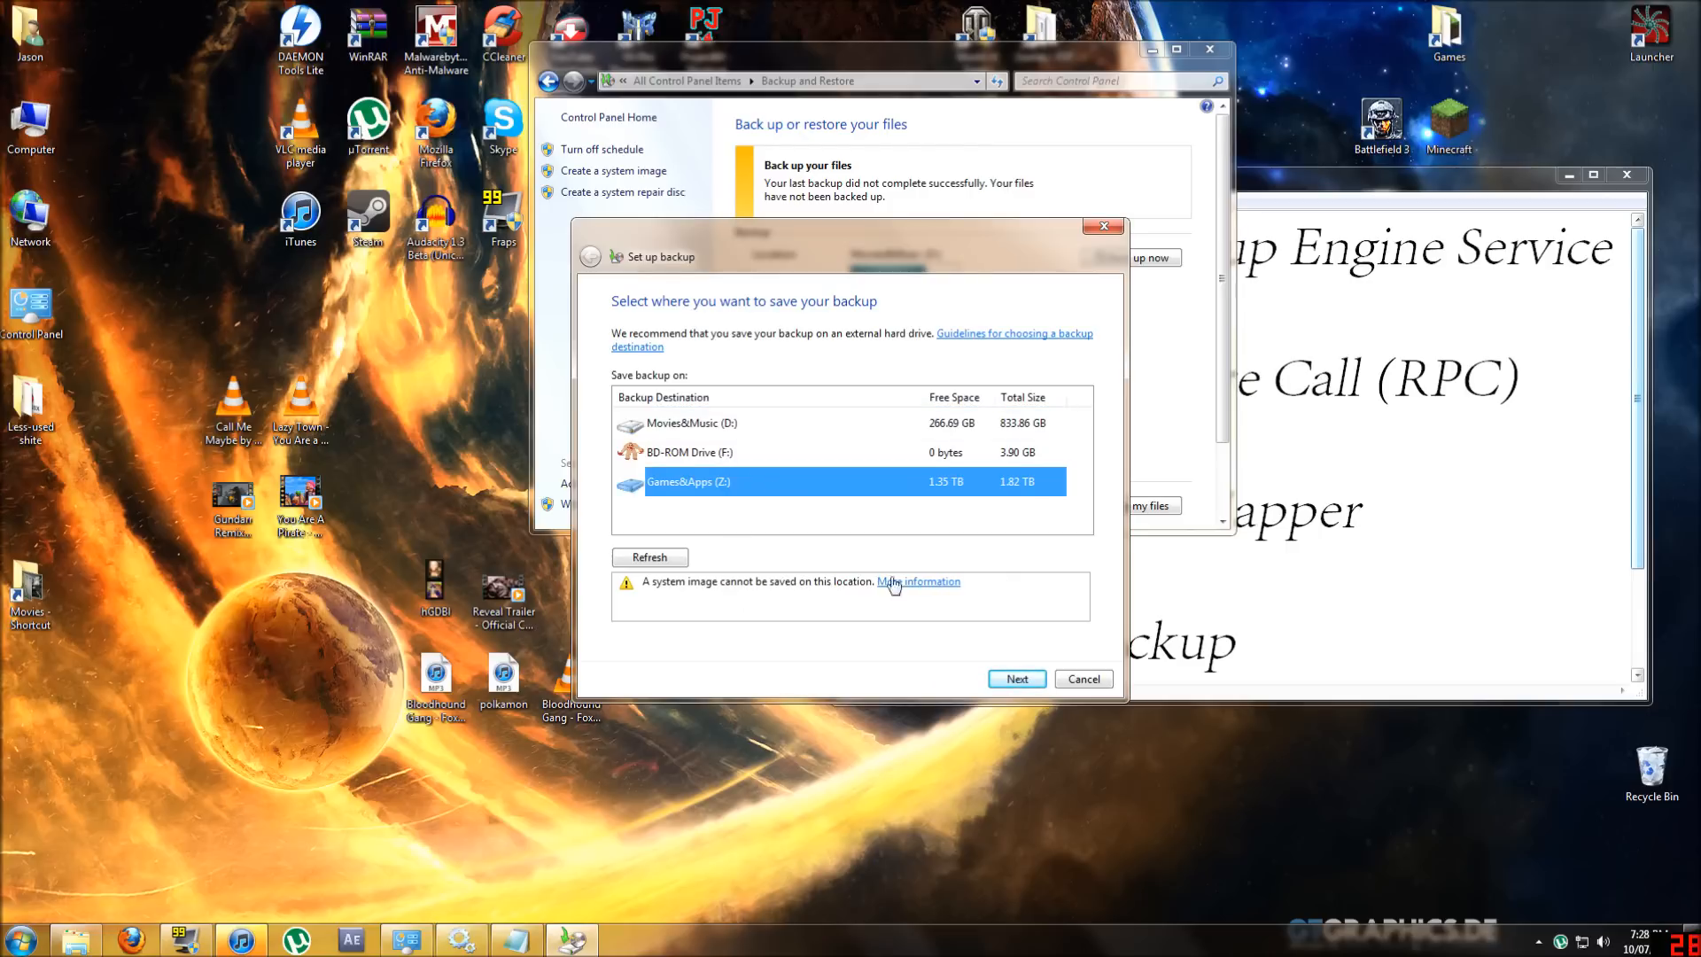
{"action": "left_click", "coordinate": [699, 397]}
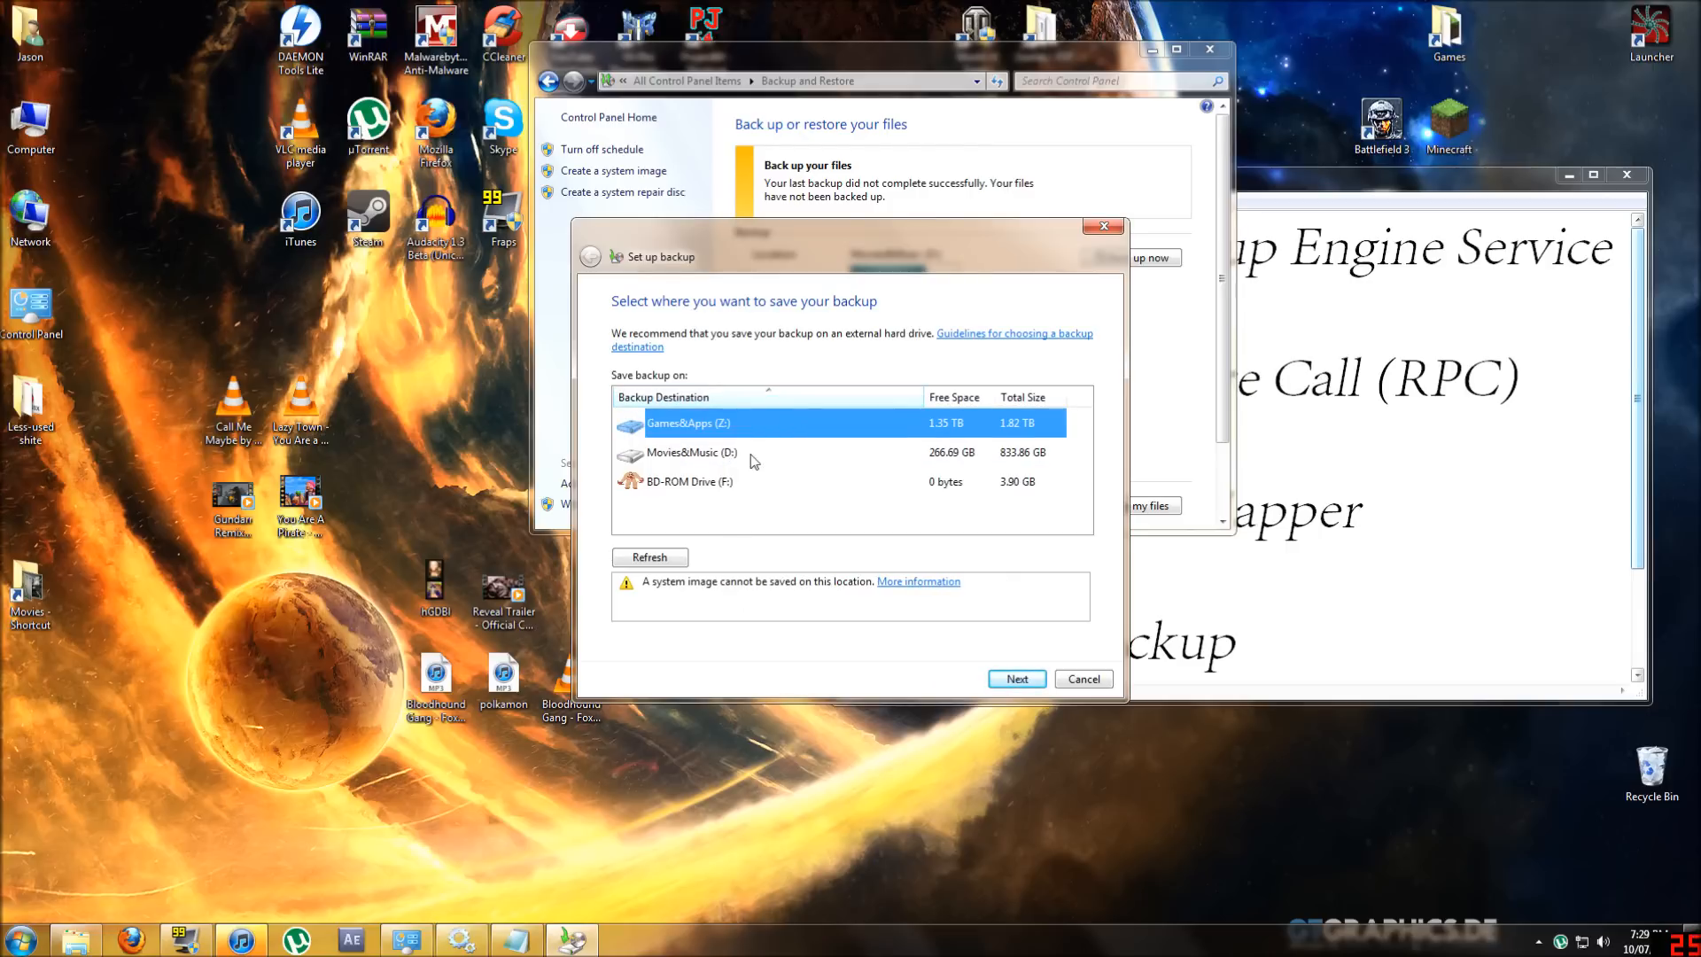
{"action": "left_click", "coordinate": [688, 481]}
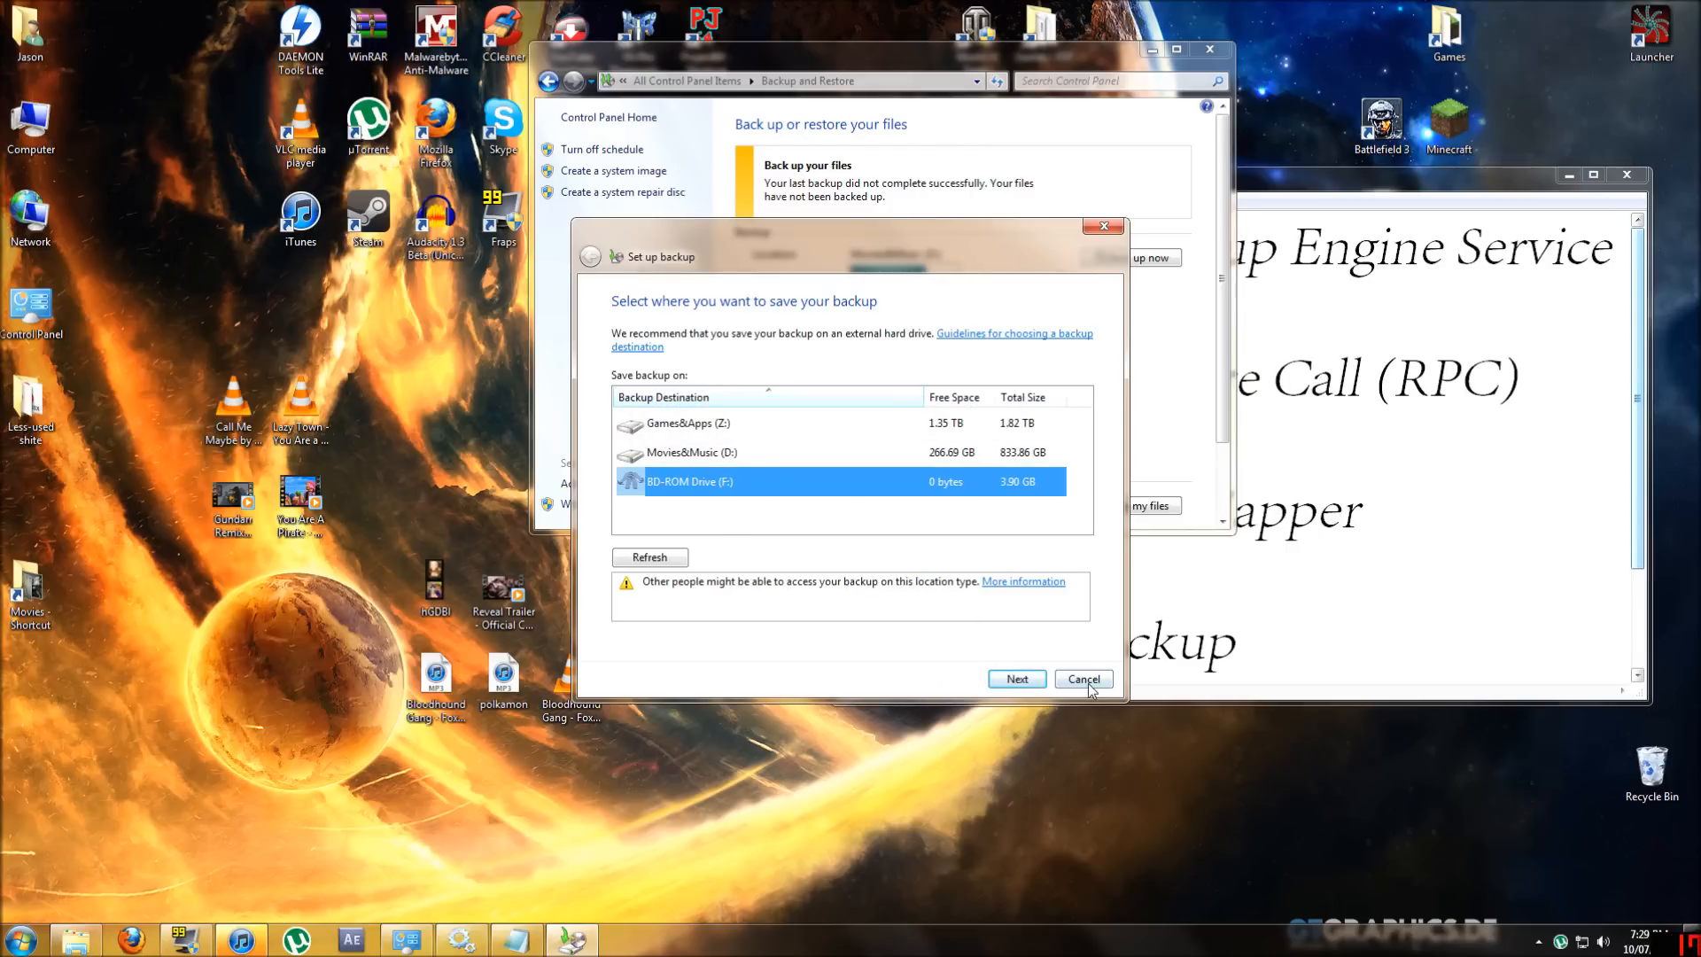
{"action": "left_click", "coordinate": [1083, 678]}
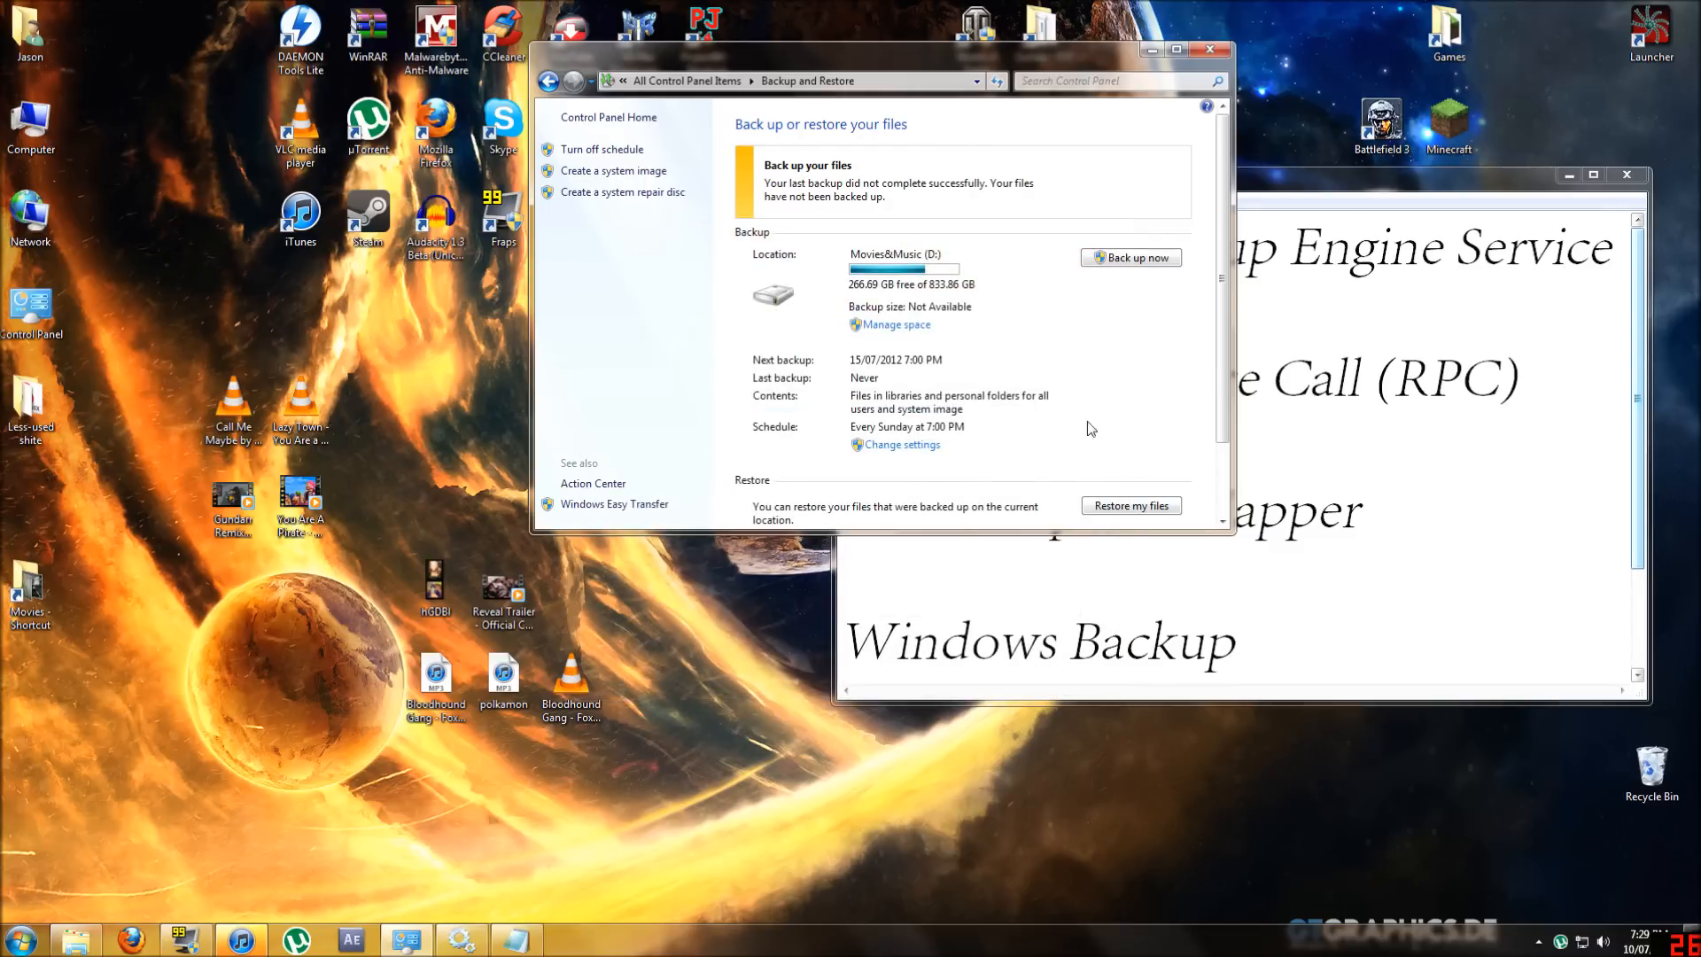
{"action": "mouse_move", "coordinate": [917, 326]}
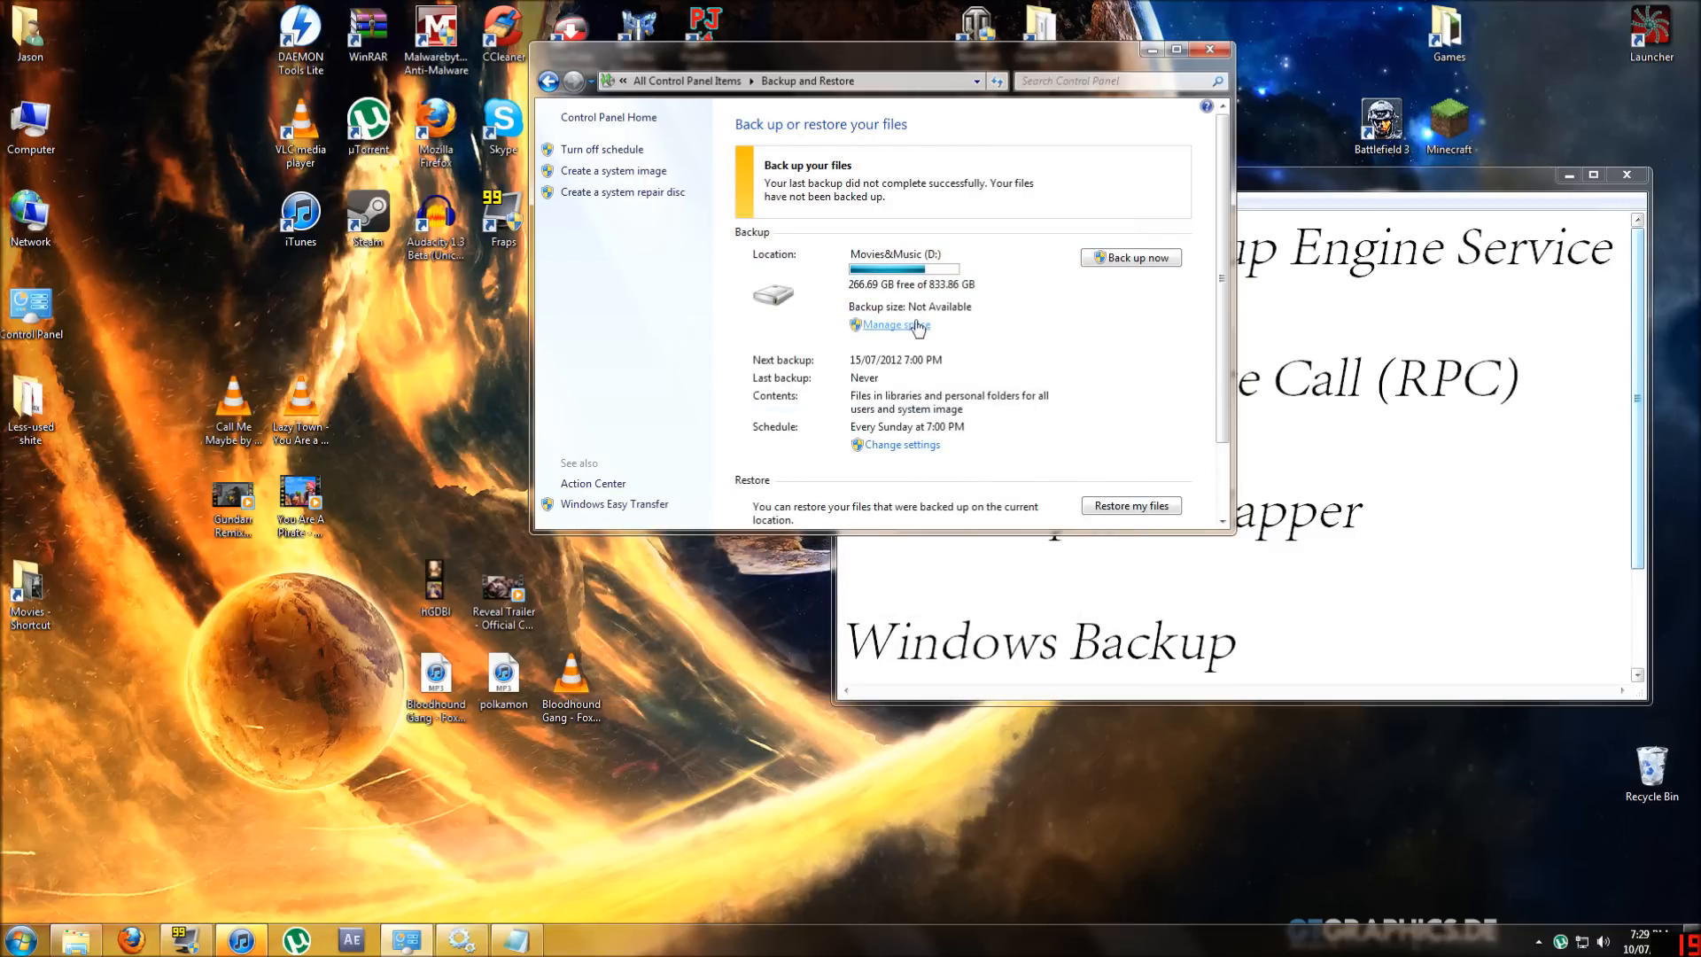
{"action": "mouse_move", "coordinate": [906, 157]}
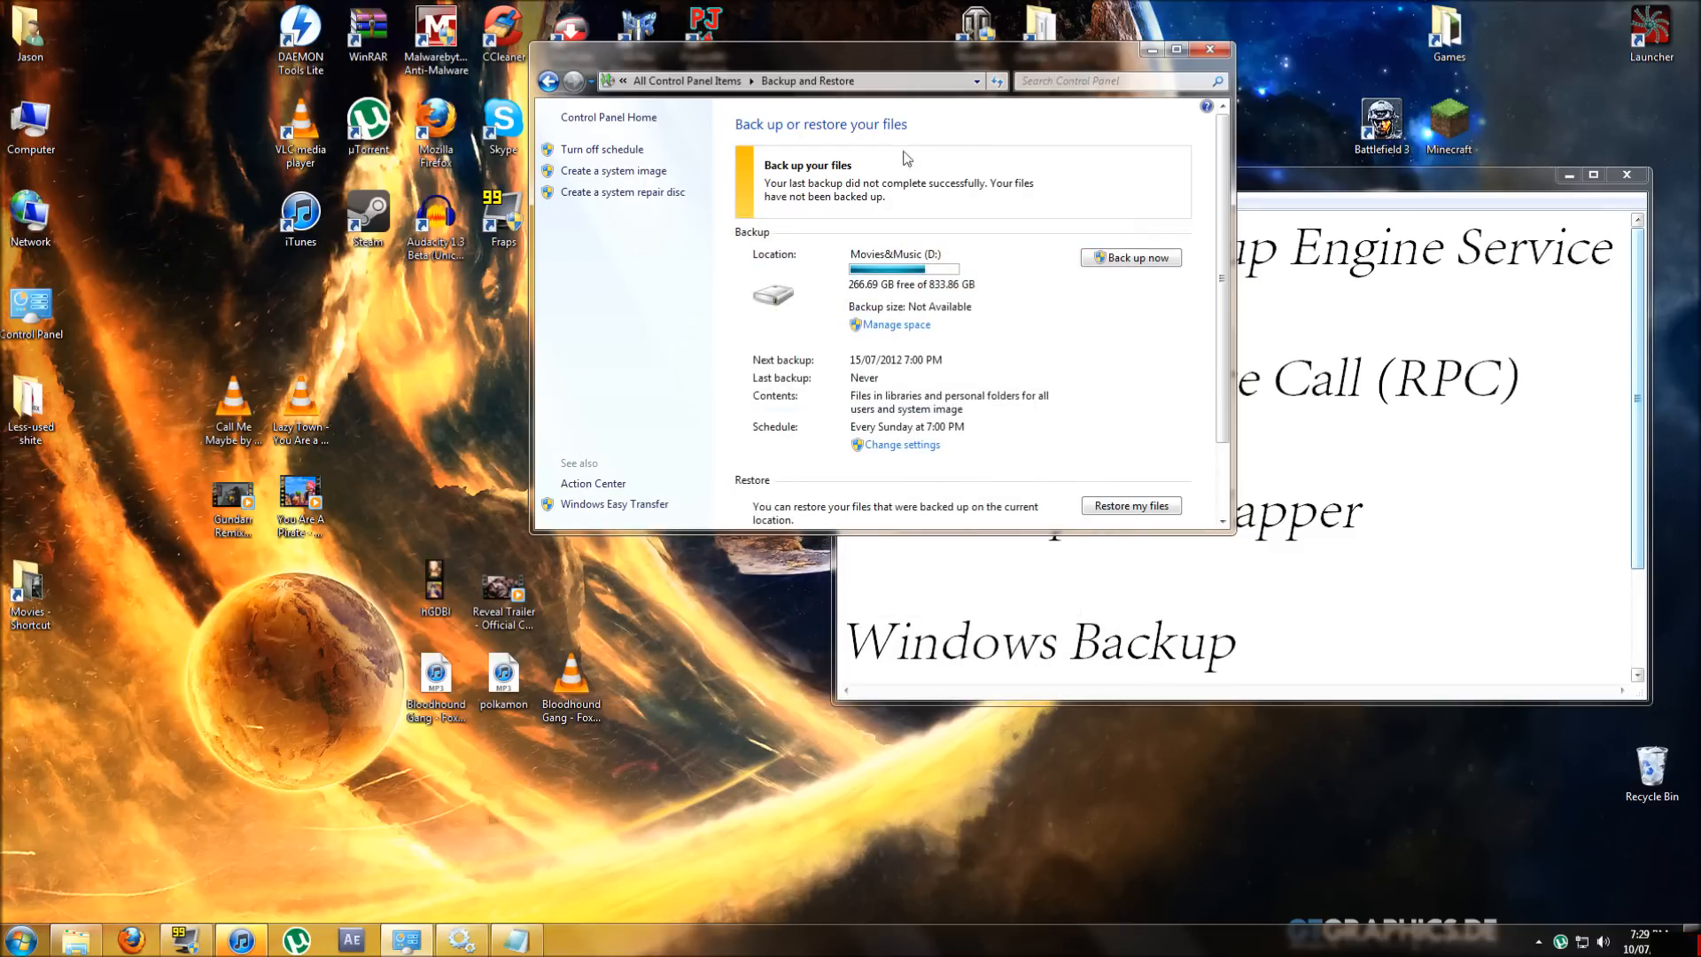
{"action": "mouse_move", "coordinate": [646, 176]}
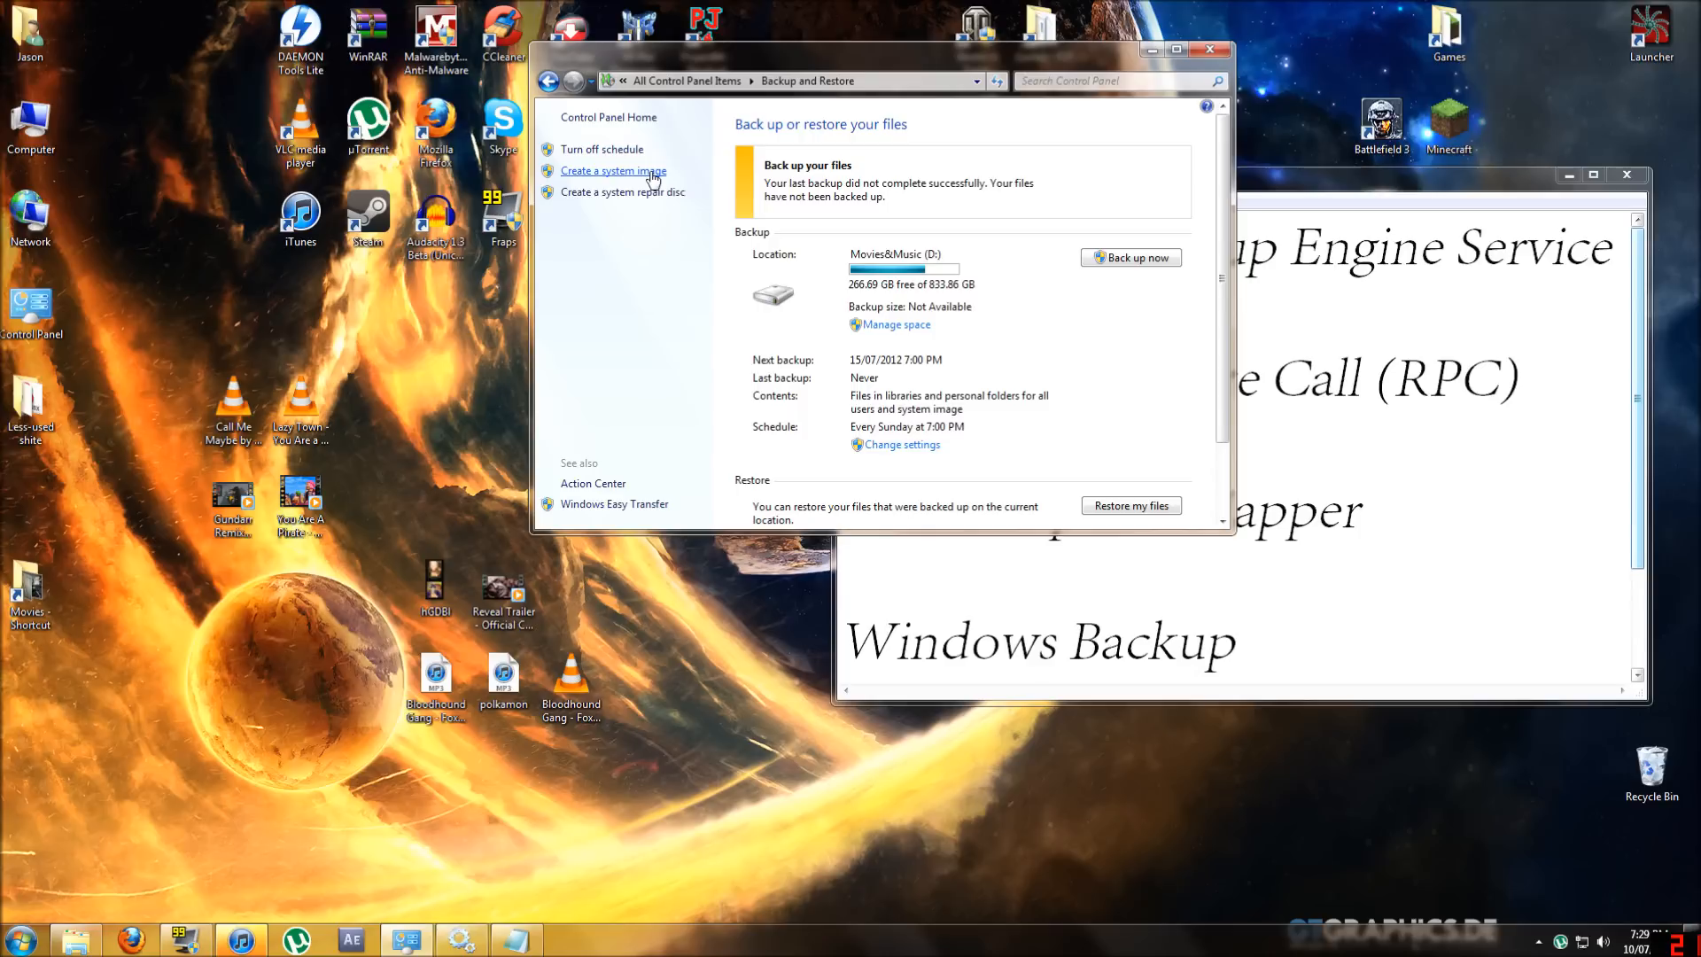
{"action": "mouse_move", "coordinate": [670, 171]}
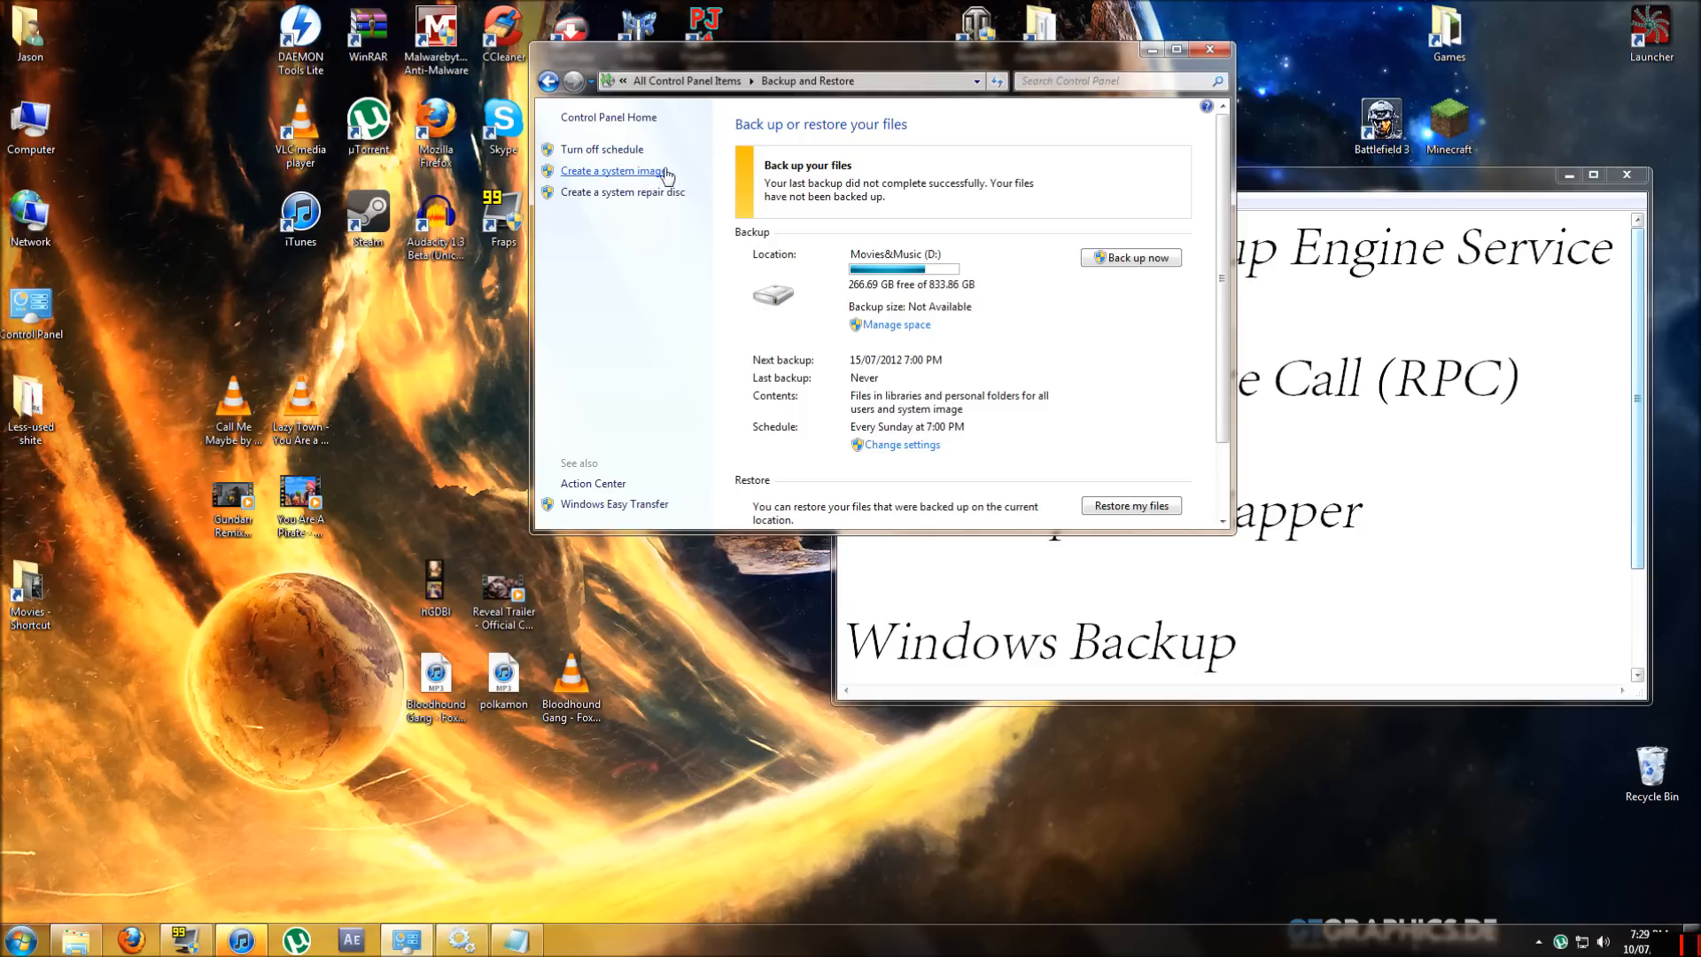
{"action": "mouse_move", "coordinate": [732, 171]}
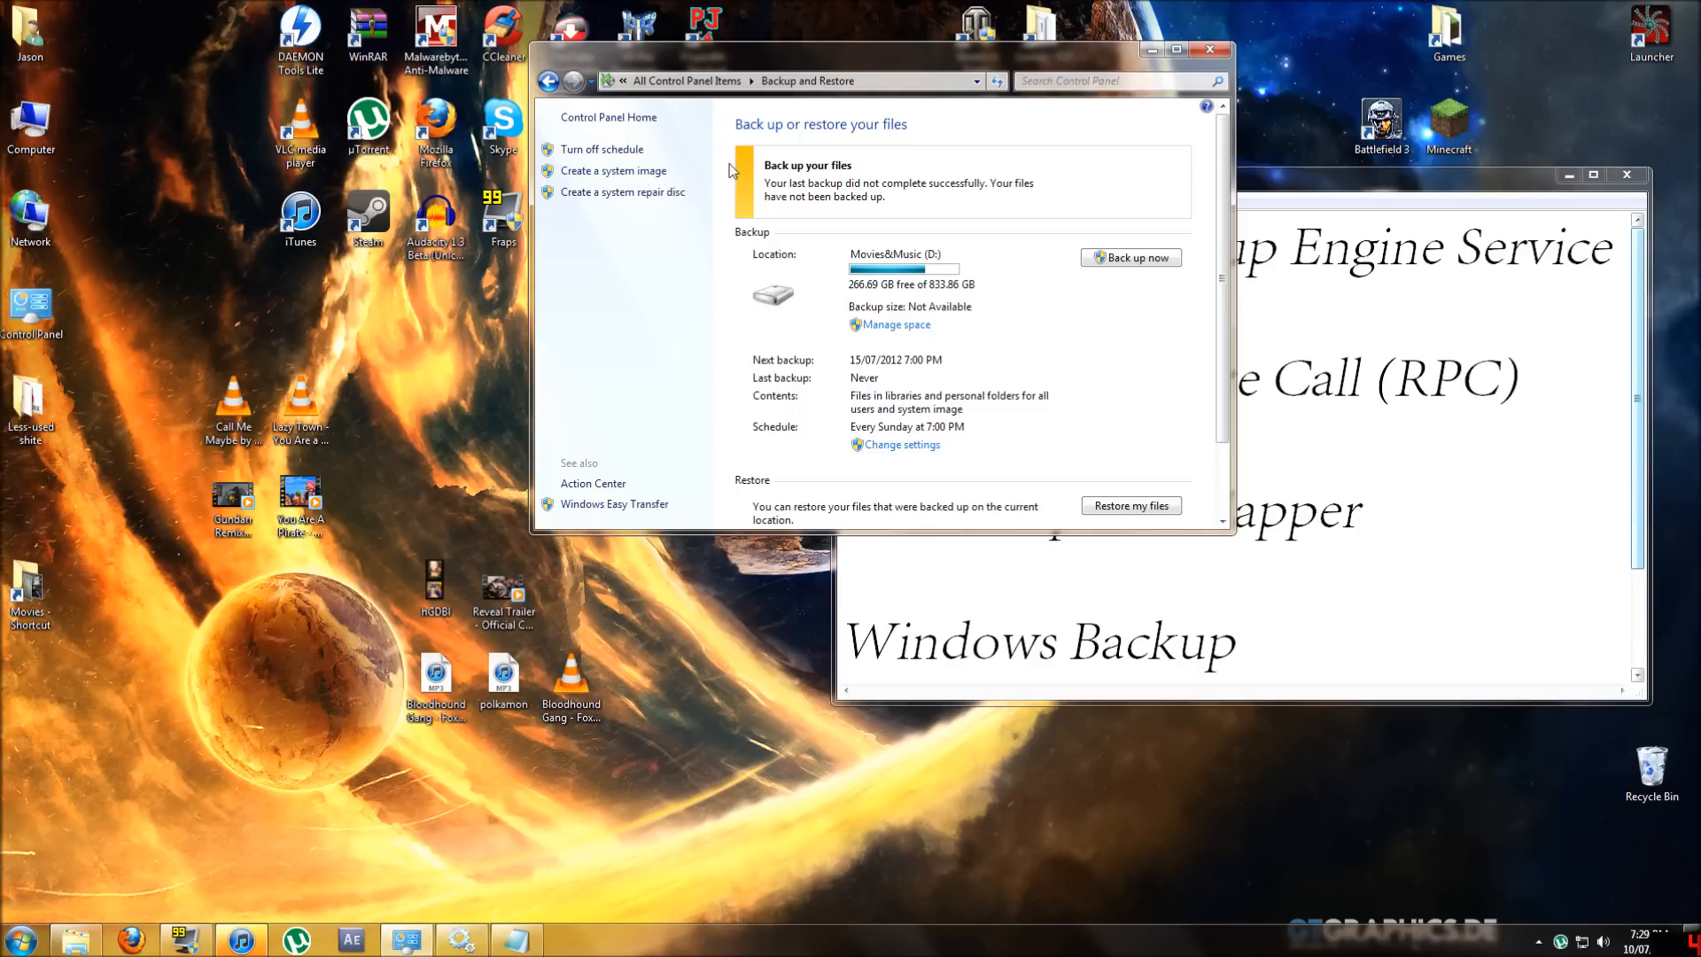
{"action": "mouse_move", "coordinate": [874, 447]}
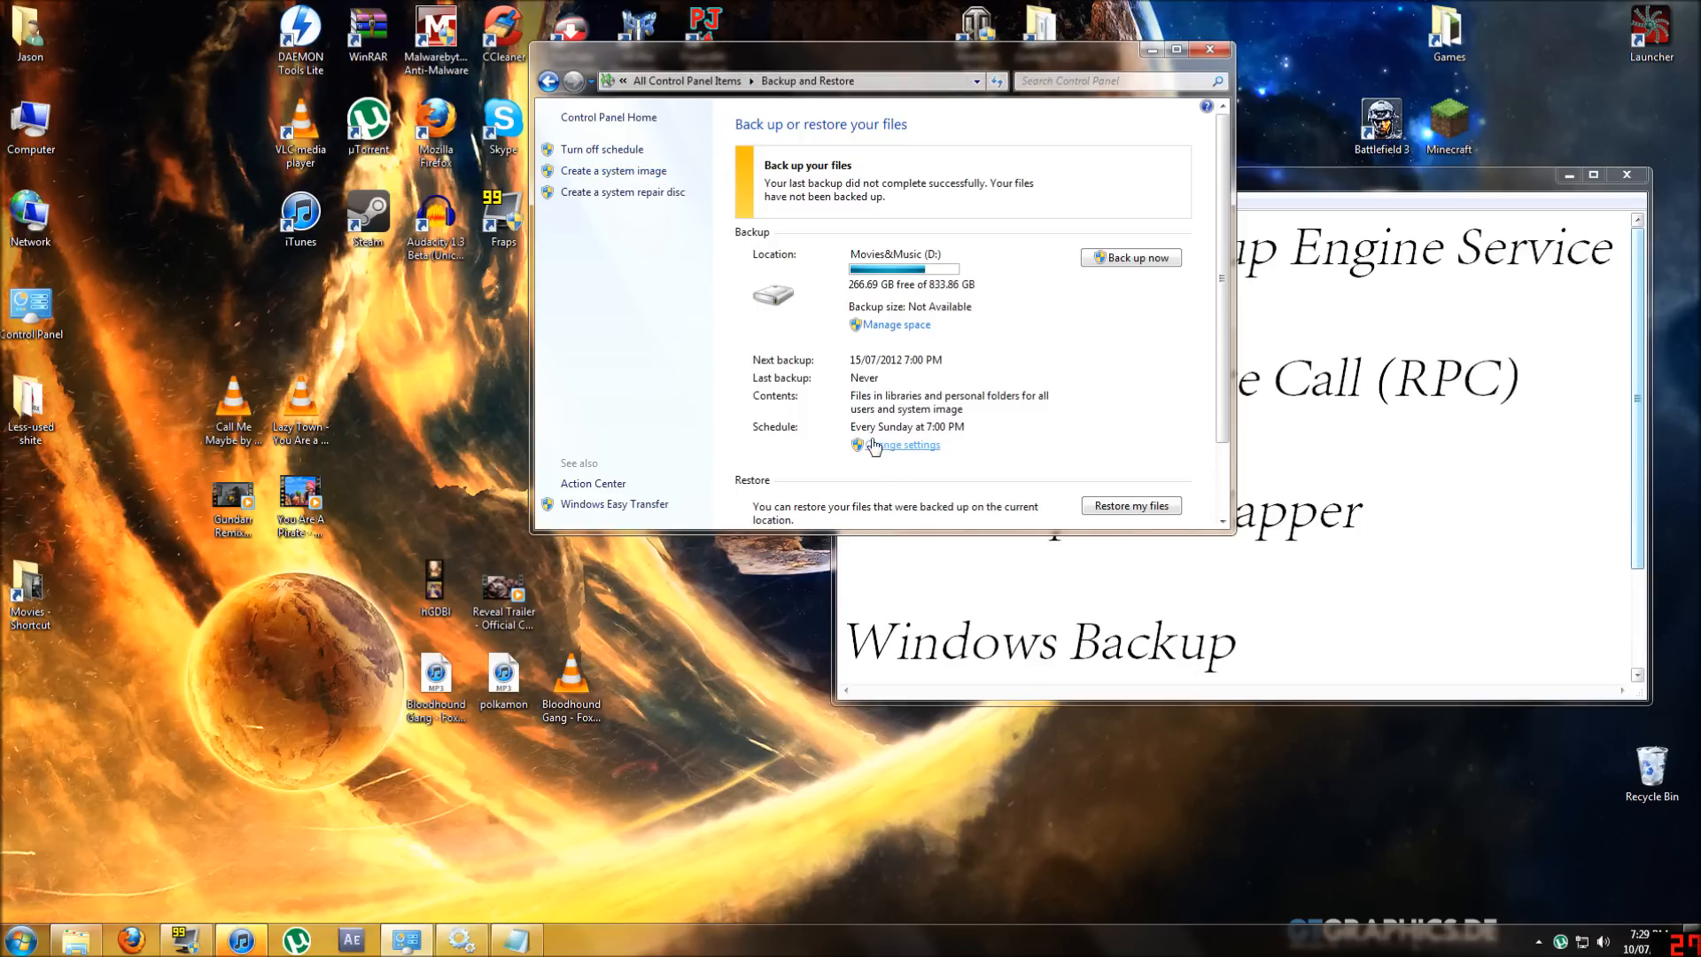
{"action": "mouse_move", "coordinate": [975, 438]}
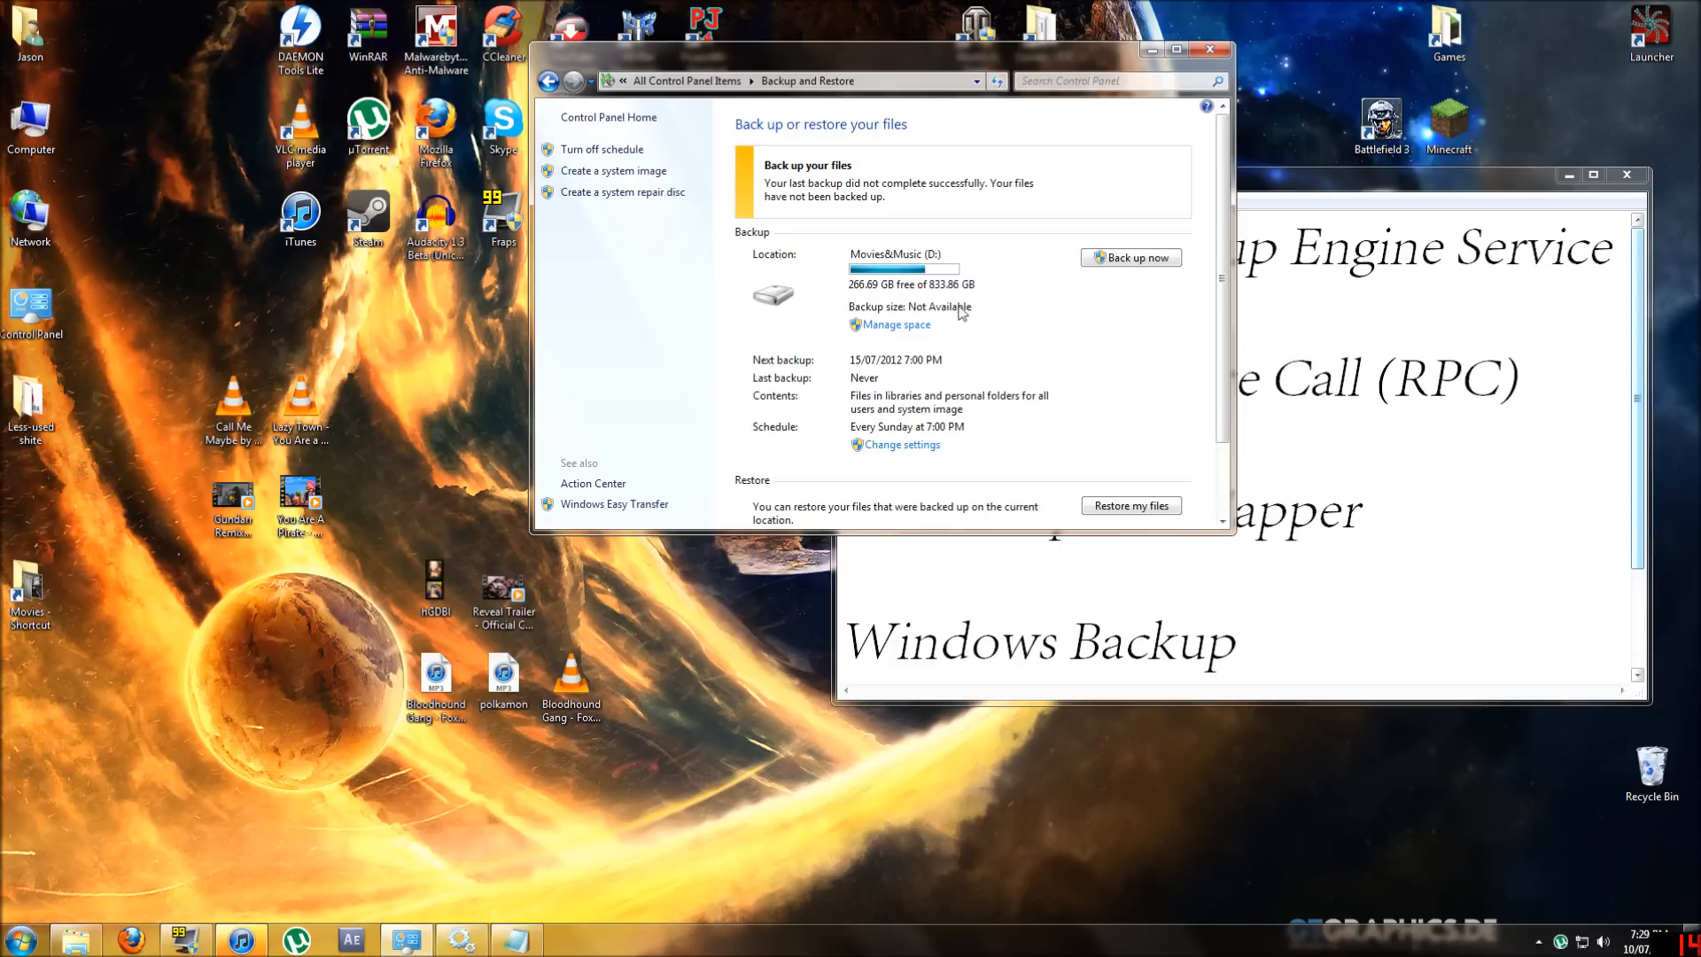
{"action": "mouse_move", "coordinate": [1102, 403]}
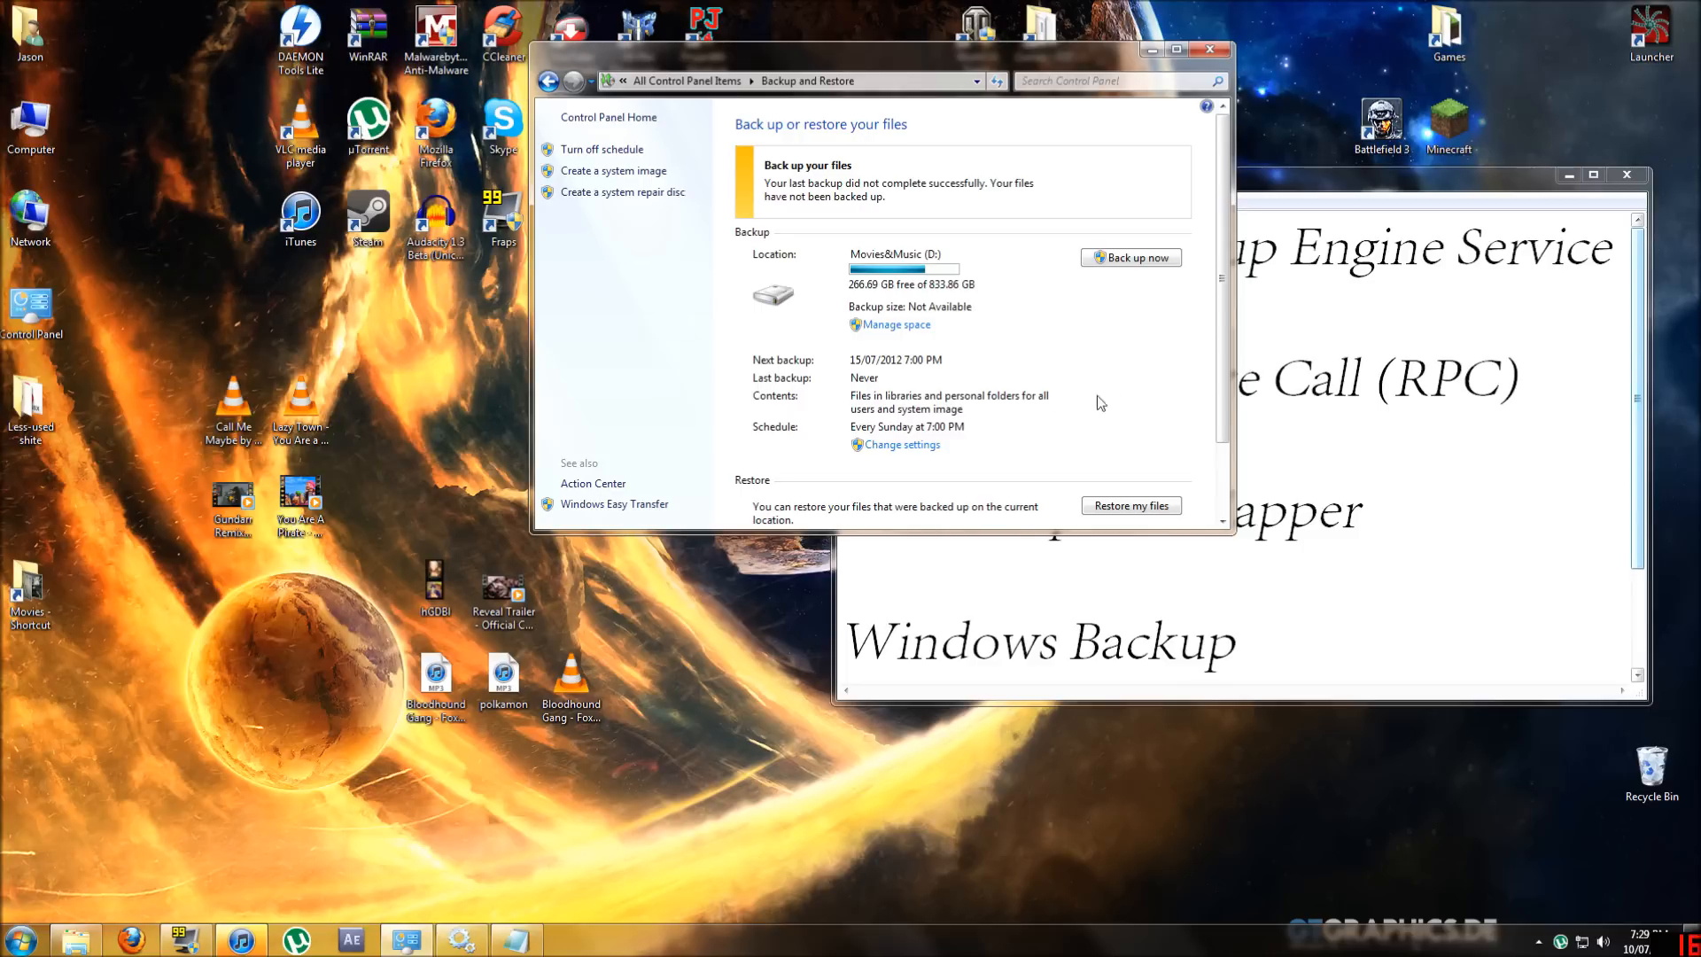
{"action": "mouse_move", "coordinate": [1131, 363]}
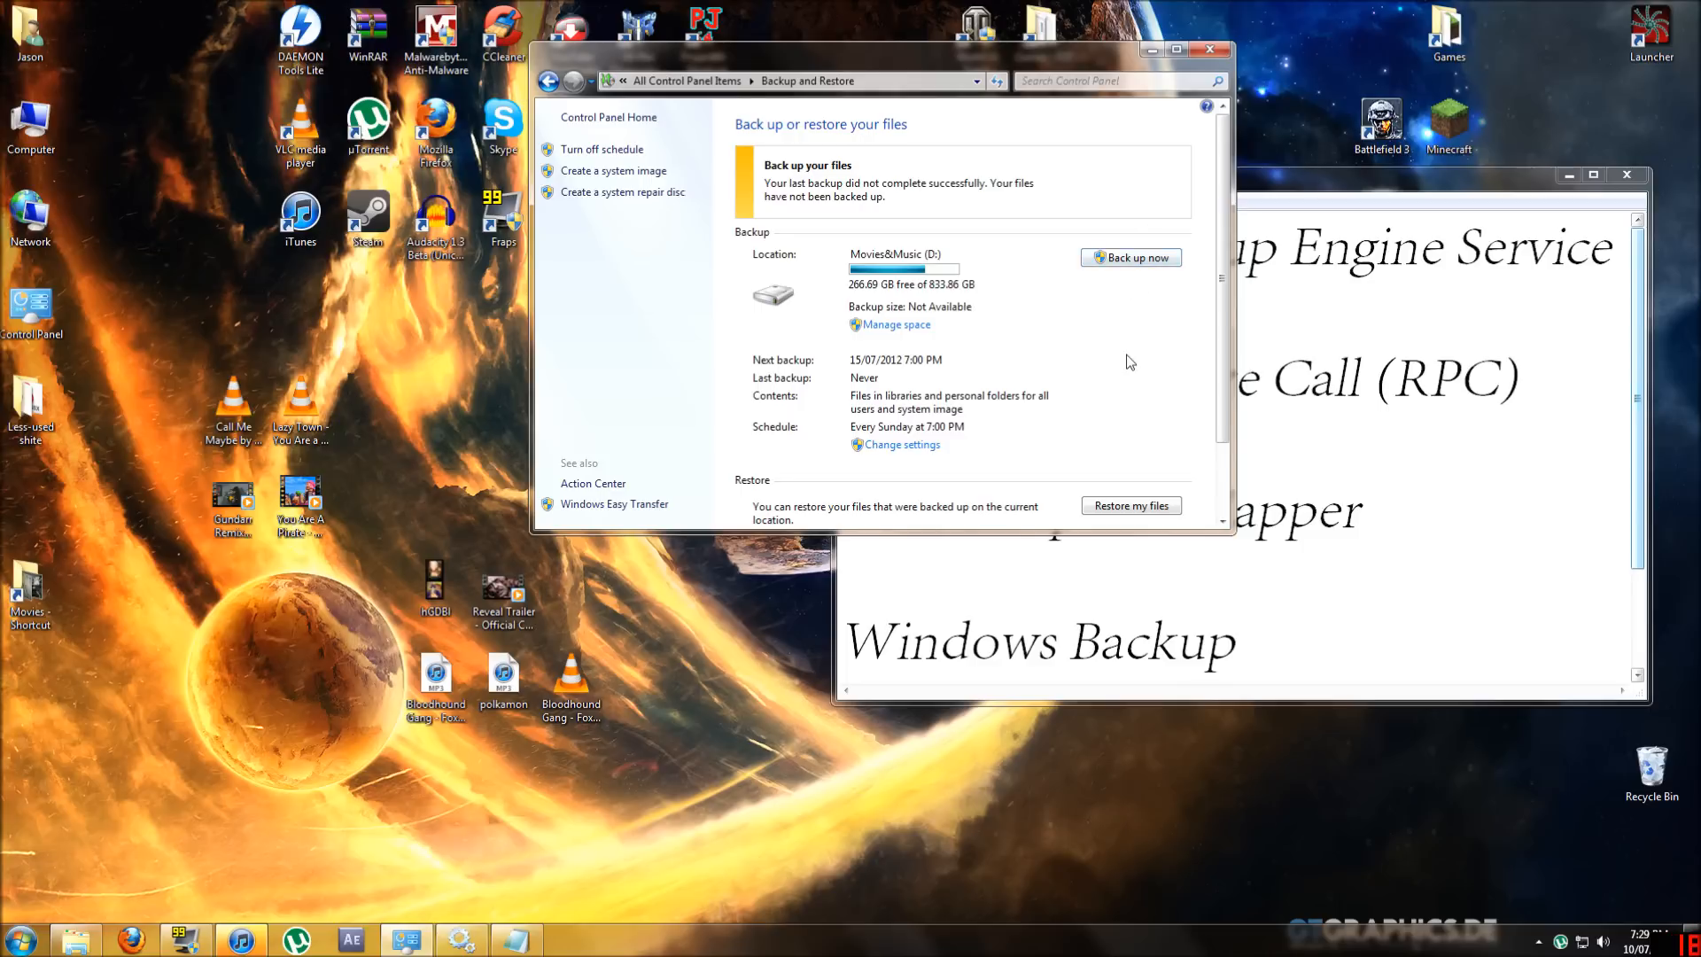
- Scroll down to the Restore section, then close the Backup and Restore window
{"action": "scroll", "scroll_direction": "down", "scroll_amount": 3}
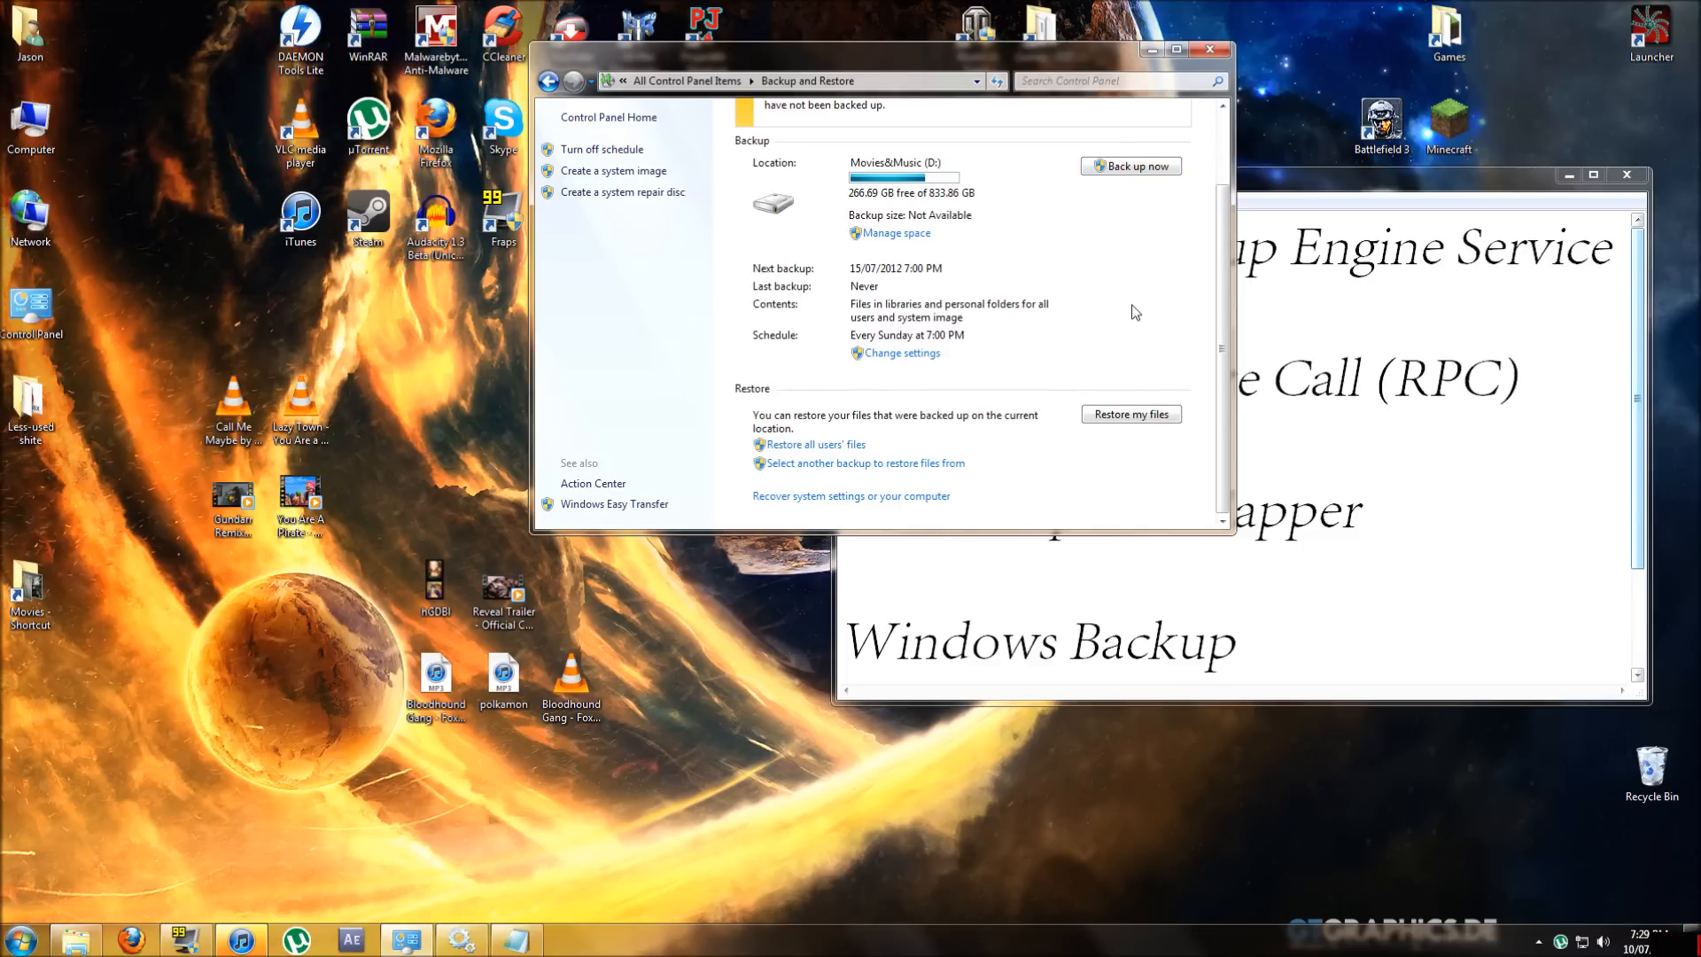
{"action": "left_click", "coordinate": [1212, 51]}
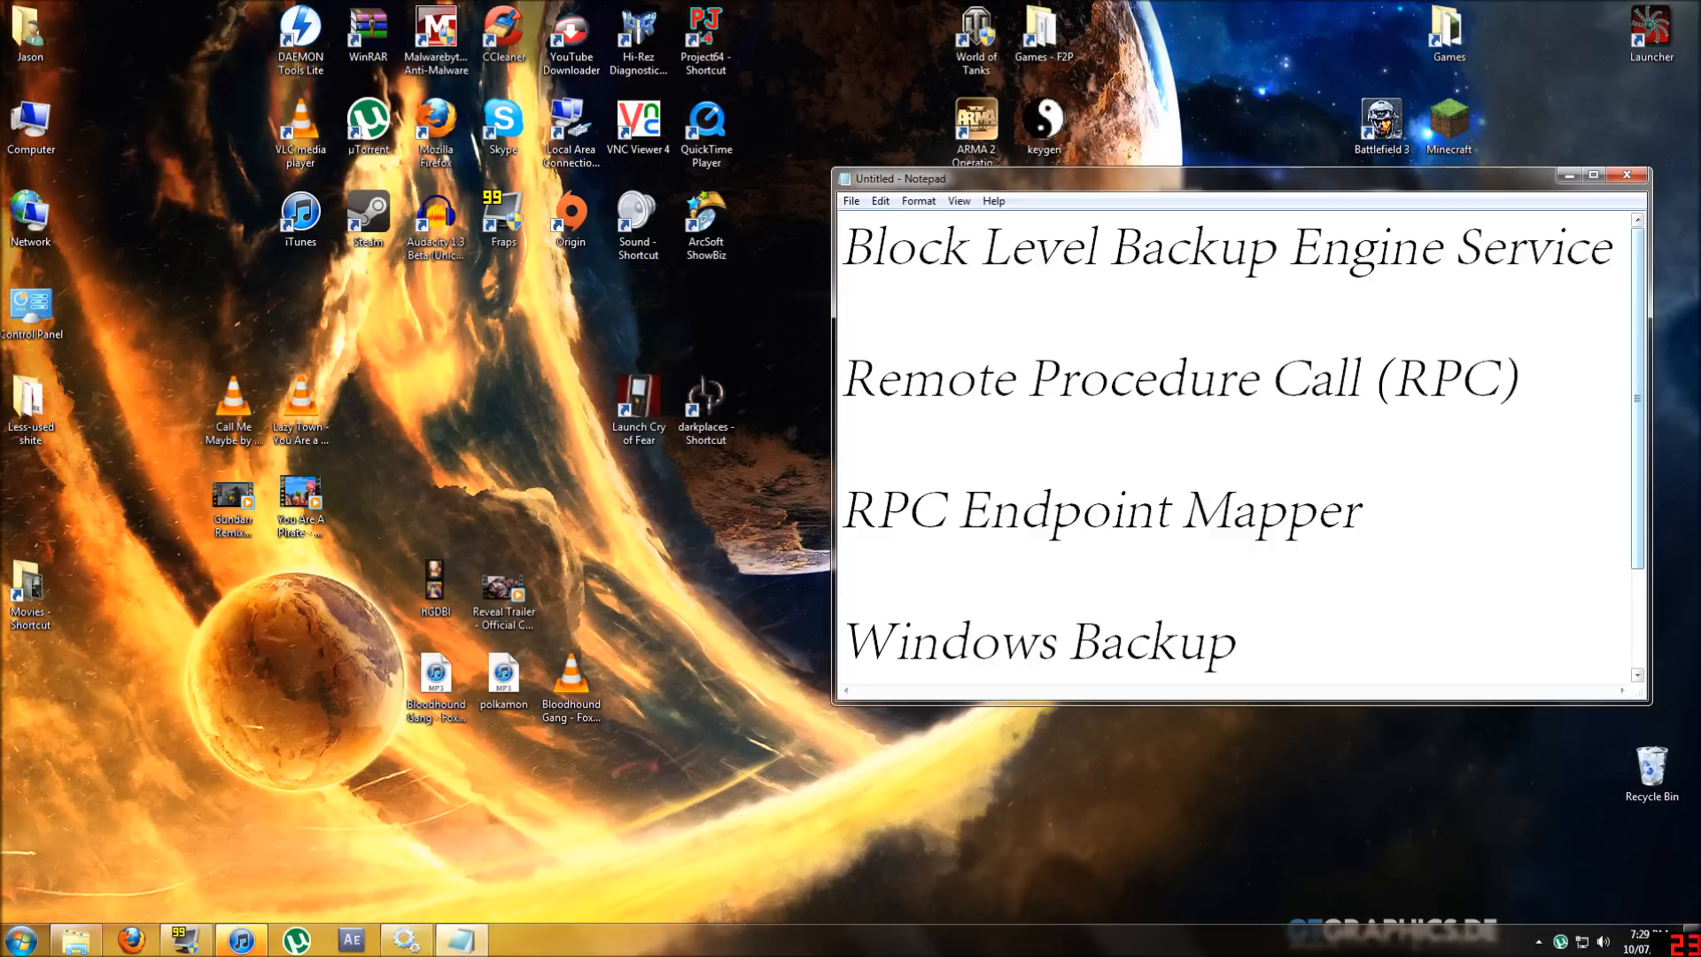
{"action": "left_click", "coordinate": [1652, 769]}
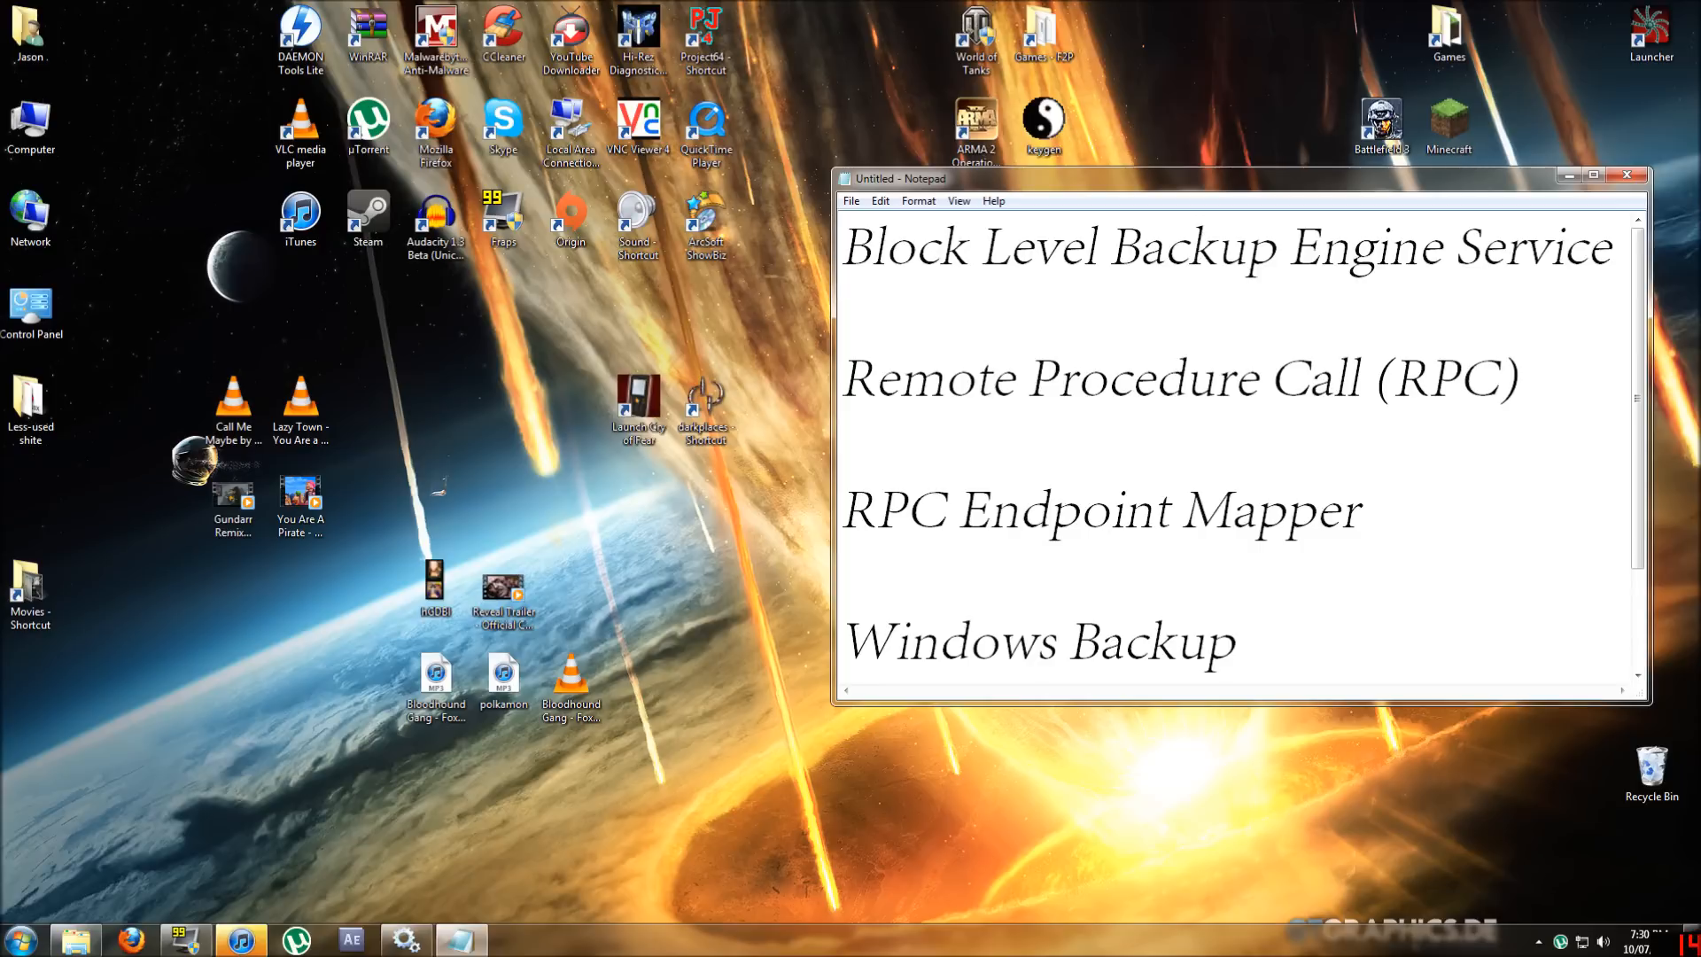
{"action": "mouse_move", "coordinate": [751, 535]}
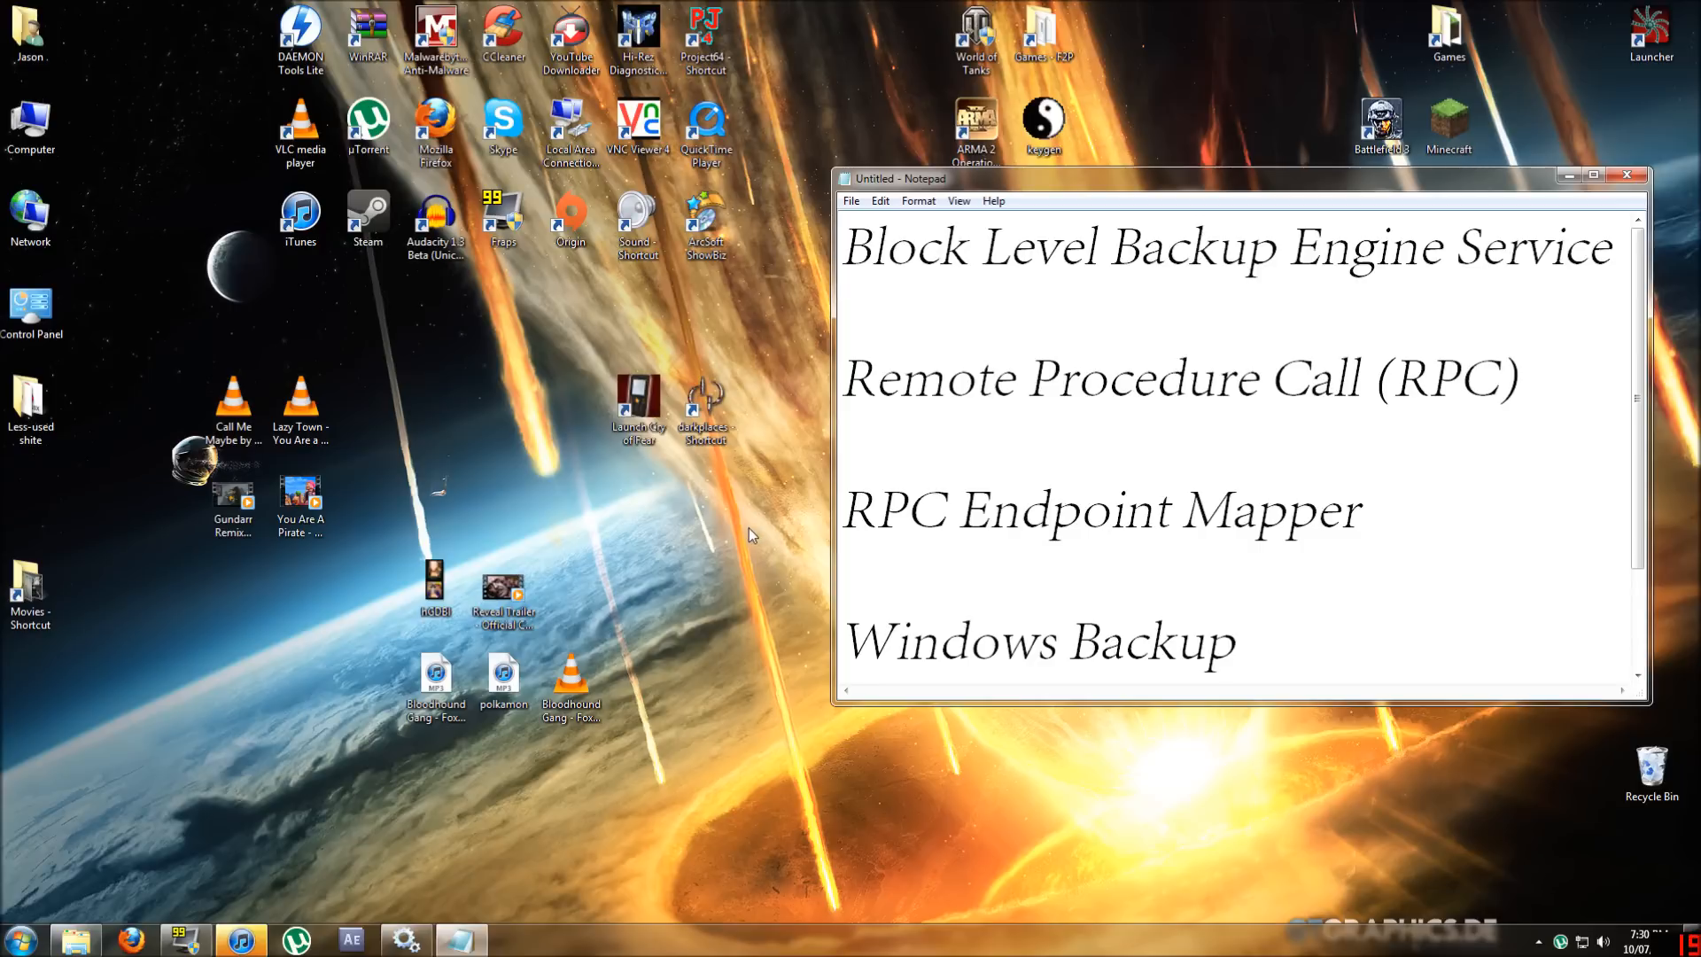